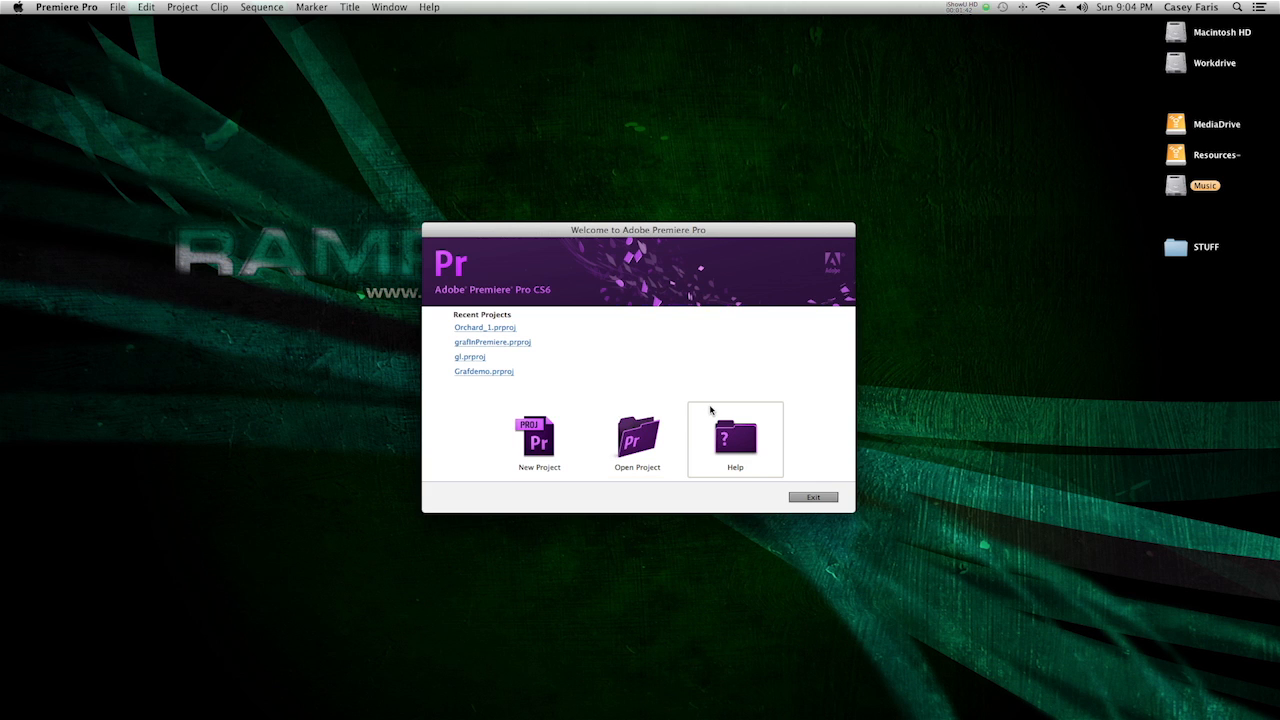
mouse_move(710, 410)
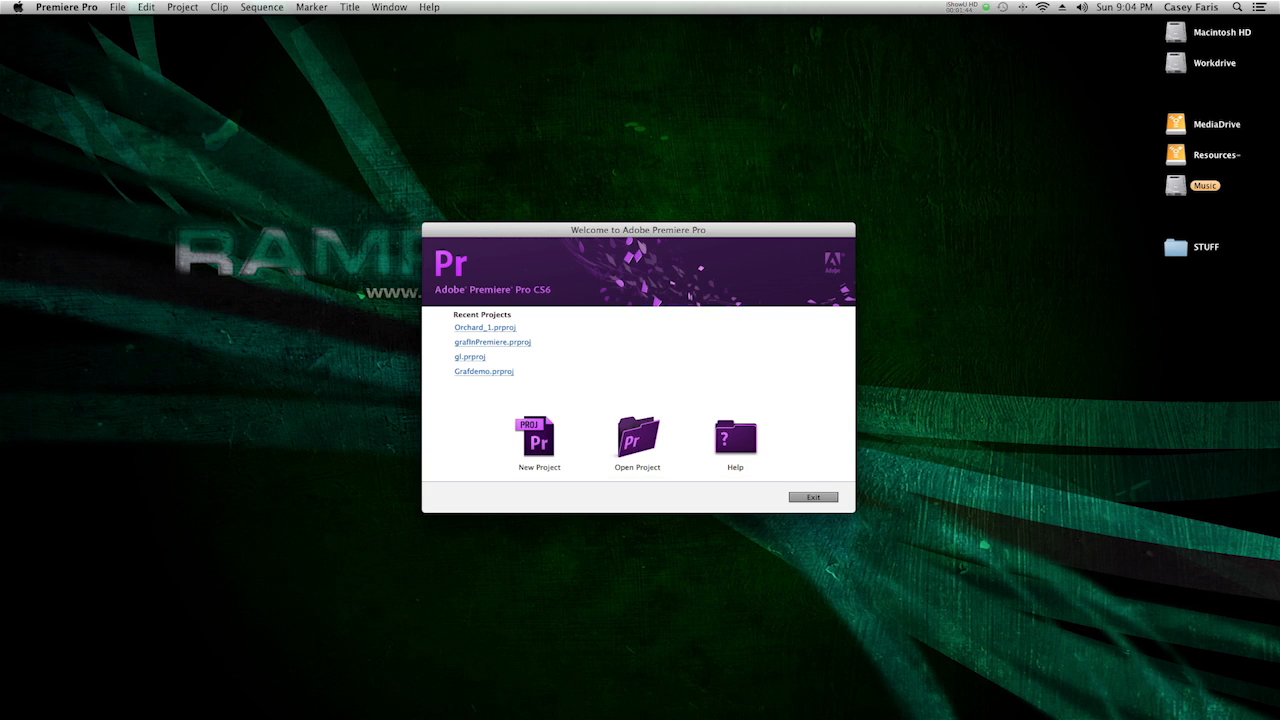
Step: Begin a new project named Example with DV capture format and view its scratch disk paths
click(538, 438)
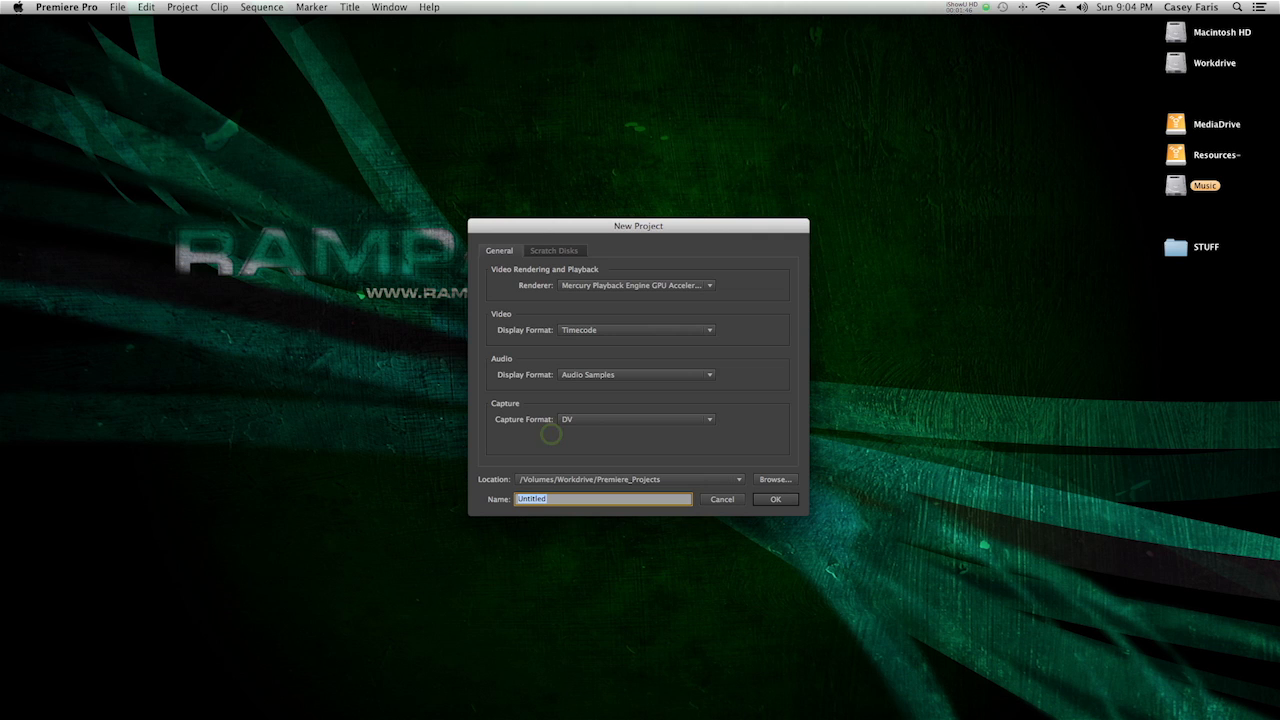
mouse_move(564, 388)
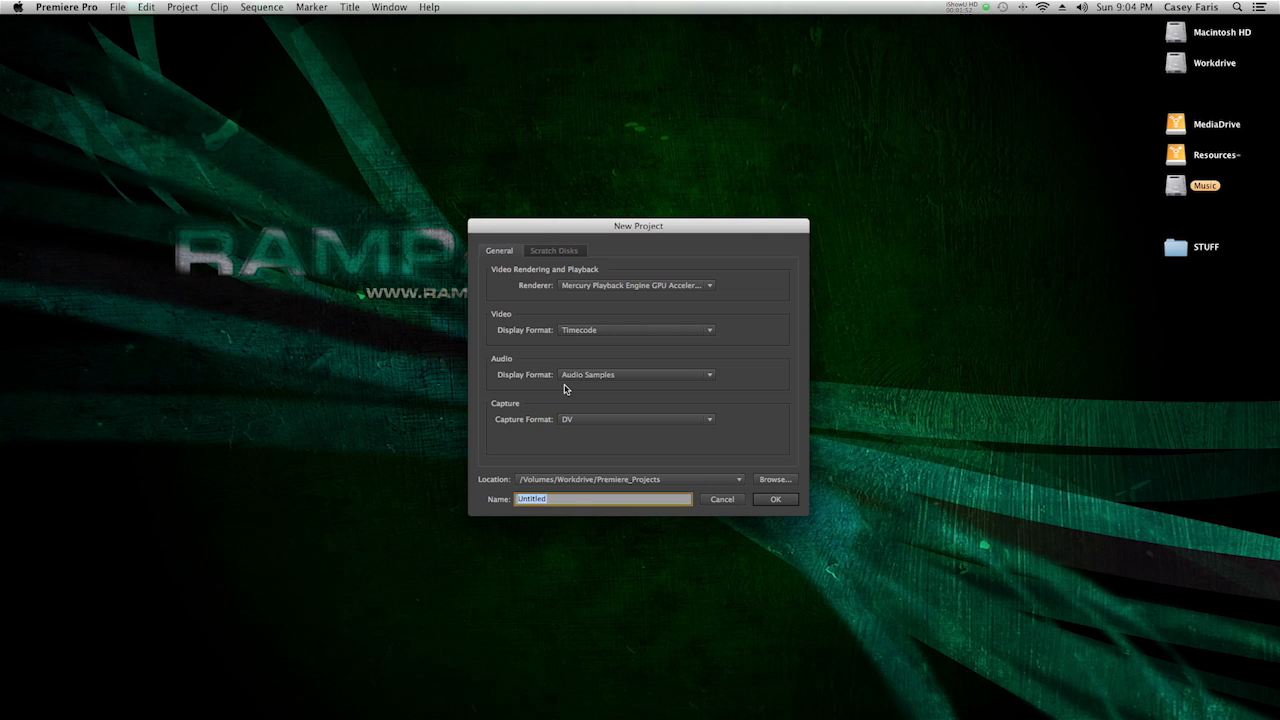
text(Example)
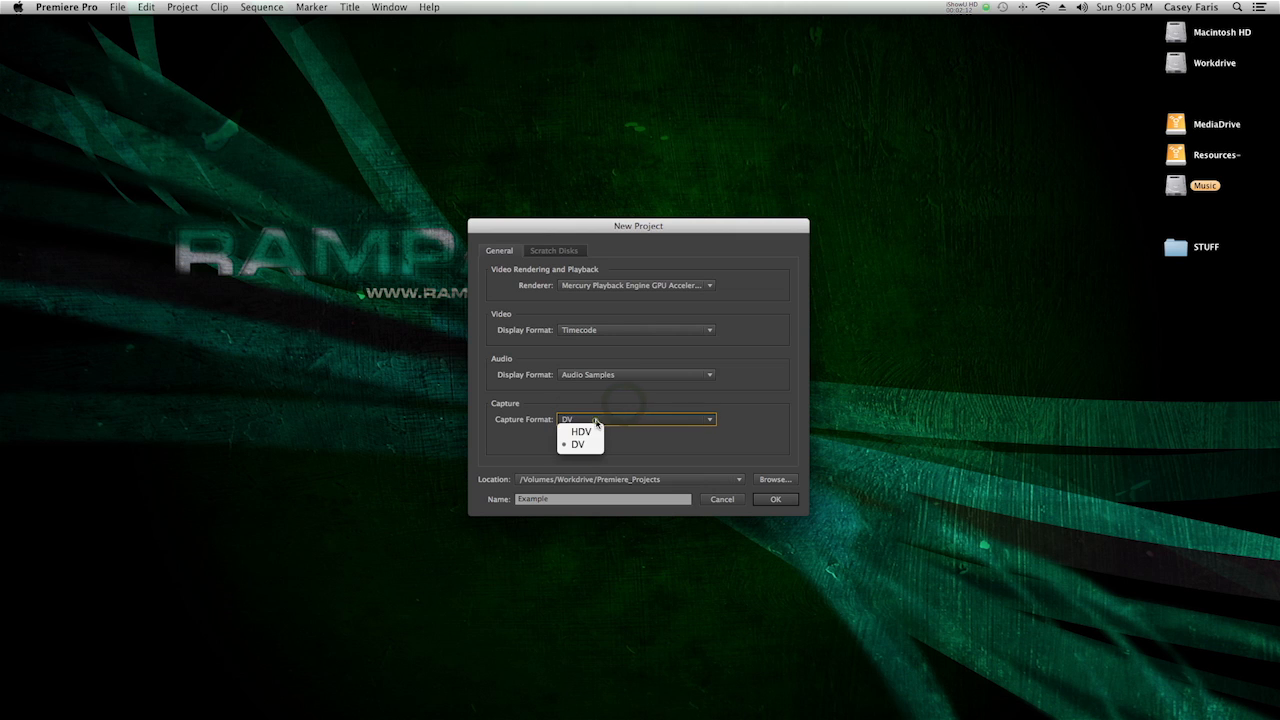
click(578, 444)
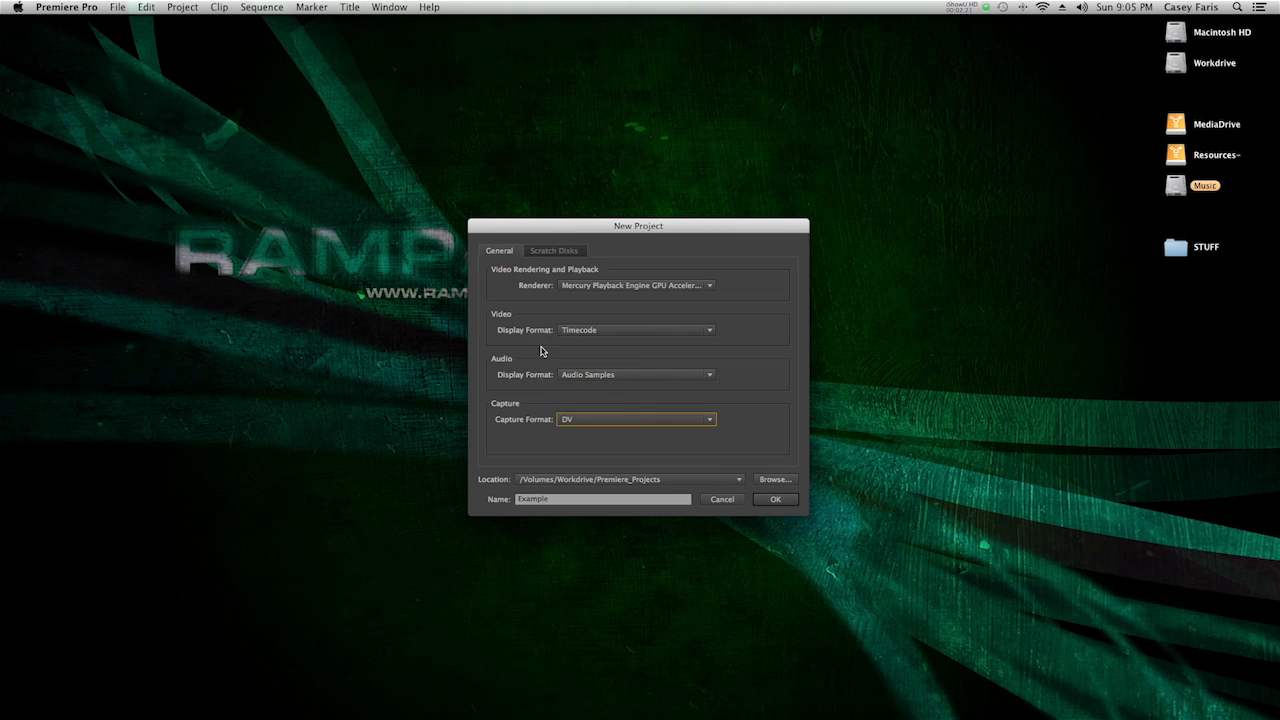
click(556, 252)
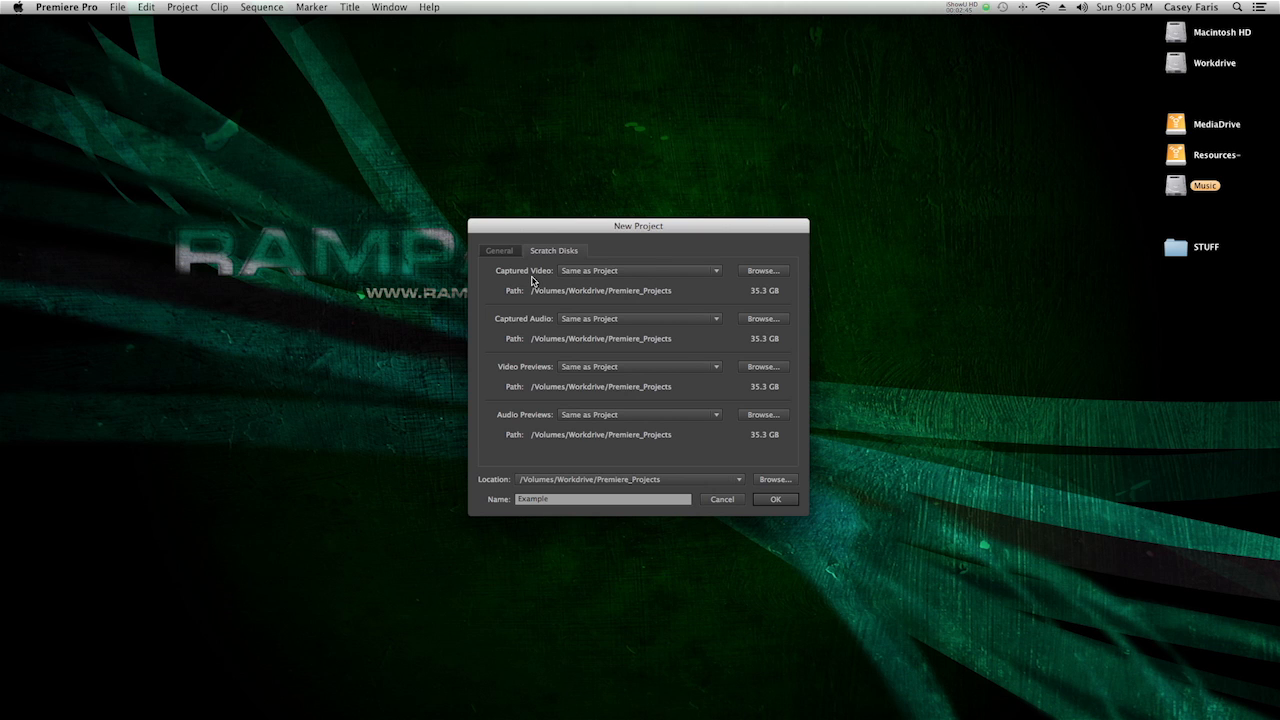
Step: Point the Captured Video and Captured Audio scratch disks to /Volumes/MediaDrive
click(762, 270)
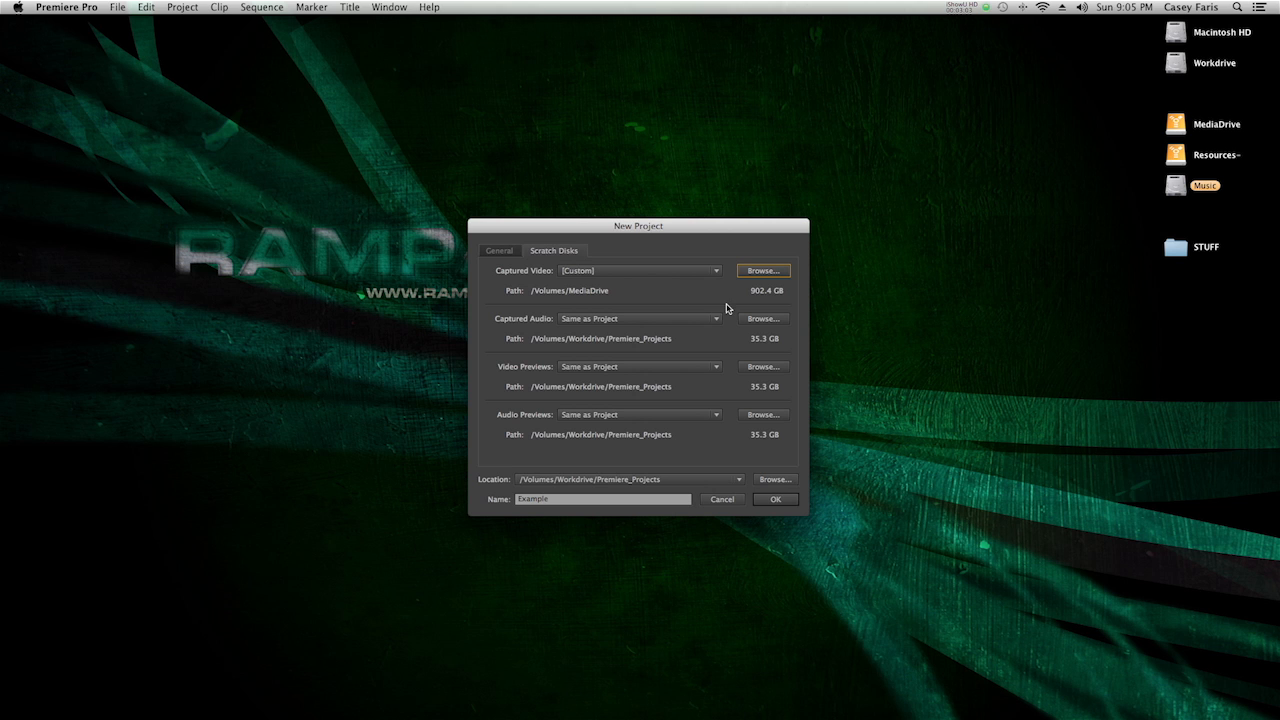
mouse_move(762, 318)
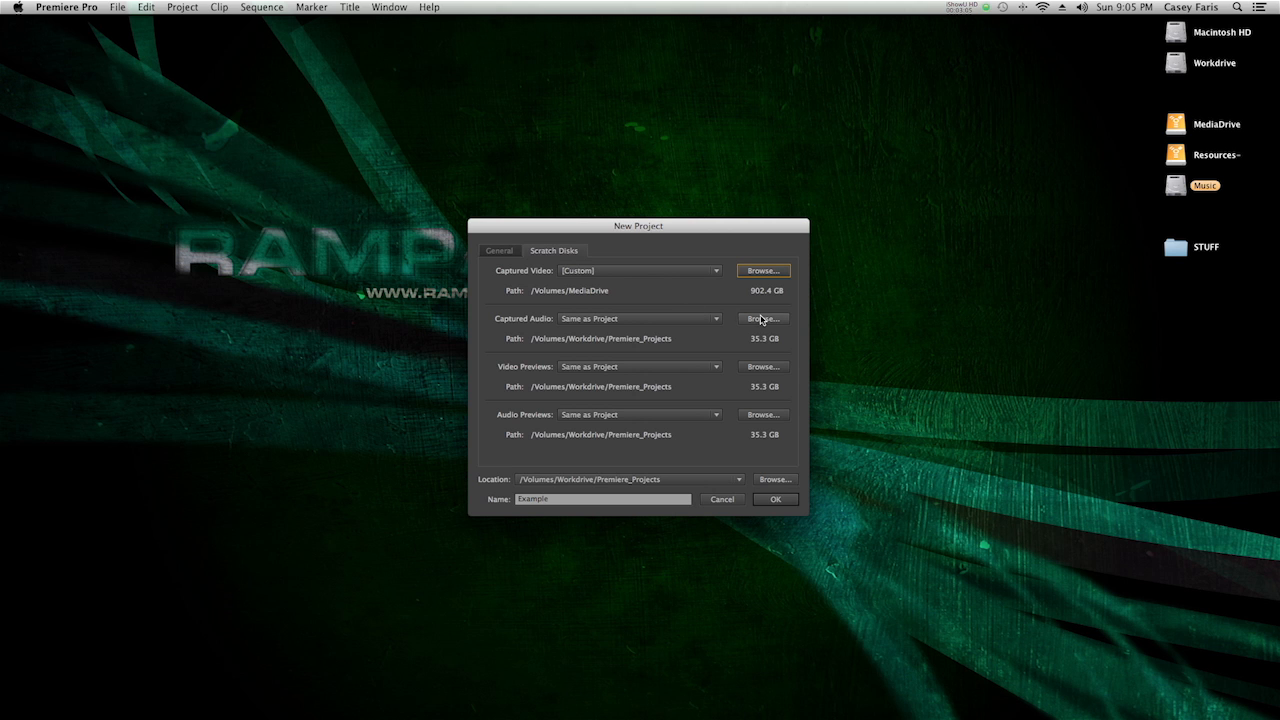
click(762, 318)
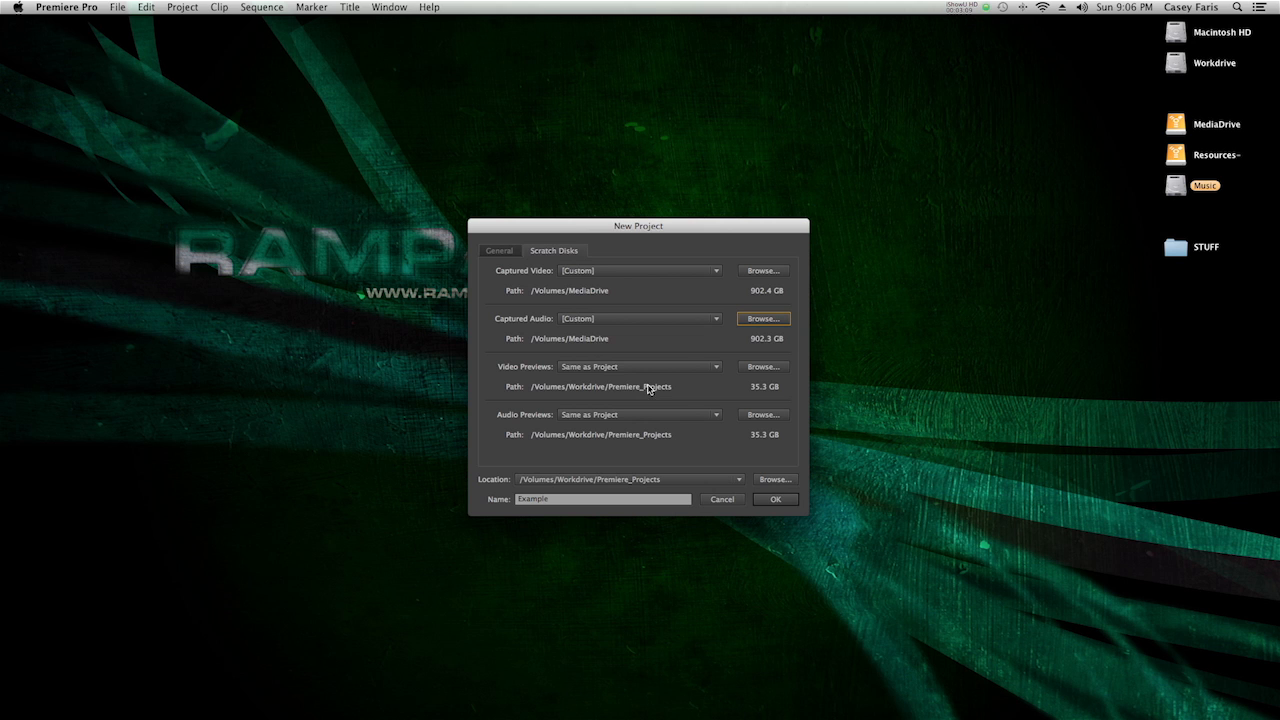
click(762, 318)
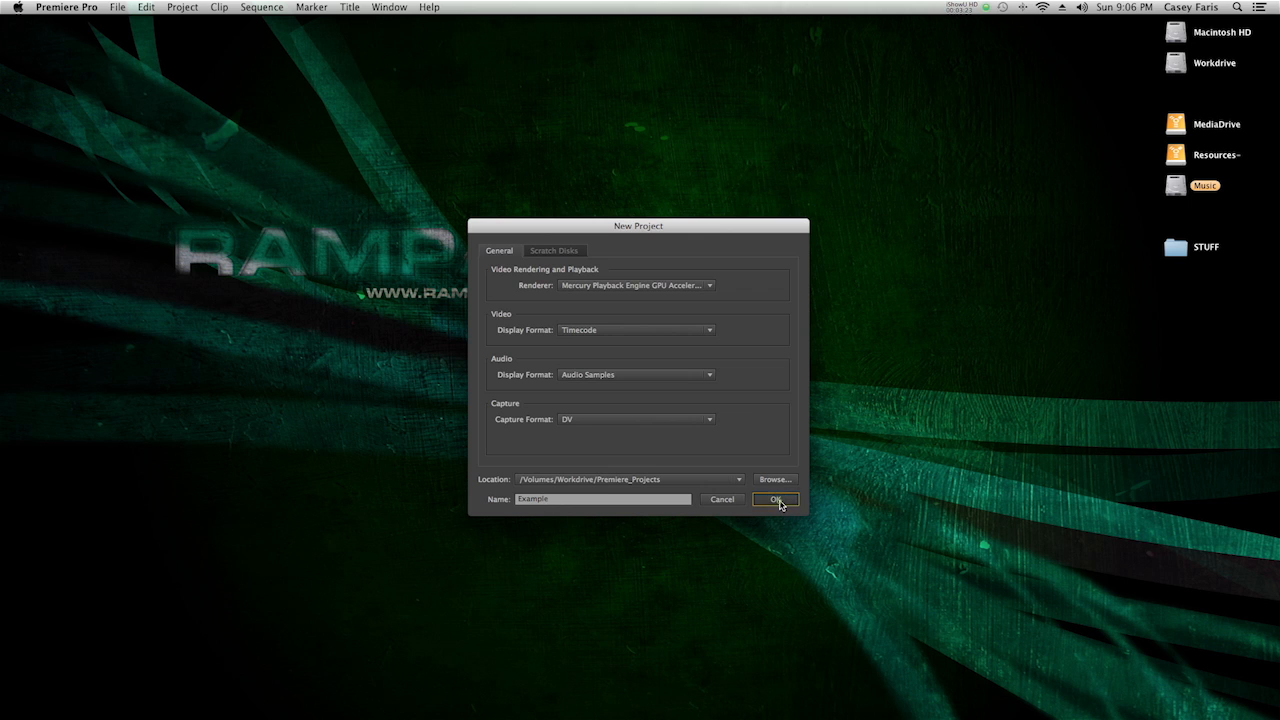
Step: Create the Example project and choose the Digital SLR 1080p24 preset for its first sequence
click(776, 500)
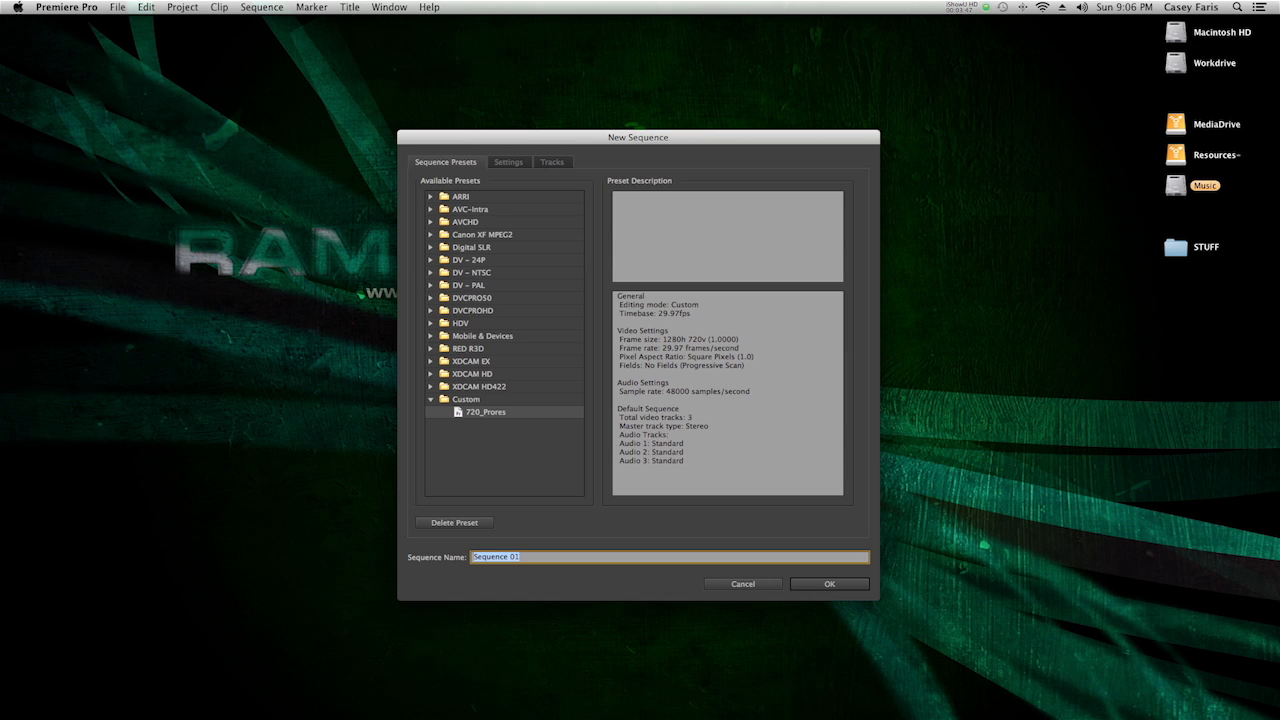
mouse_move(488, 334)
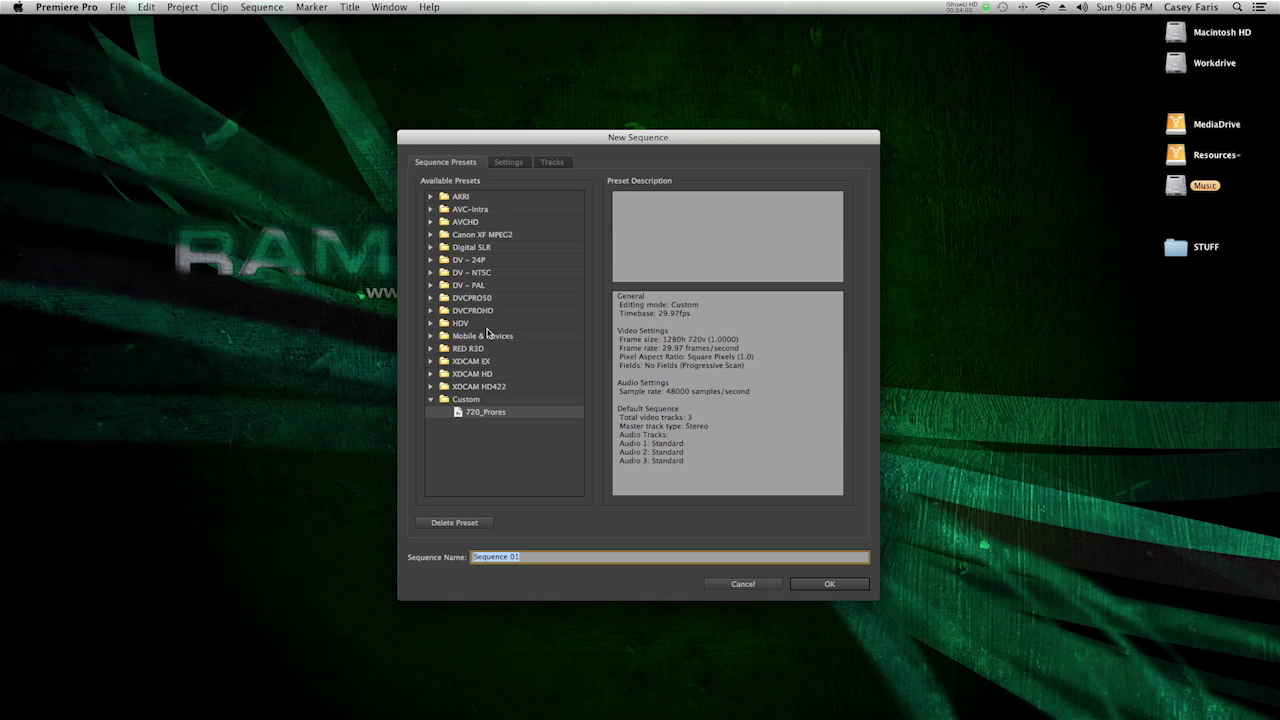
mouse_move(460, 252)
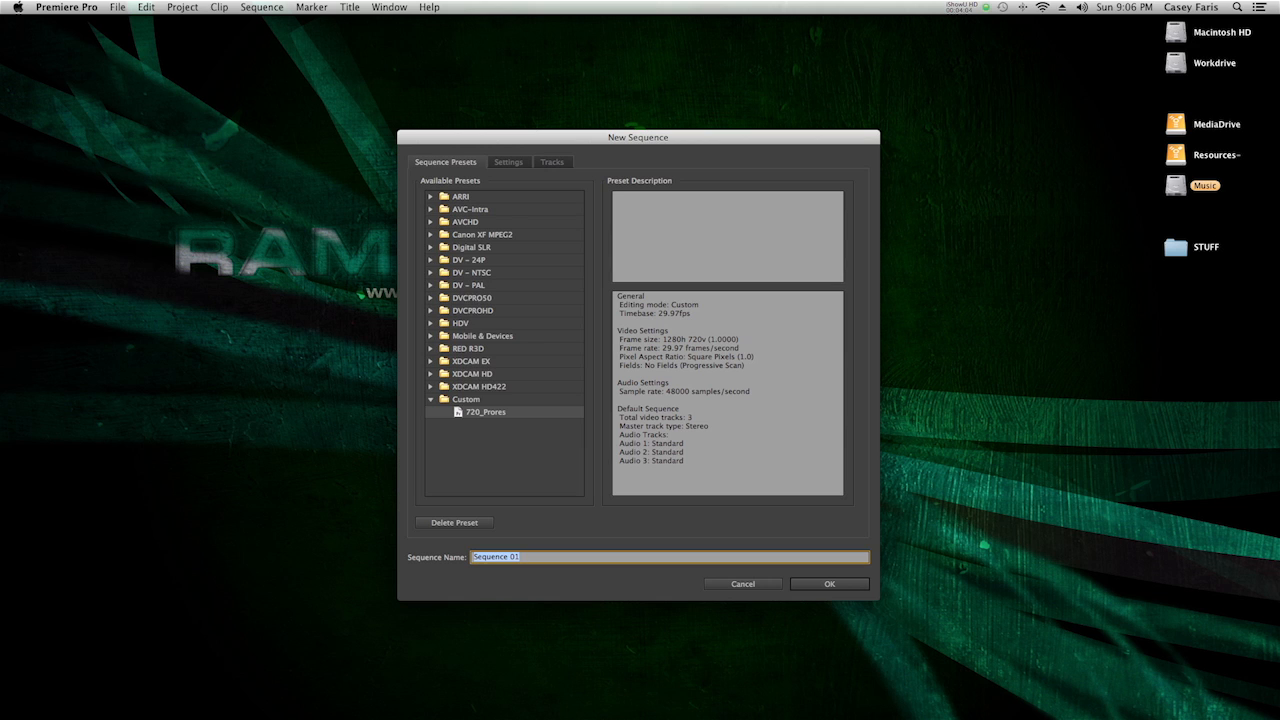
click(432, 248)
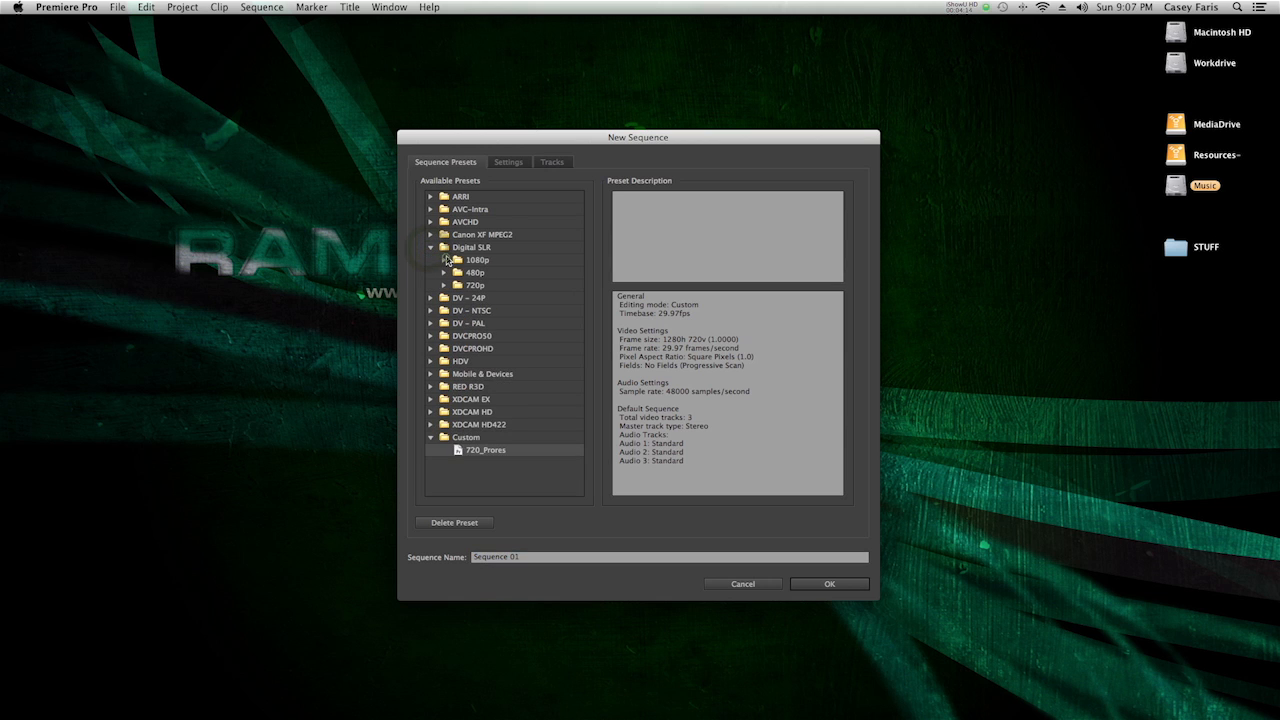
click(444, 260)
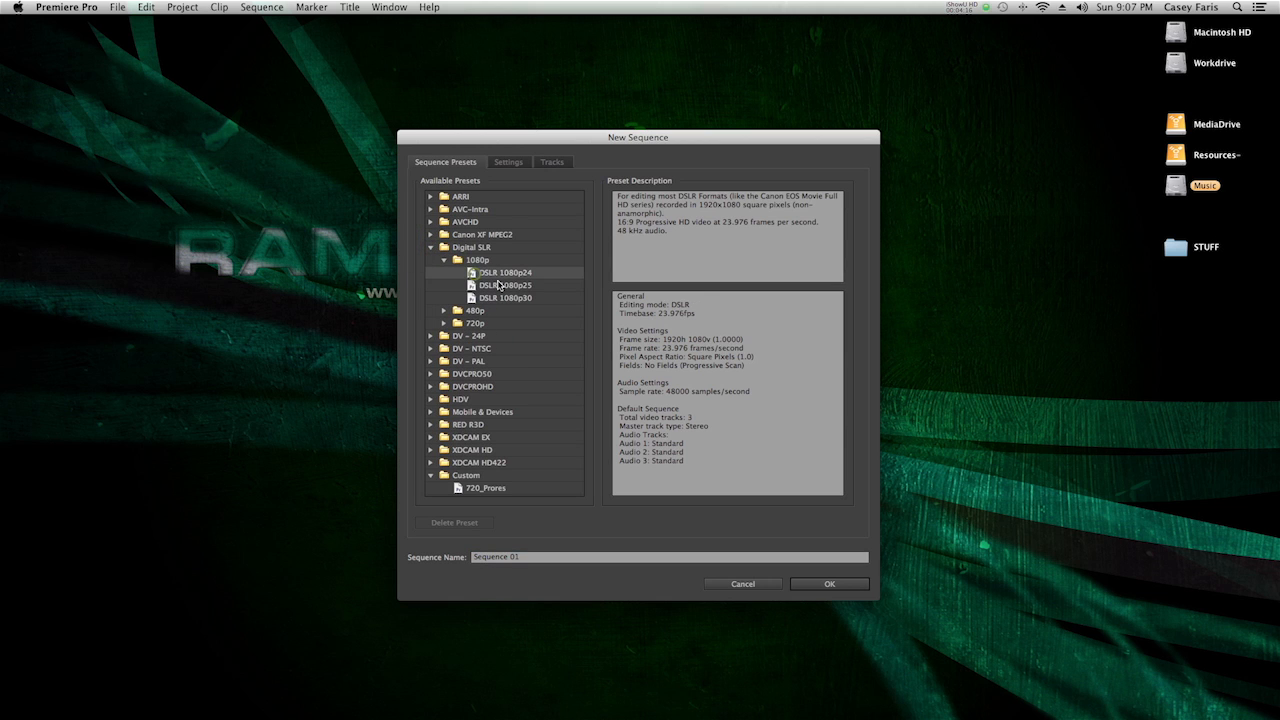
mouse_move(508, 188)
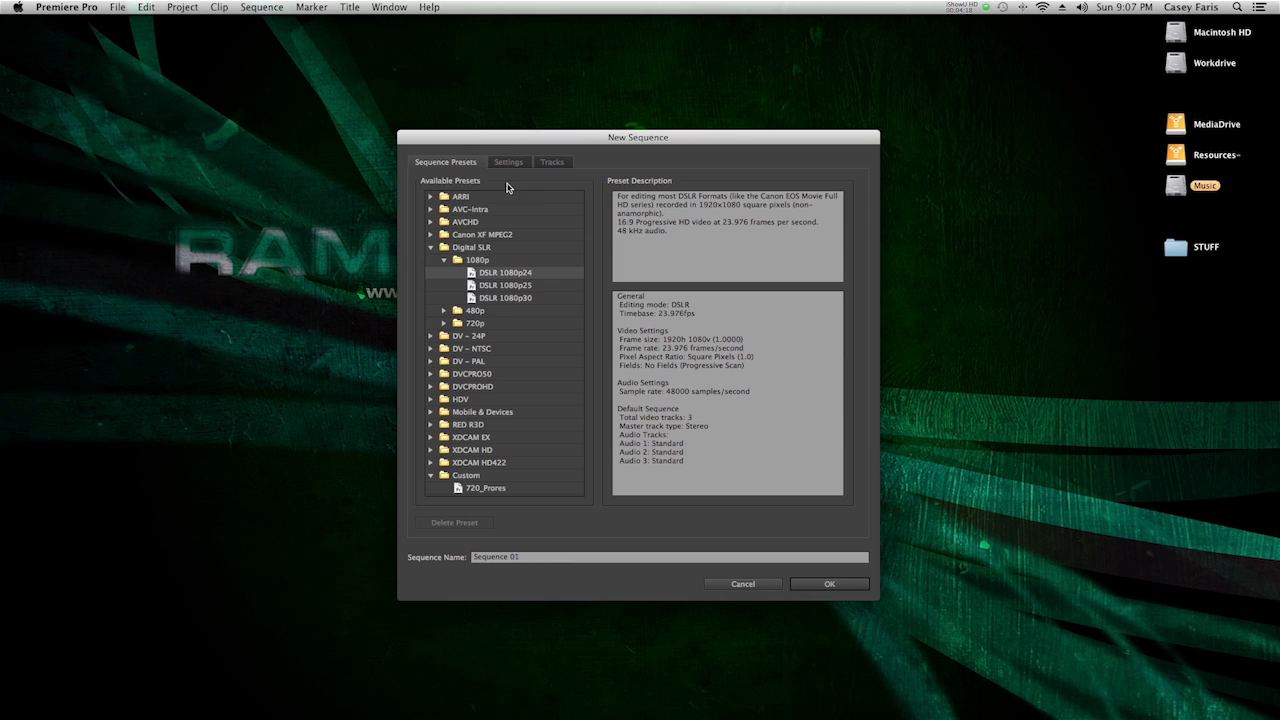
click(508, 162)
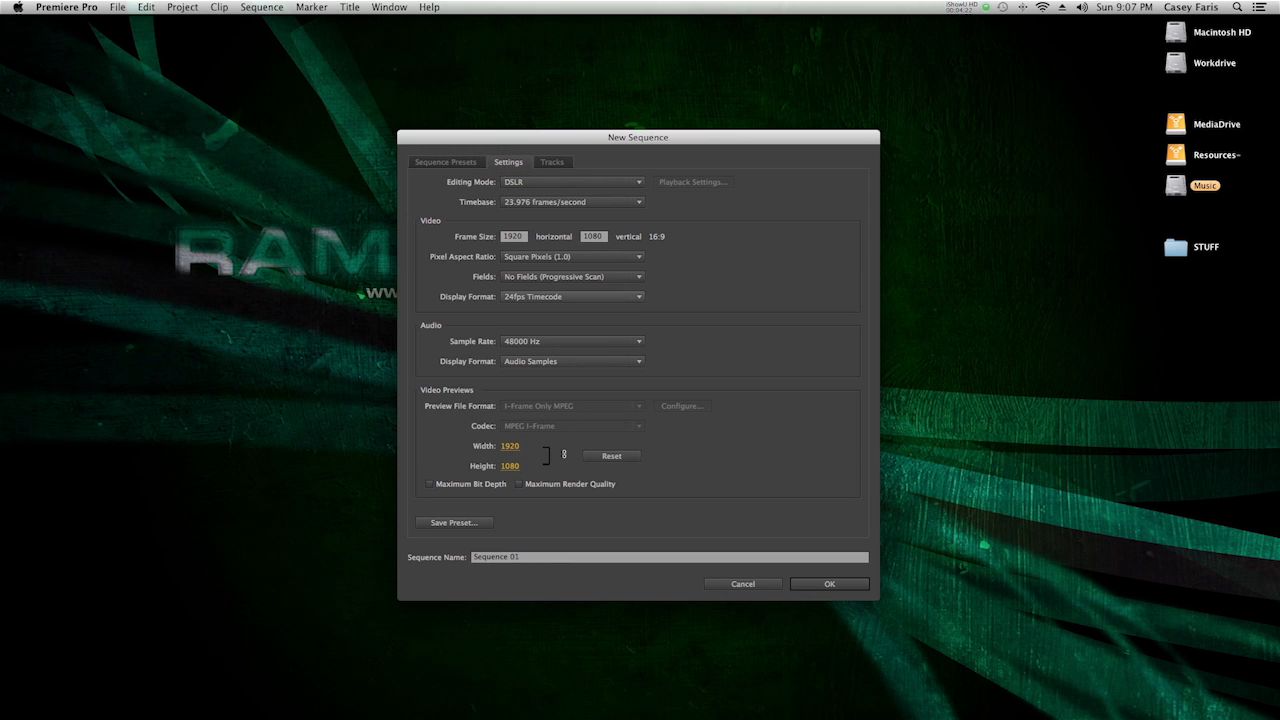
click(446, 162)
text(Edi)
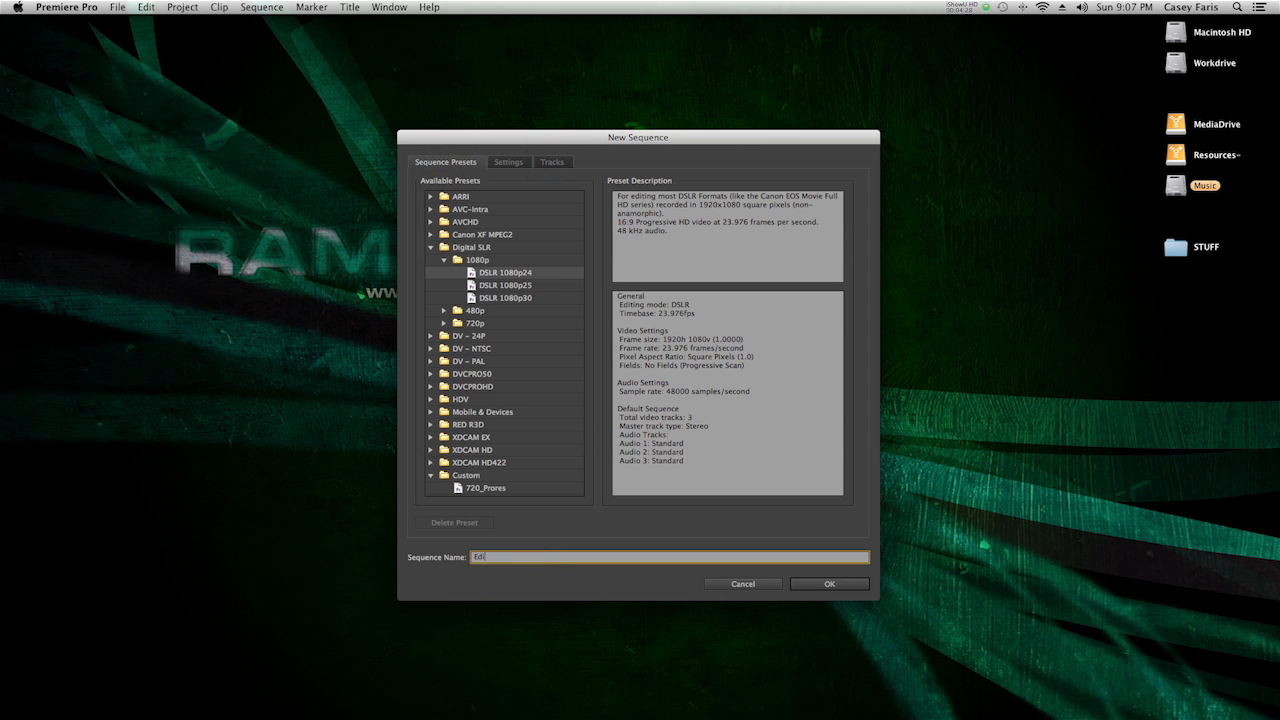
Step: Create the Edit sequence and look over the project listing
click(828, 584)
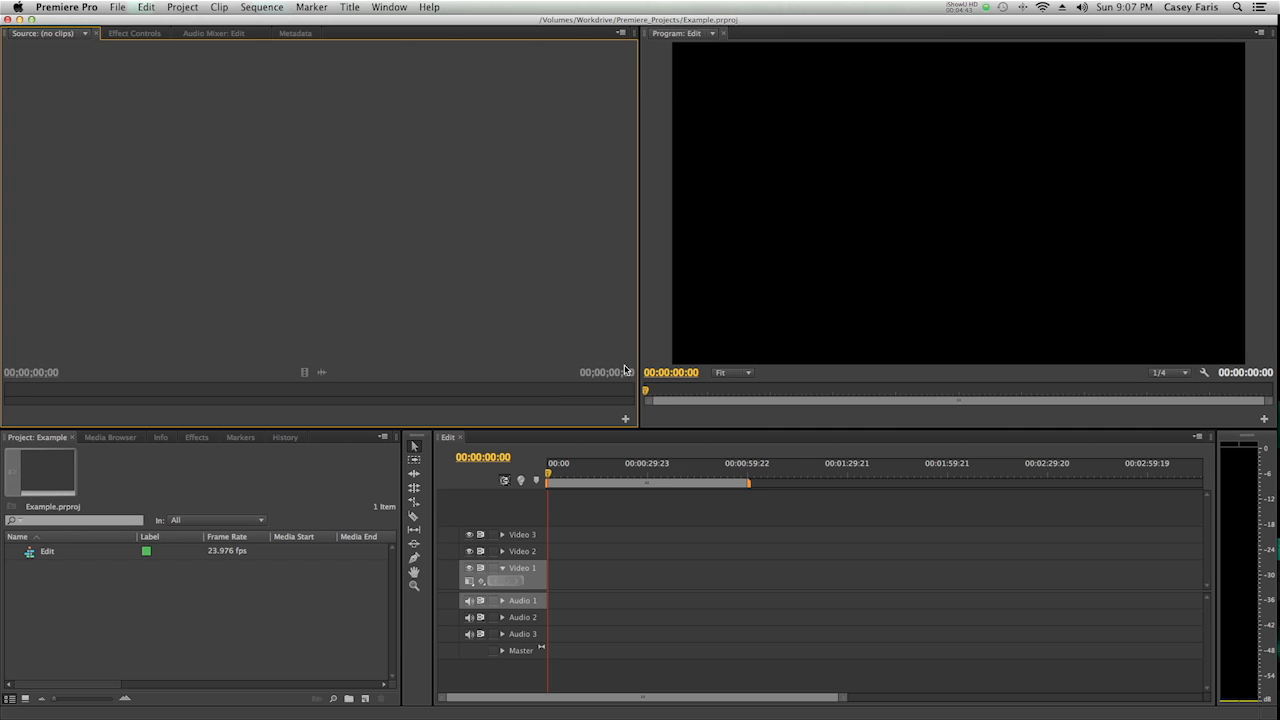
mouse_move(492, 404)
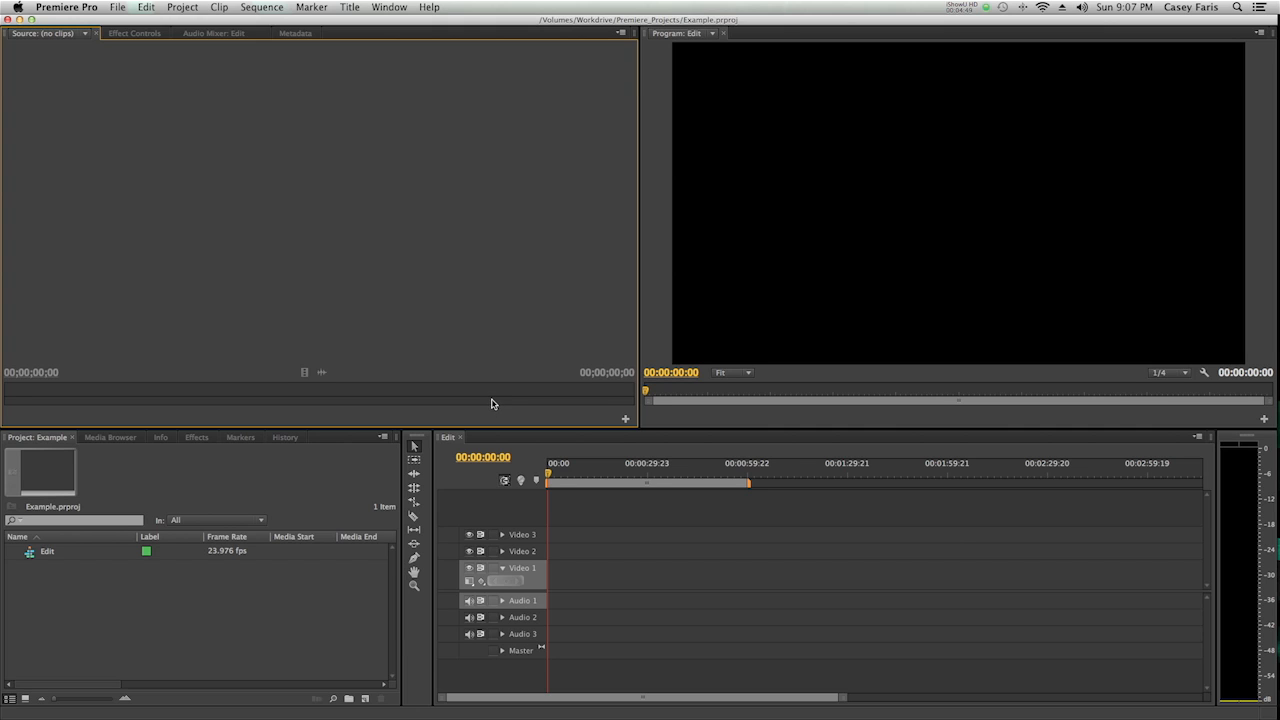
click(76, 536)
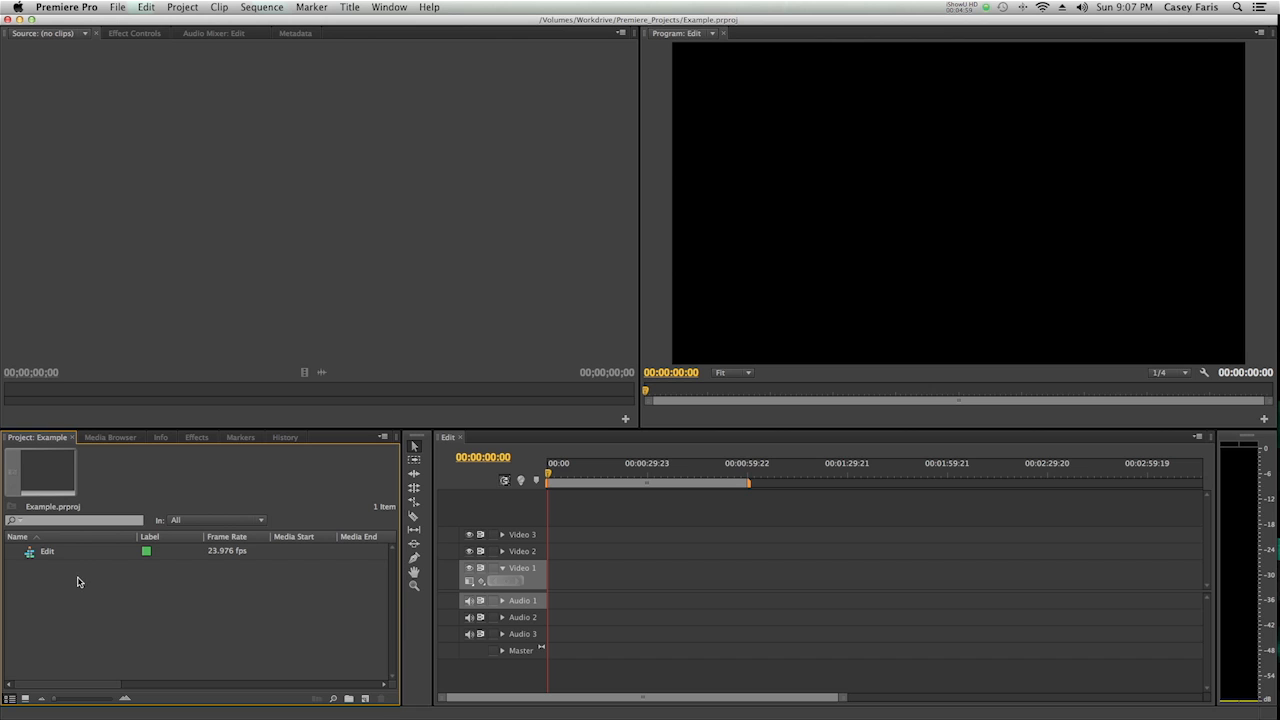
right_click(80, 582)
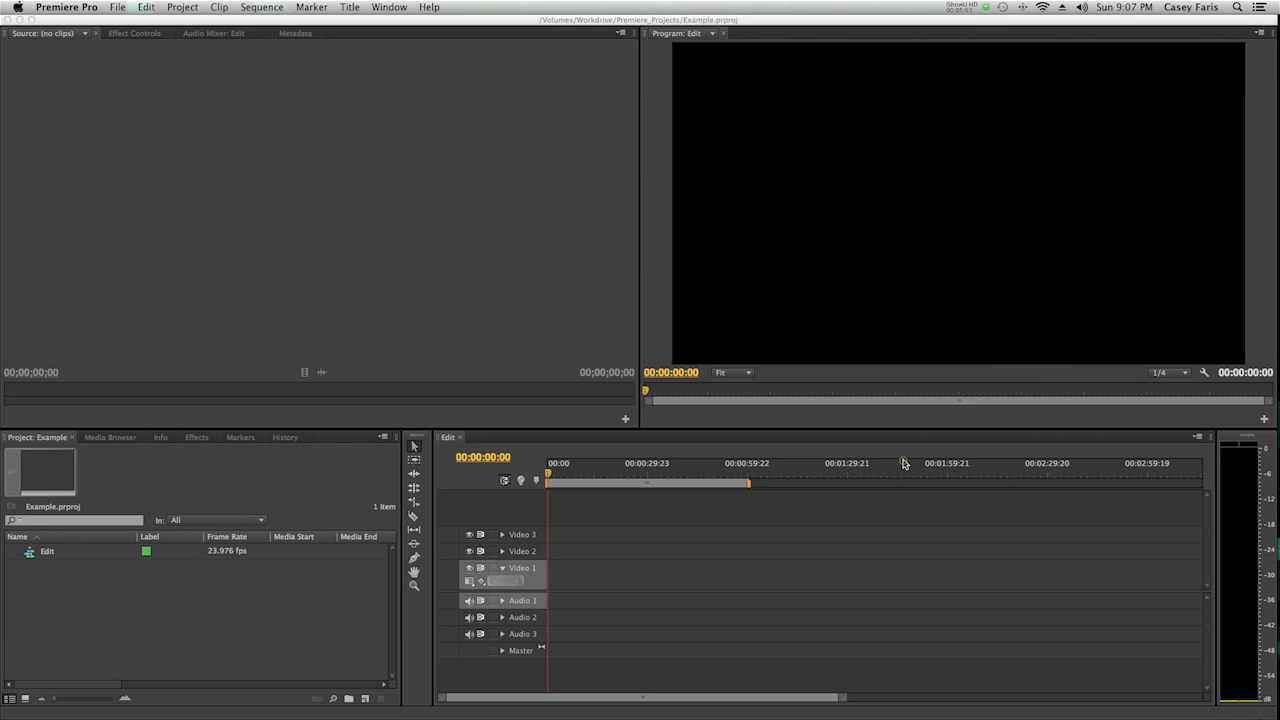
Step: Add a new Default Still title, Title 01, with the default video settings
click(350, 8)
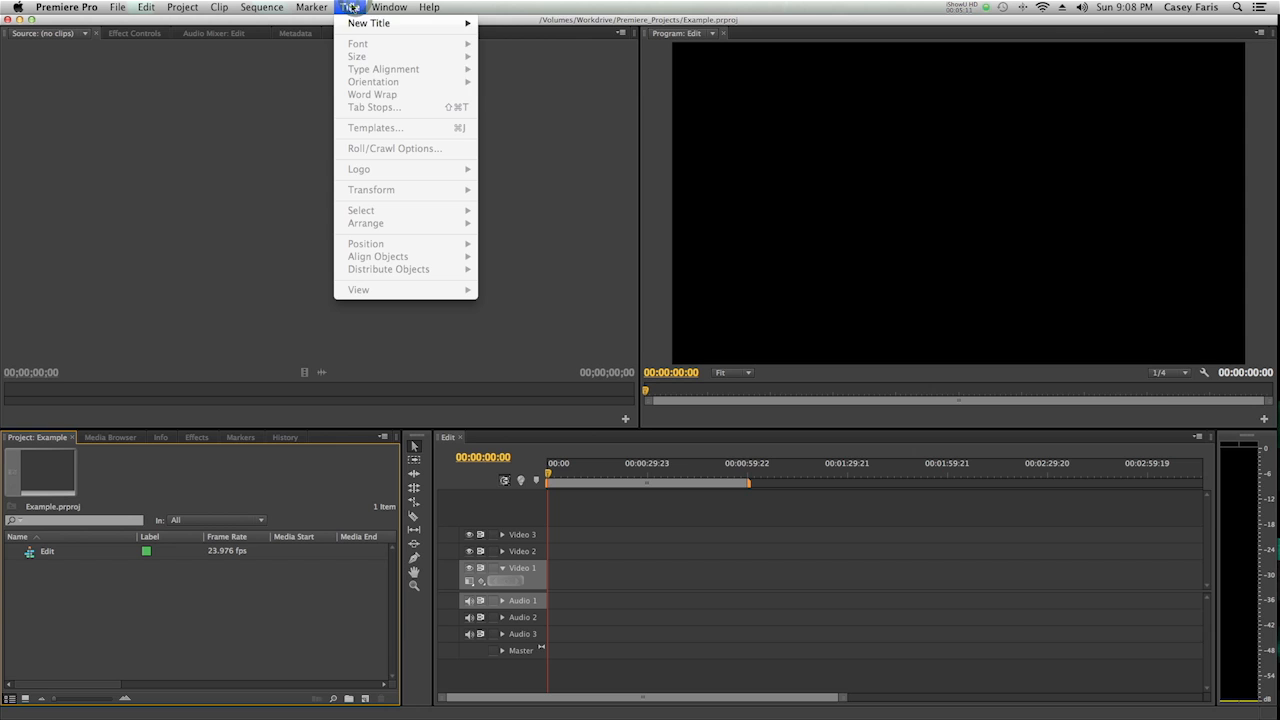
click(368, 24)
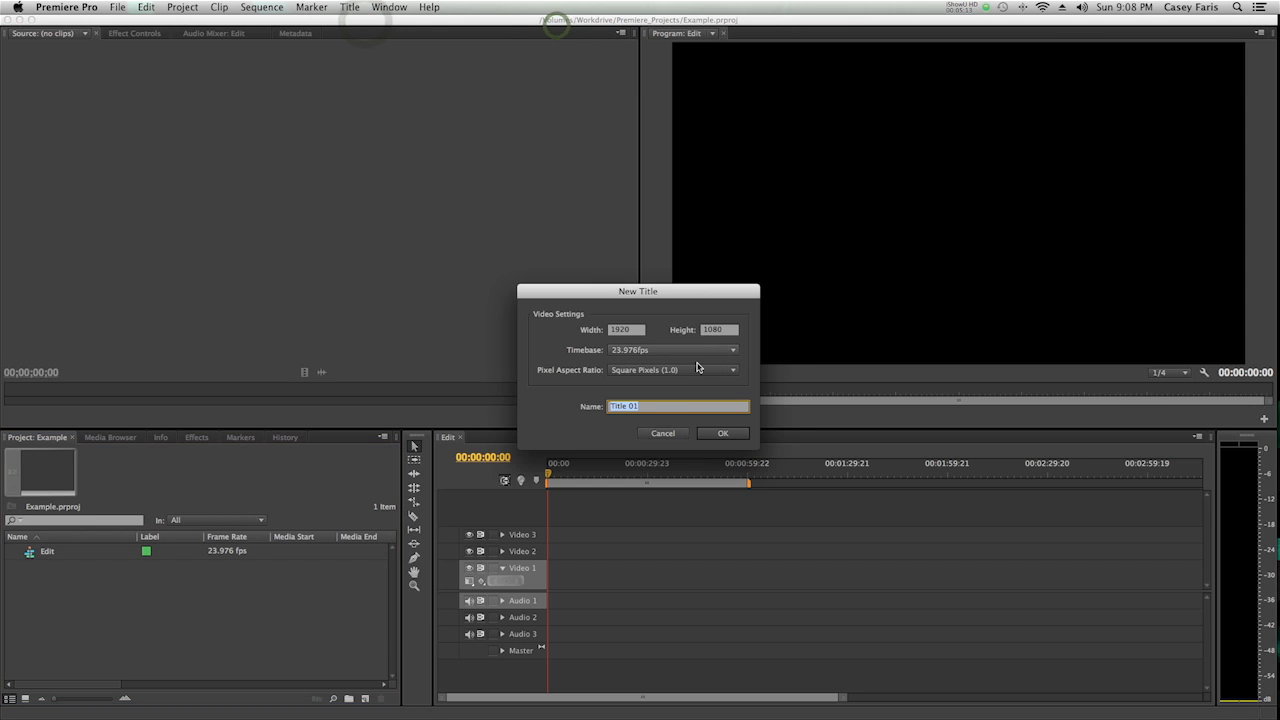
click(722, 432)
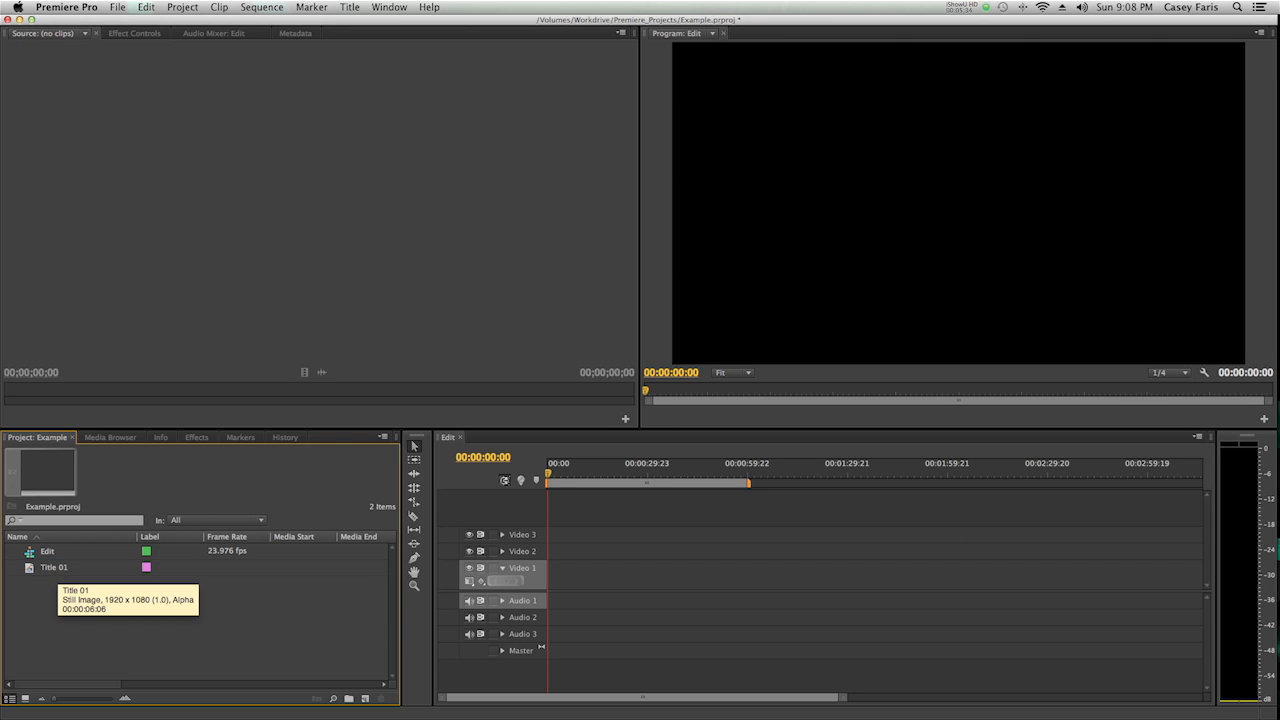
mouse_move(204, 588)
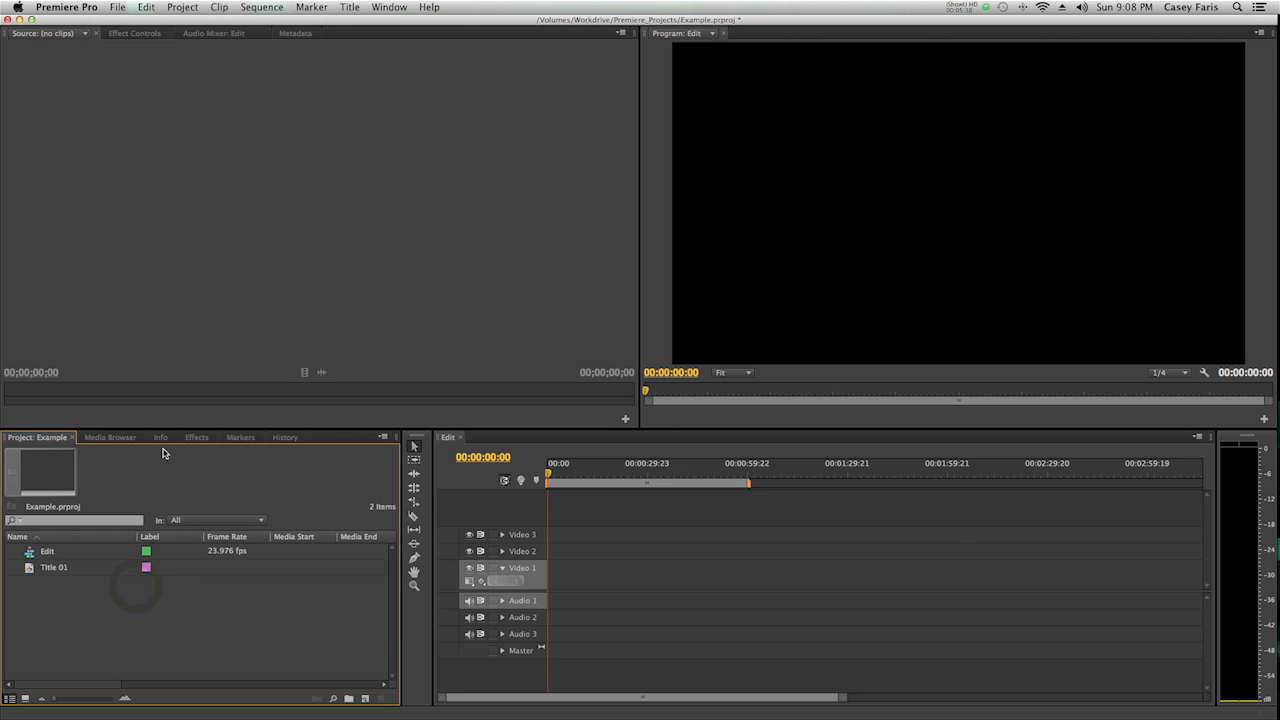
mouse_move(172, 452)
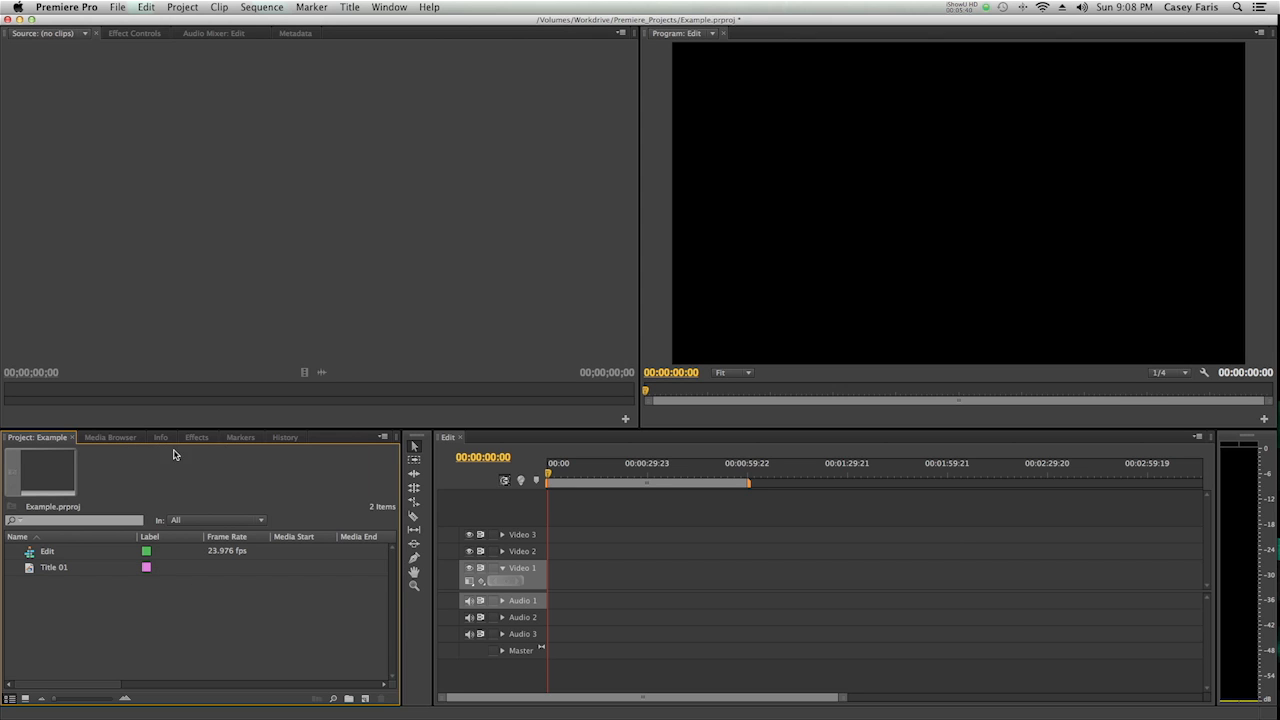
Step: Browse the media drives and start an import from the project panel's context menu
click(110, 436)
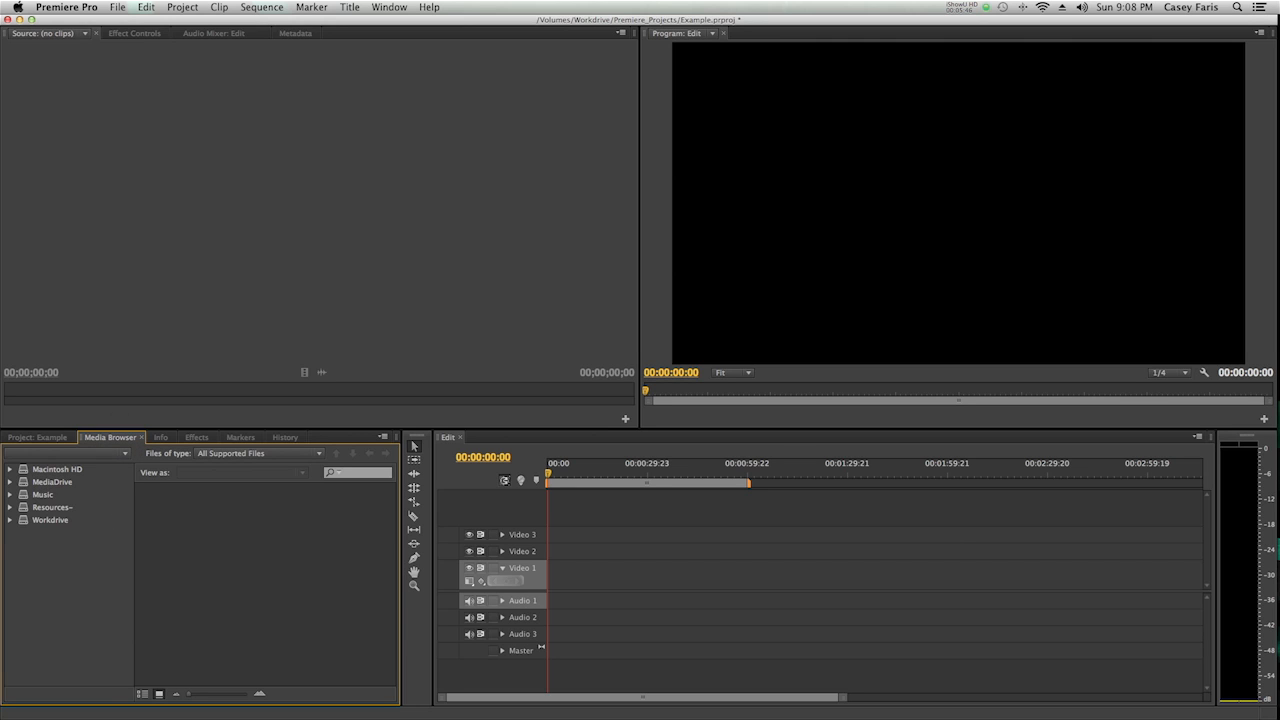
right_click(80, 608)
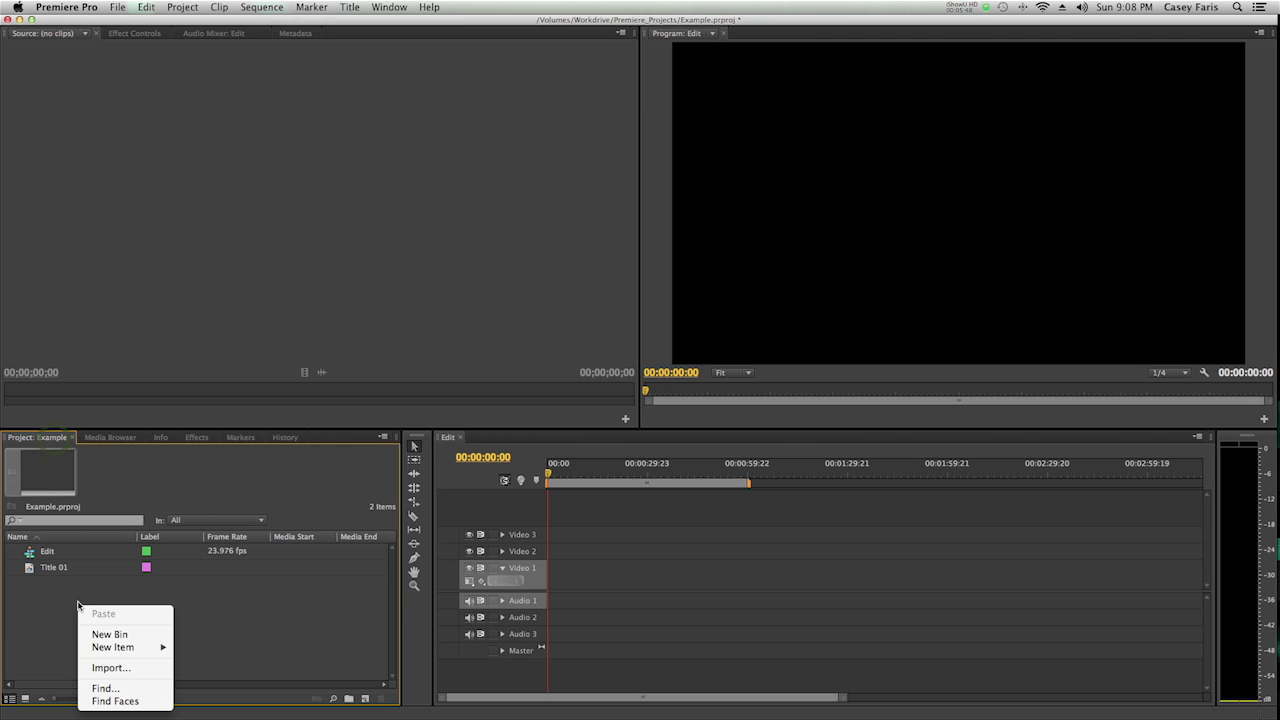
click(50, 610)
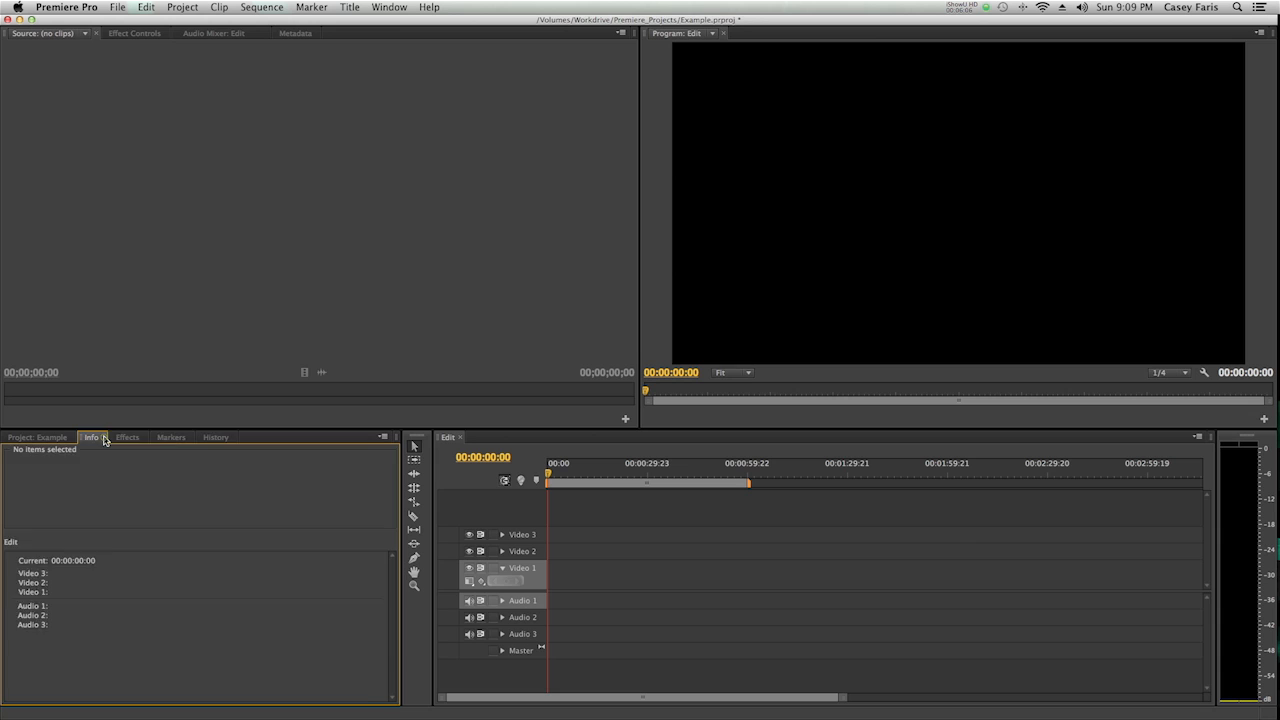
Step: Flip through the Markers, History and Effects panels and return to the project listing
click(138, 436)
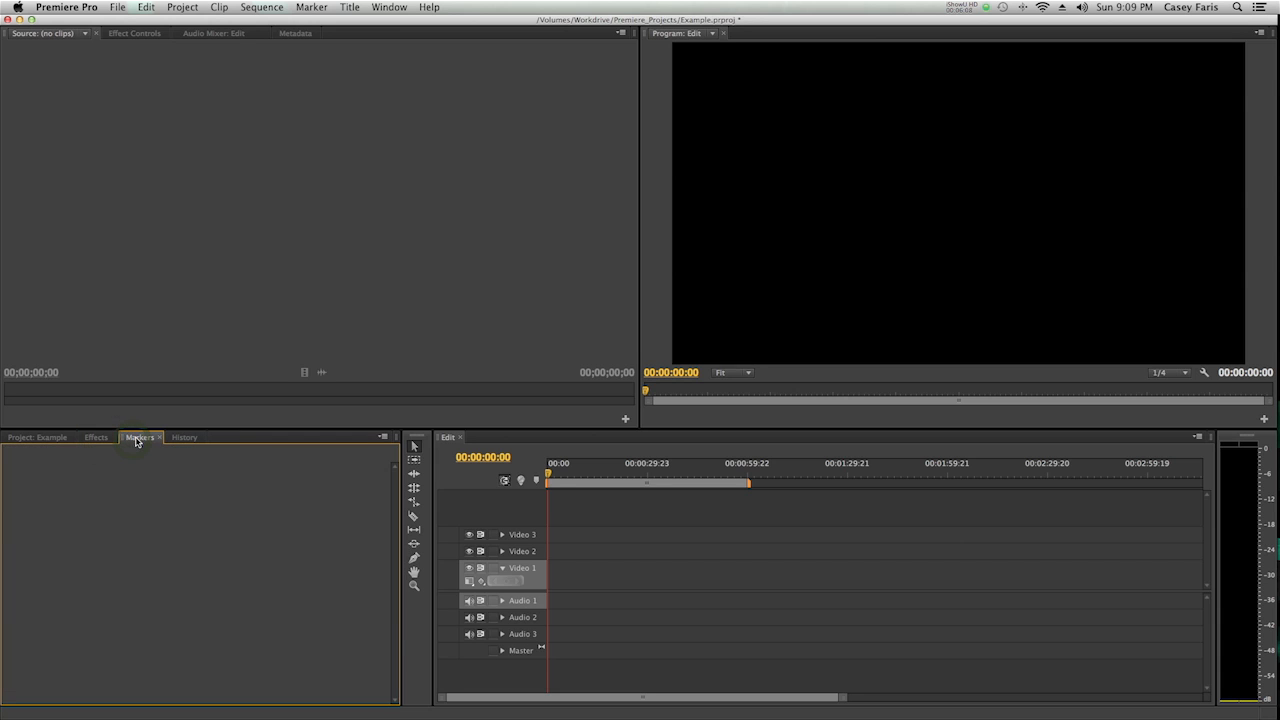
click(184, 436)
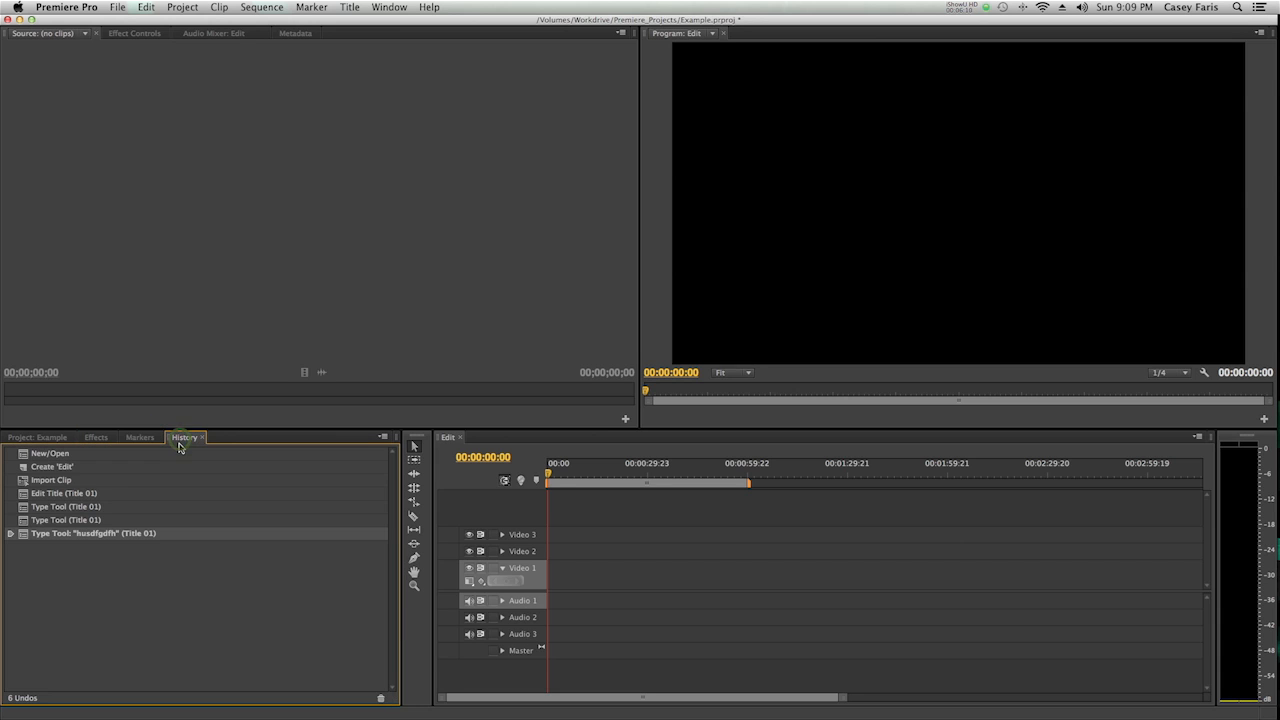
click(140, 436)
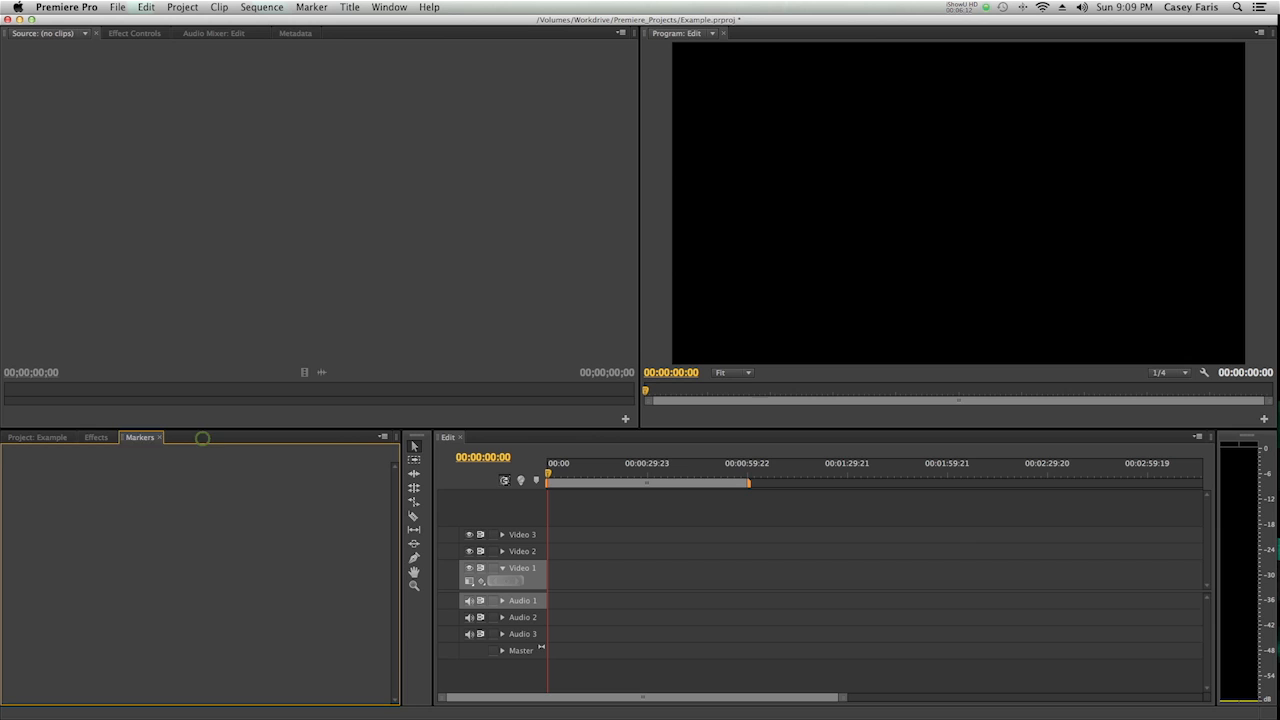
click(96, 436)
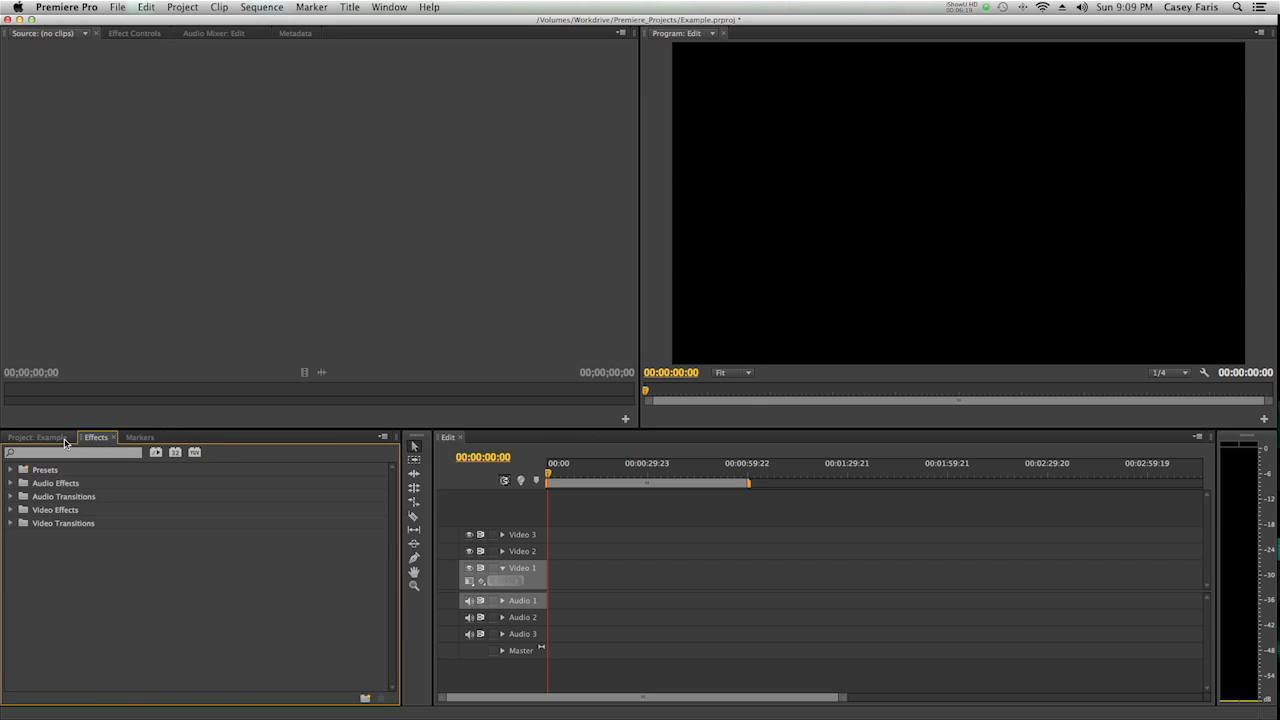
click(40, 436)
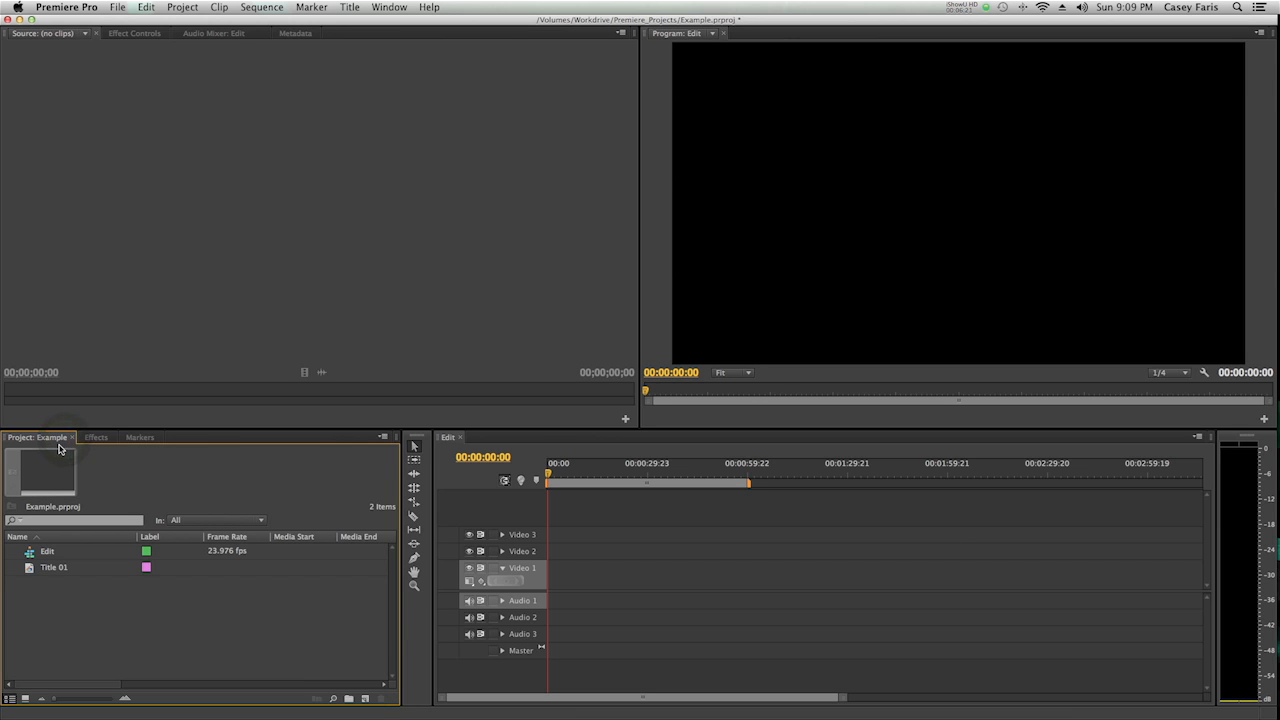
Step: Browse the Color Correction effects and Video Transitions categories, then collapse them
click(96, 436)
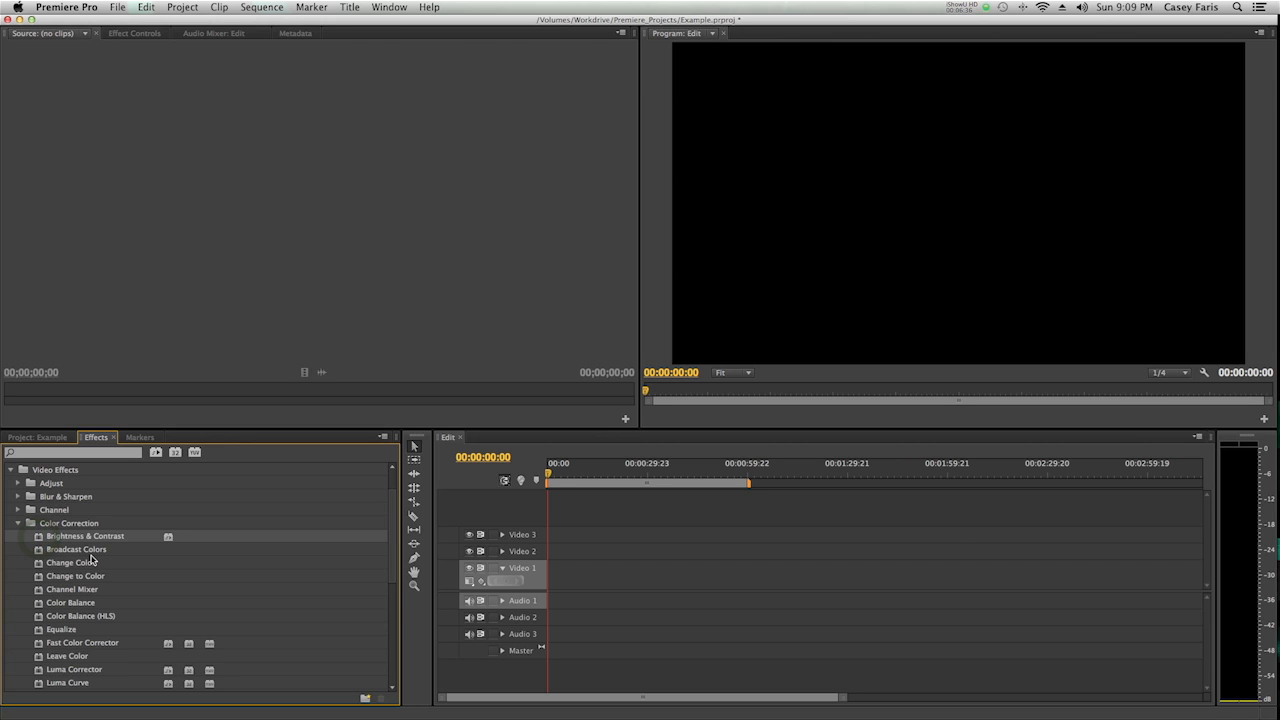
mouse_move(430, 584)
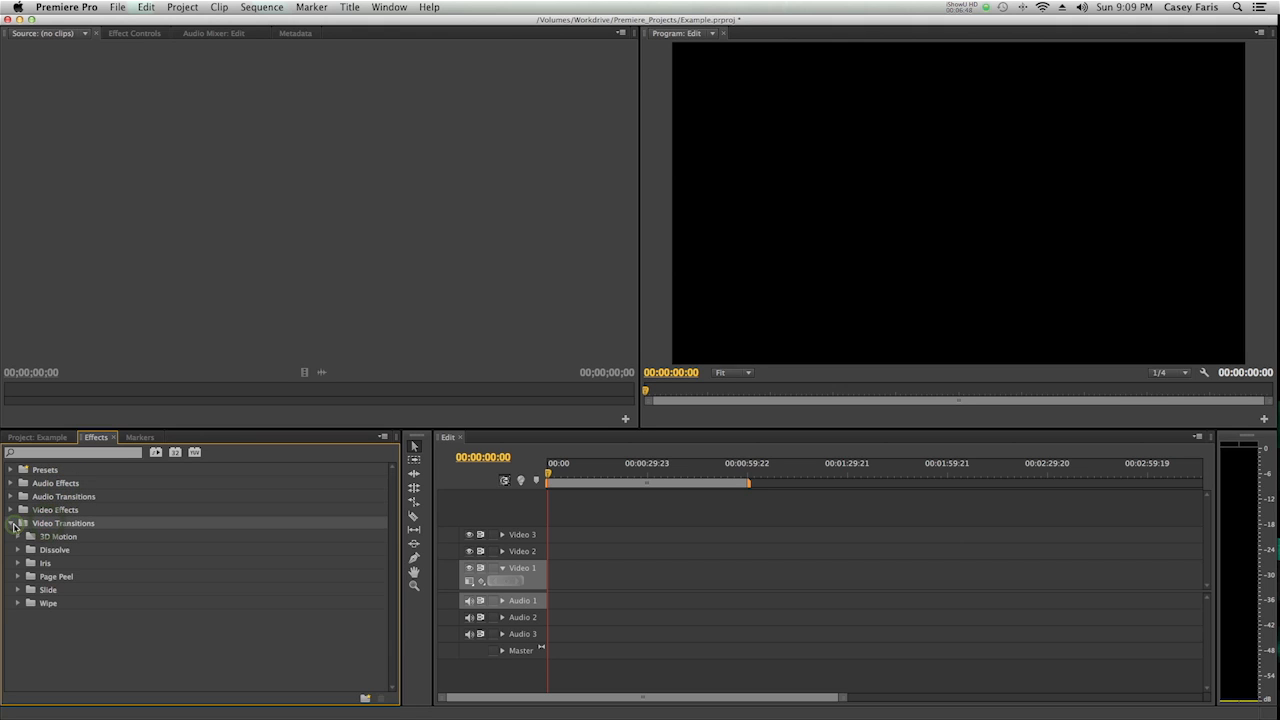
click(16, 524)
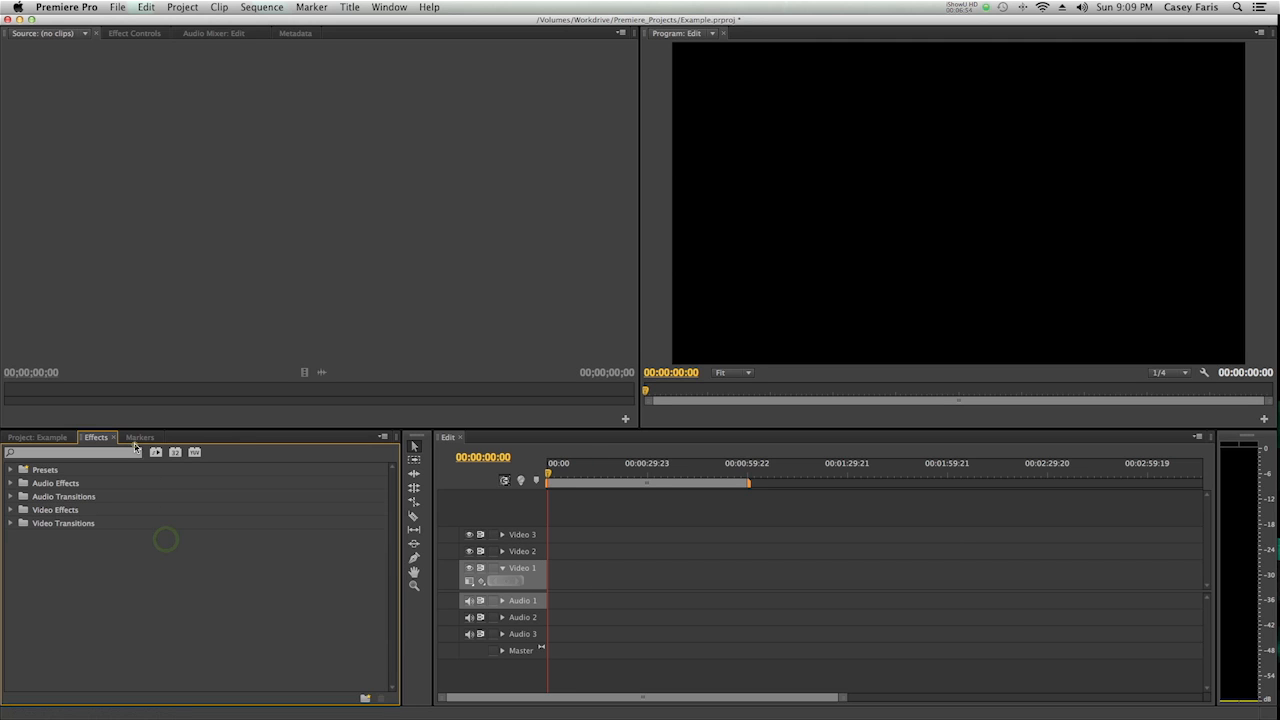
Step: Add a sequence marker named 'fdhqjfg' spanning about 0:24 to 0:57
click(616, 476)
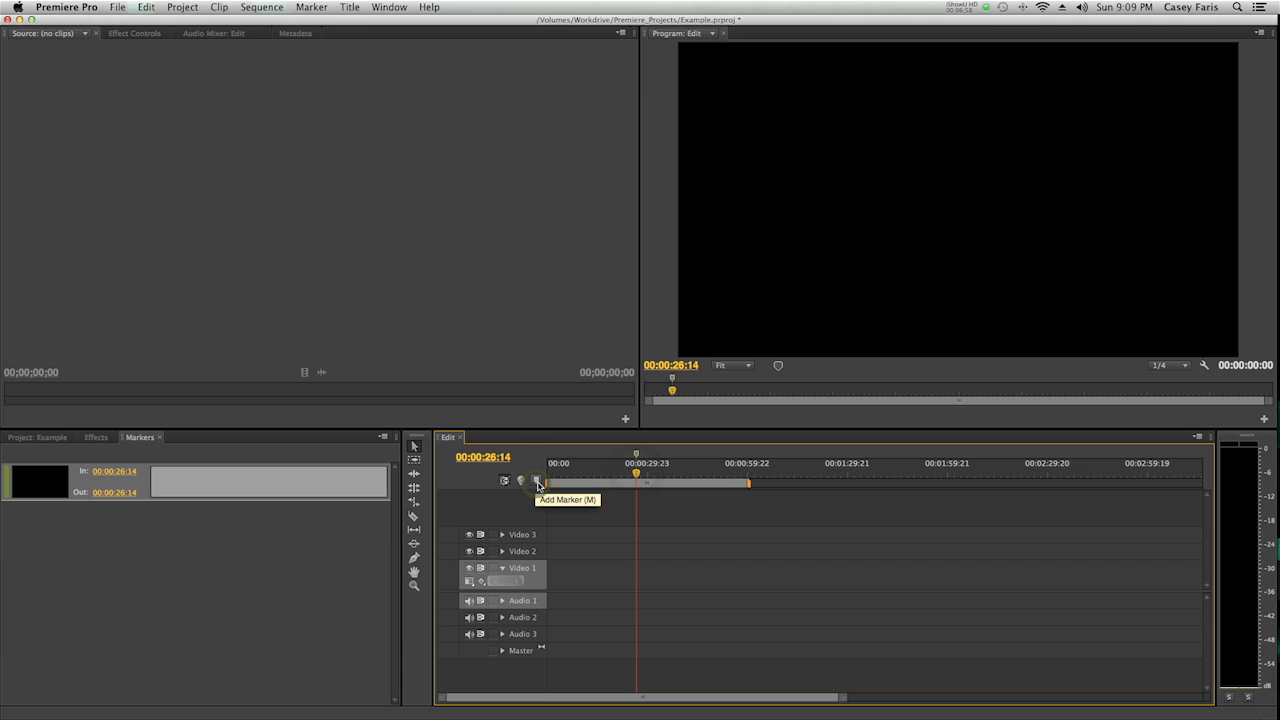
mouse_move(180, 490)
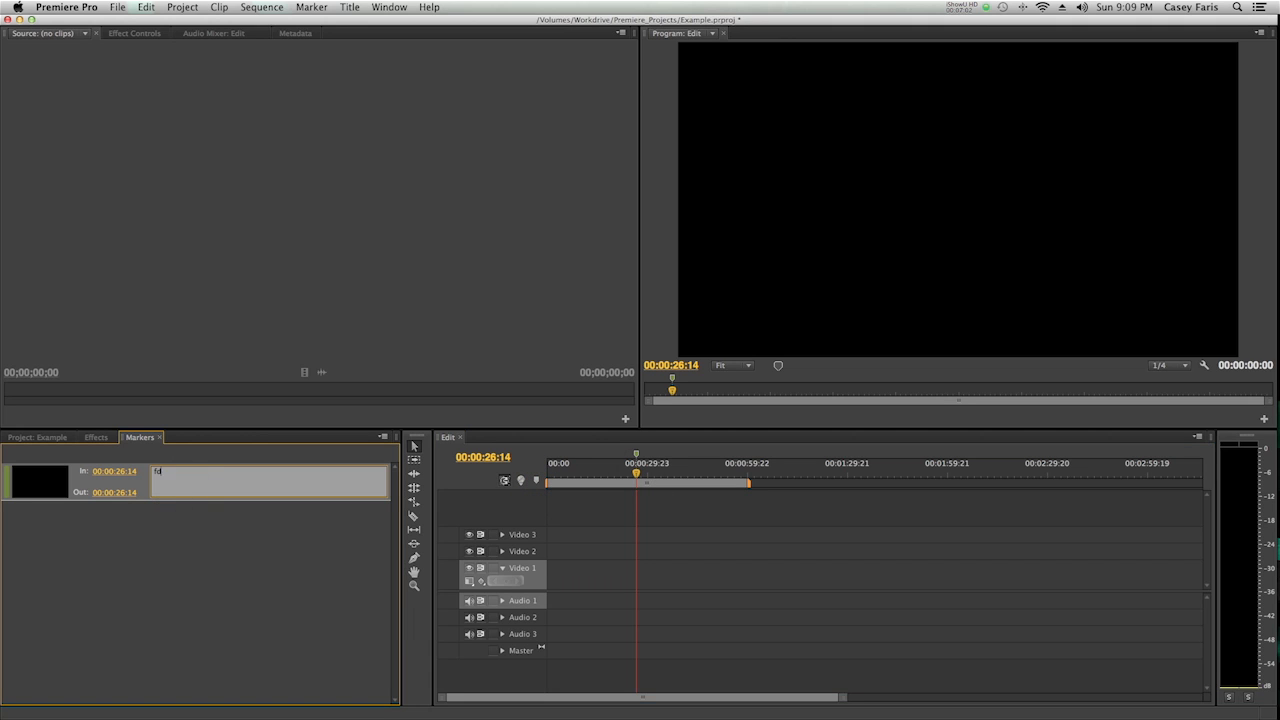
text(fdhqjfg)
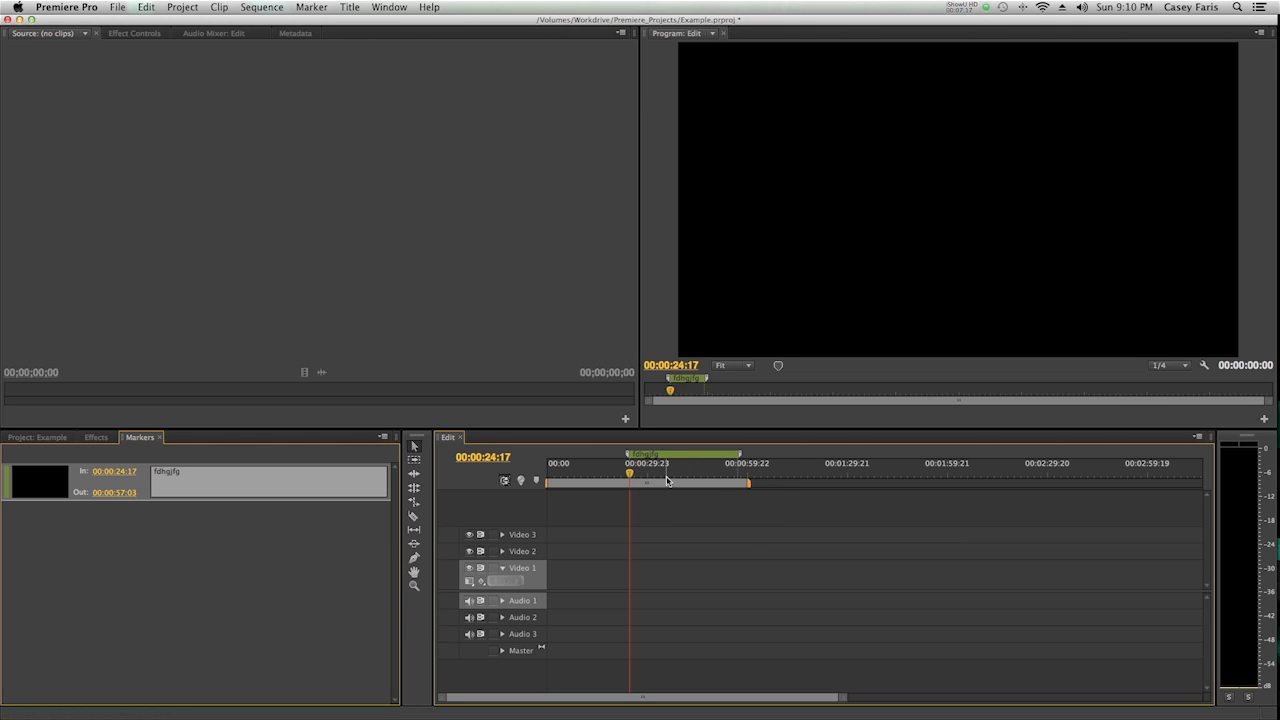
mouse_move(668, 476)
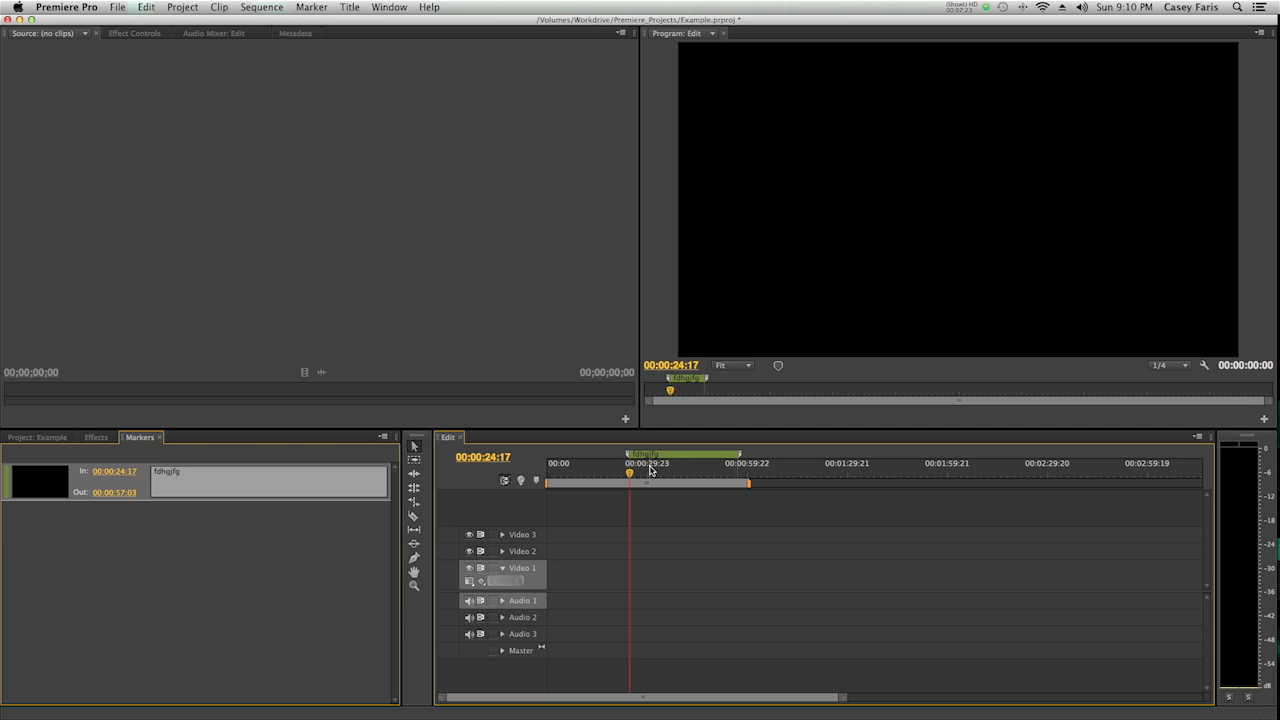
mouse_move(806, 446)
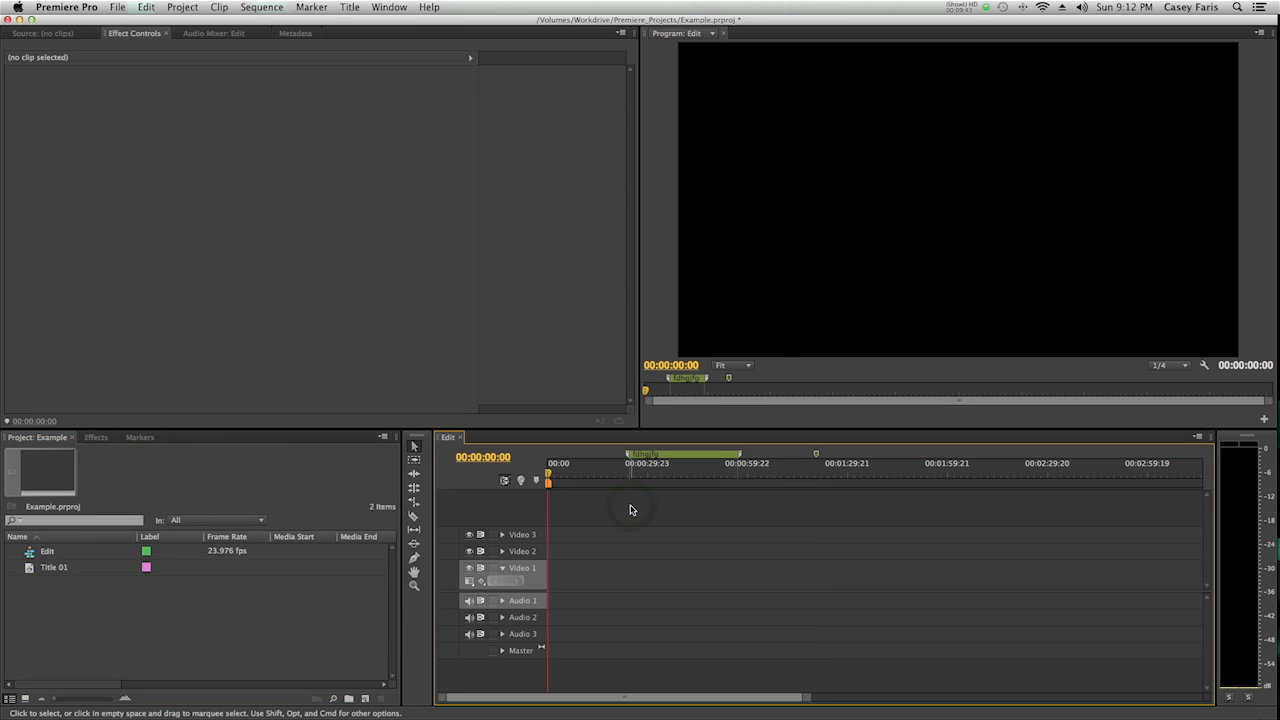
mouse_move(600, 488)
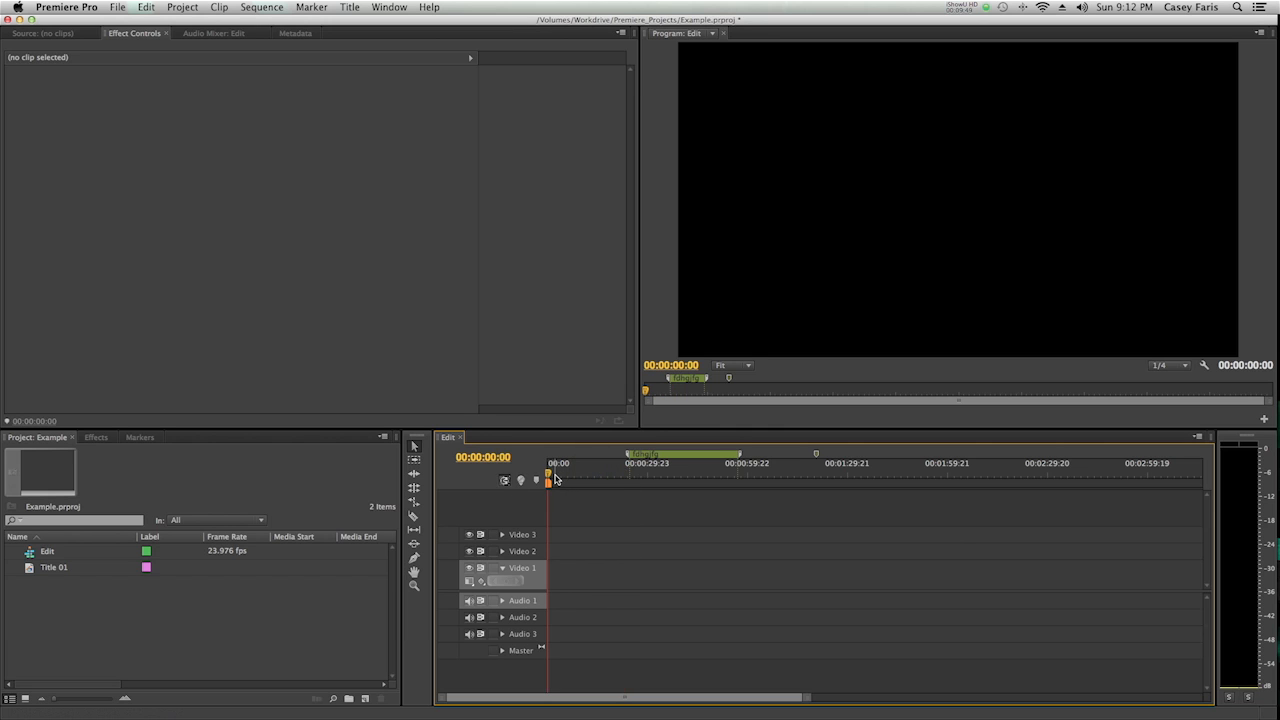
mouse_move(558, 482)
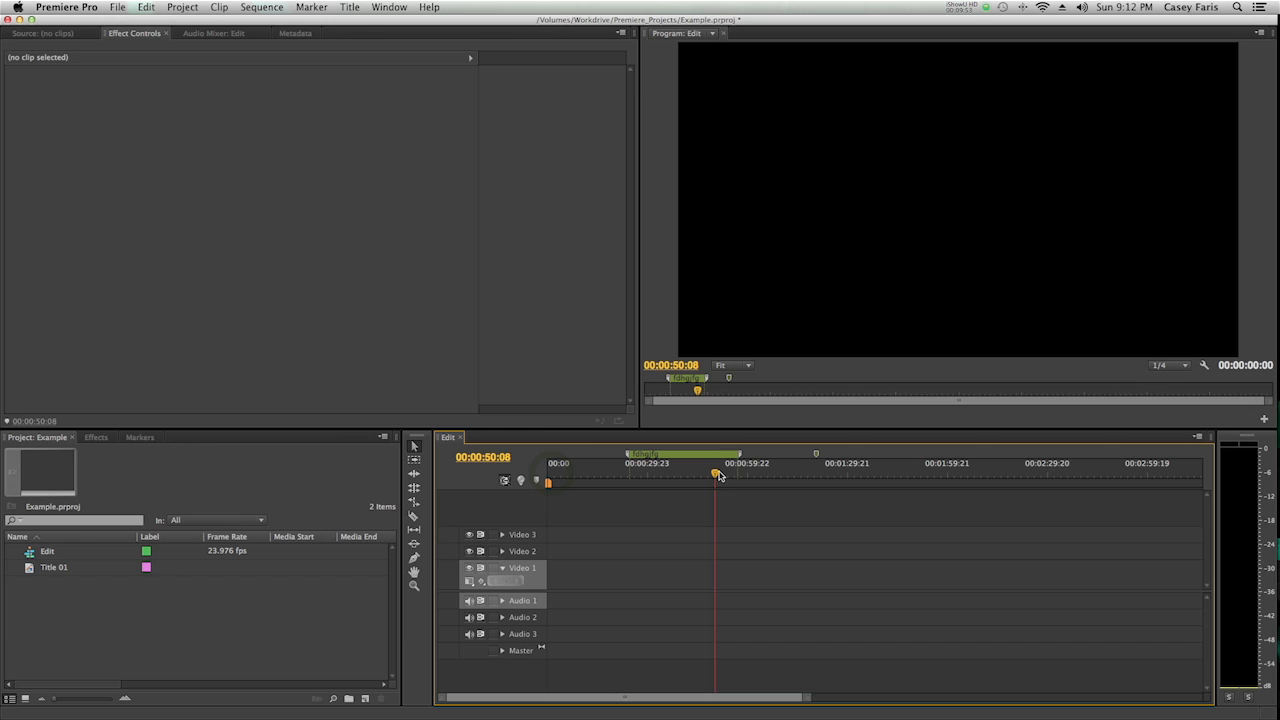
drag(716, 476, 752, 476)
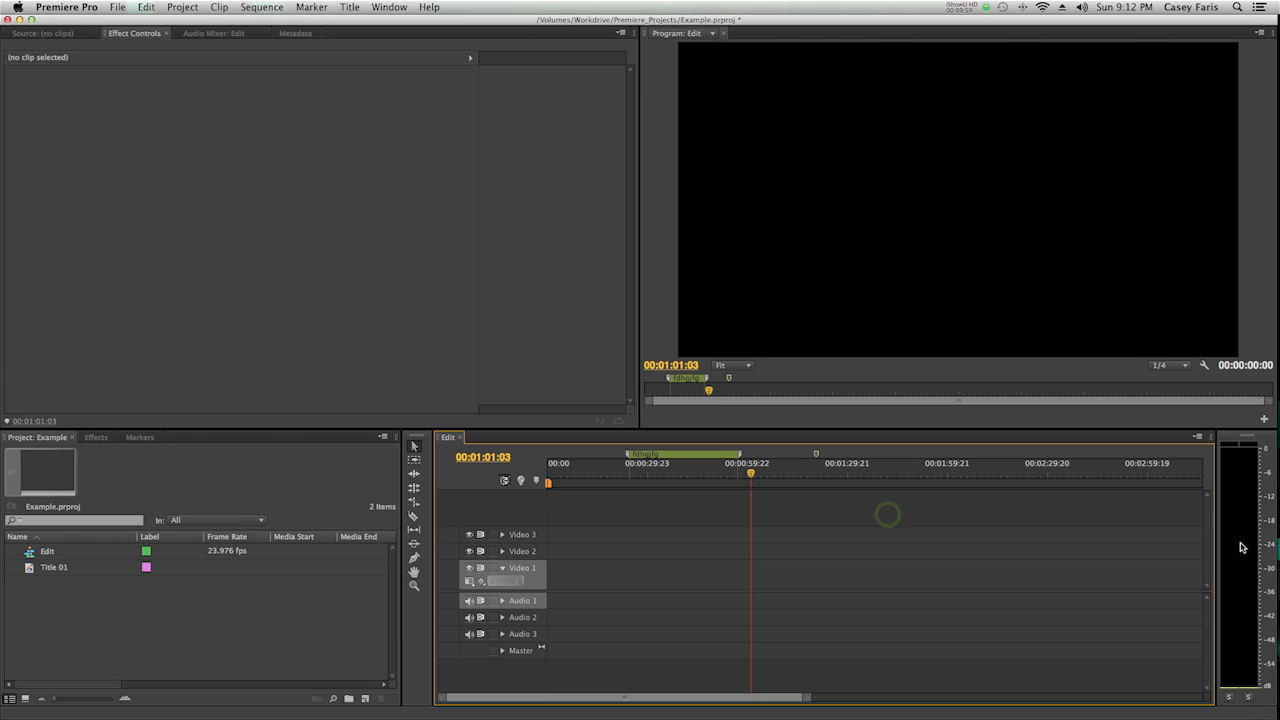
mouse_move(1236, 676)
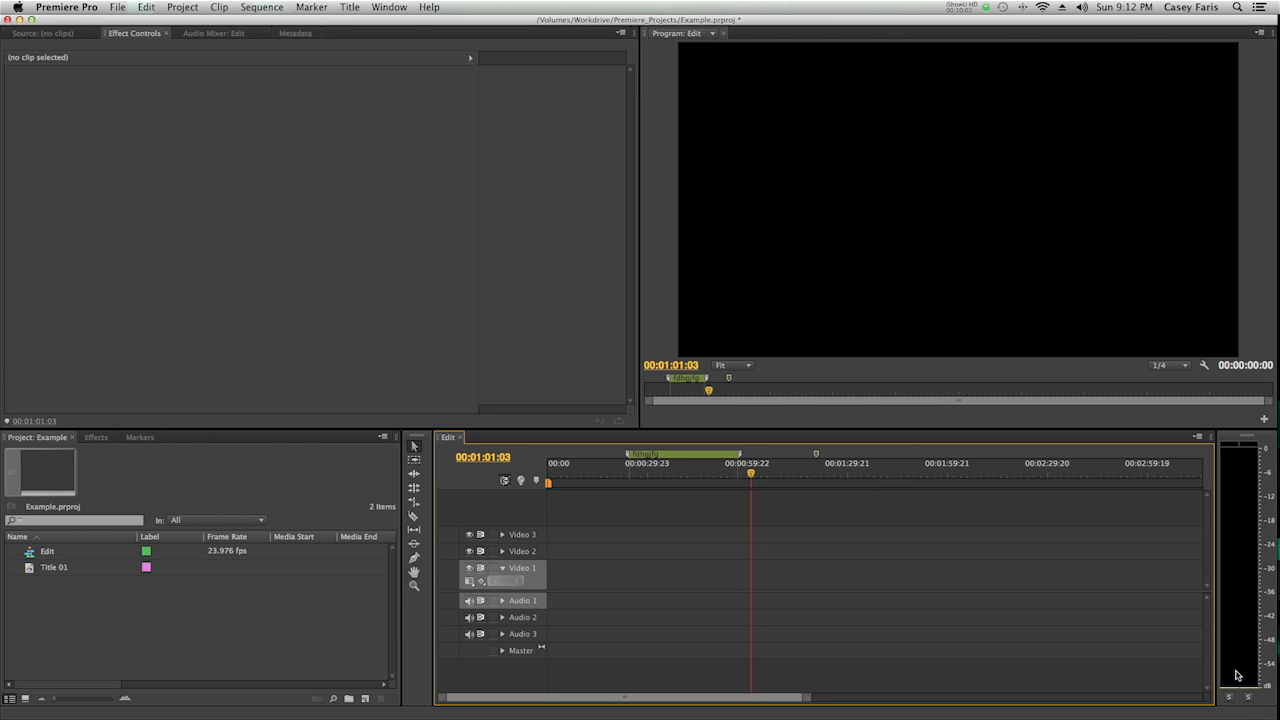
mouse_move(1240, 520)
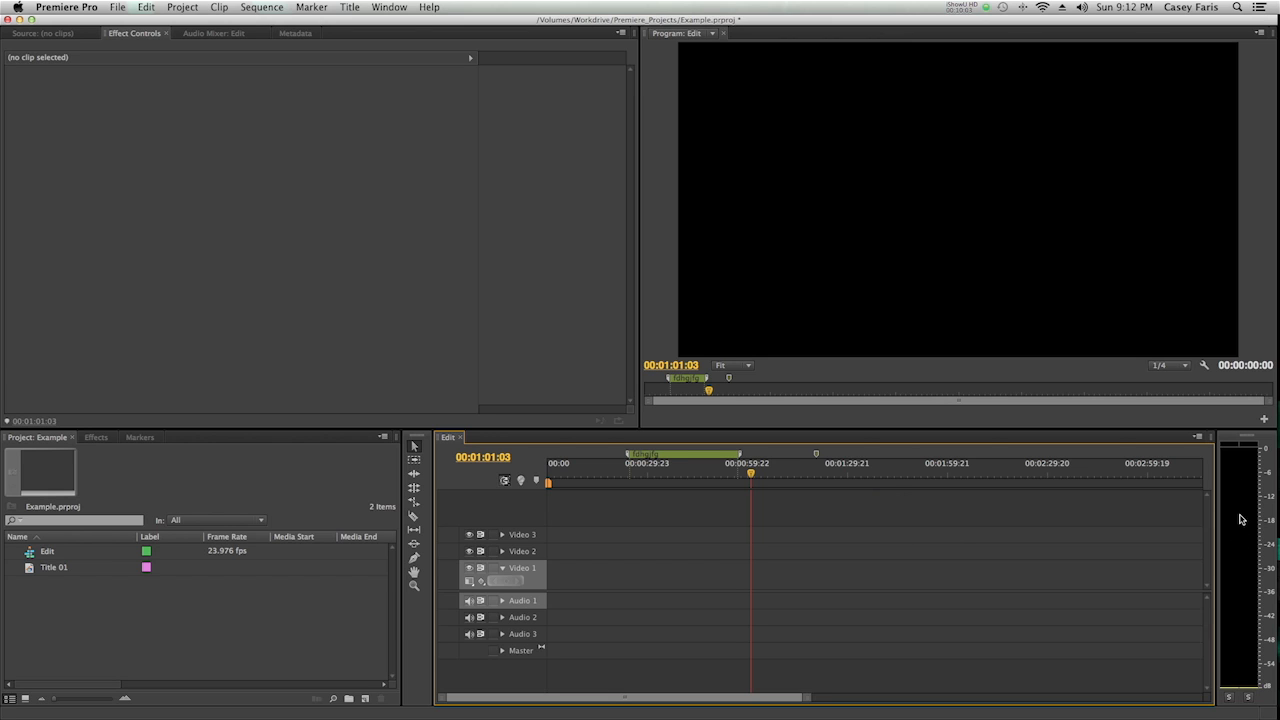
mouse_move(1236, 456)
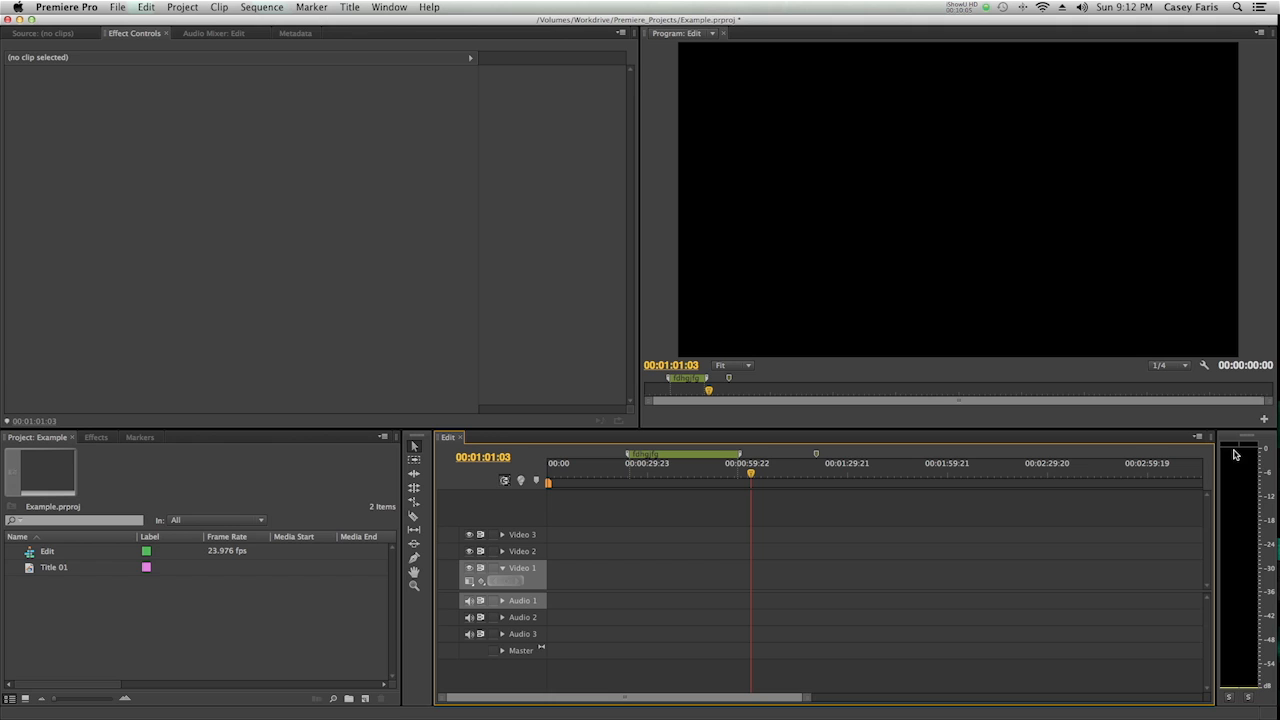
mouse_move(468, 488)
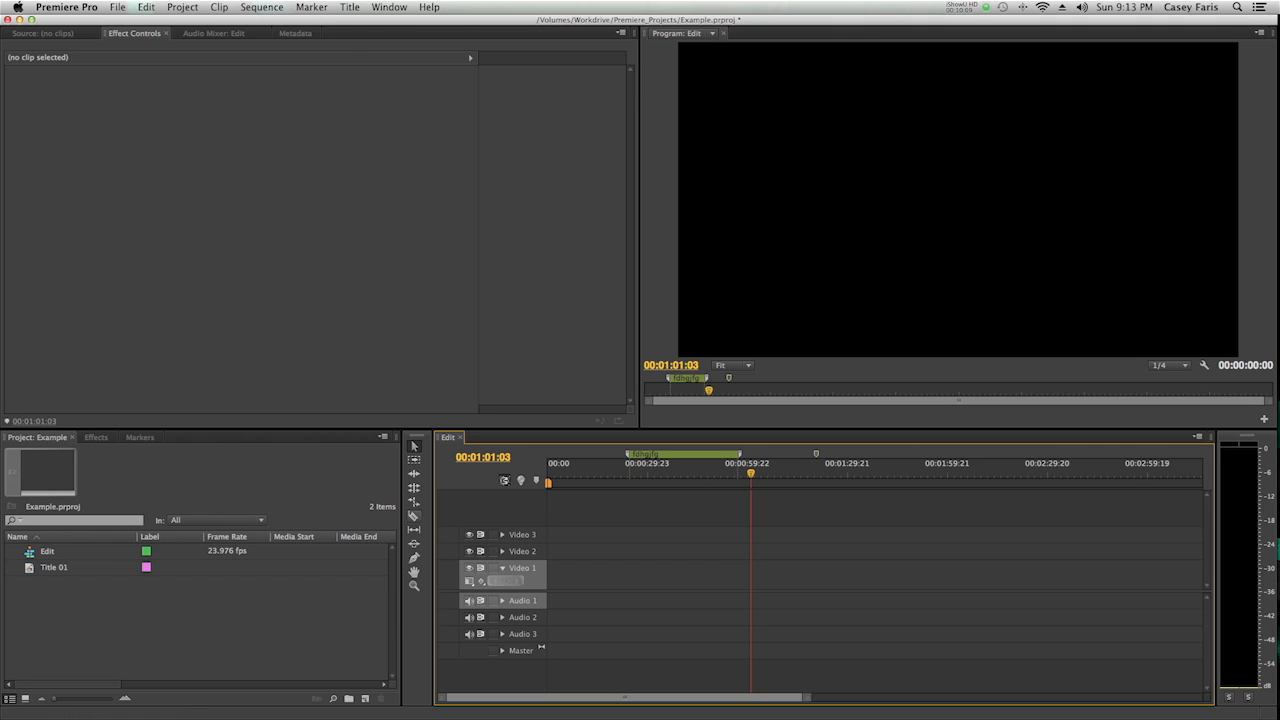
mouse_move(412, 458)
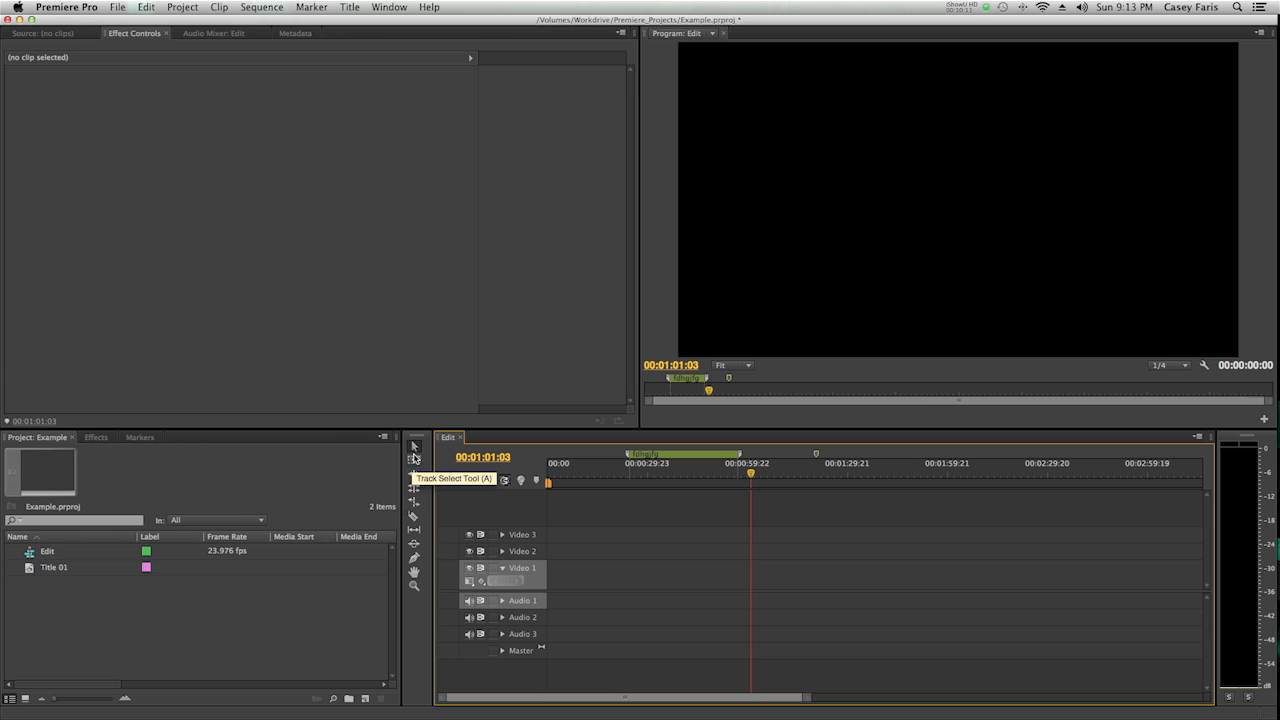
mouse_move(412, 516)
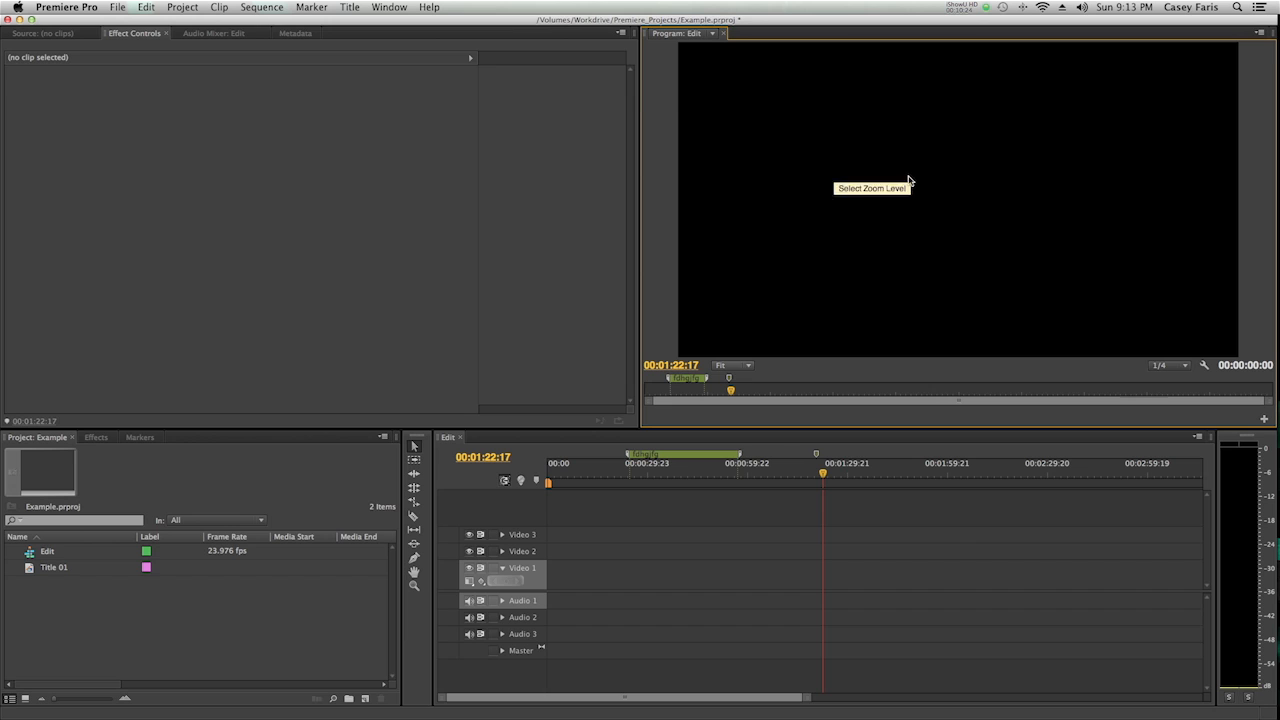
mouse_move(842, 142)
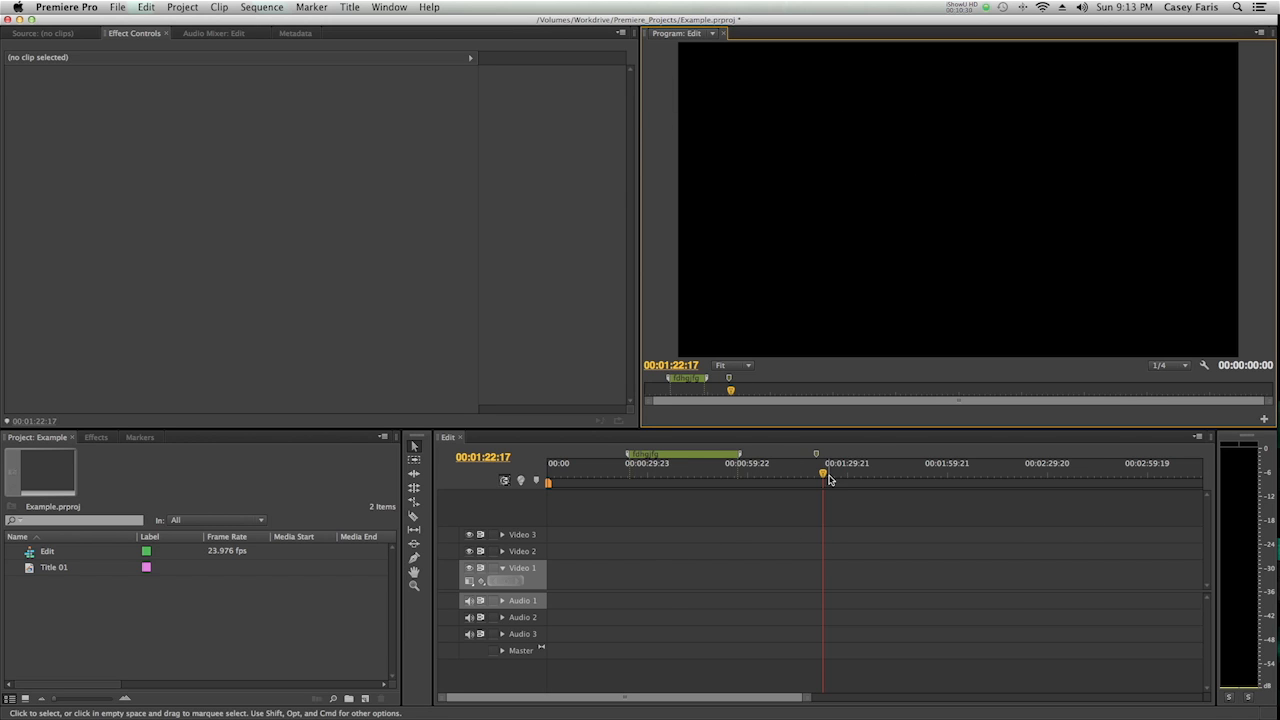
click(918, 472)
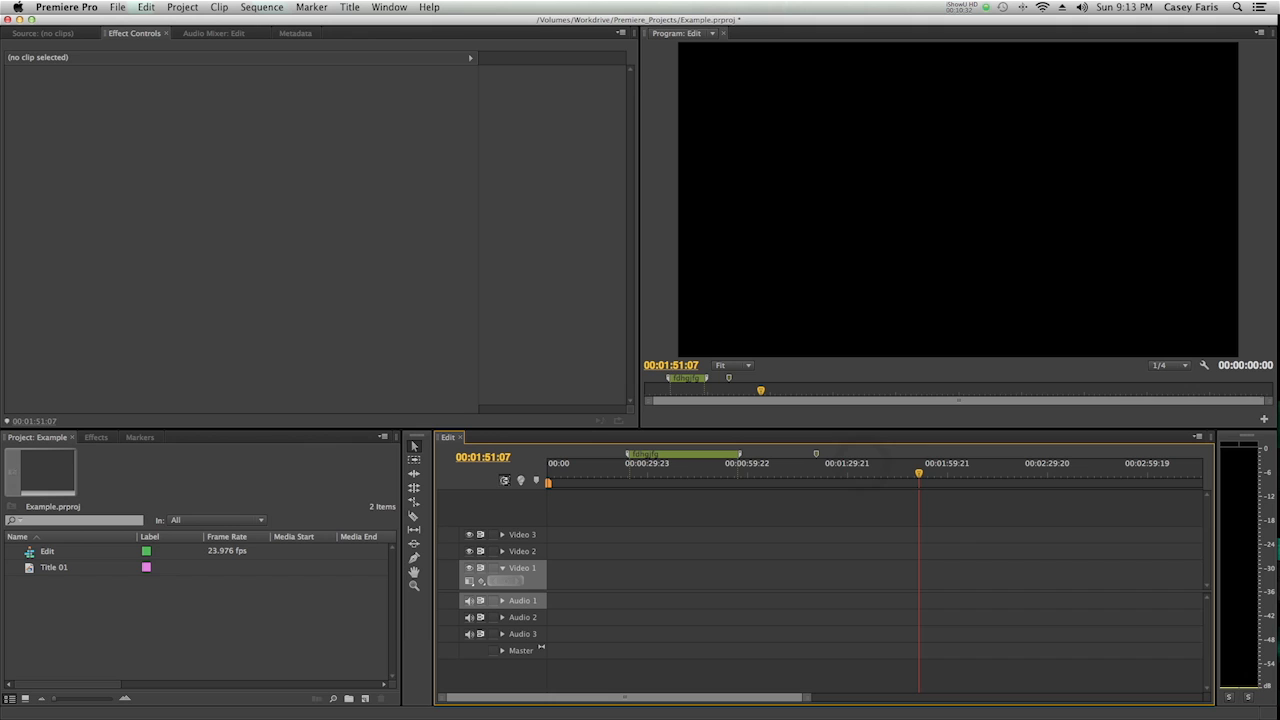
mouse_move(60, 42)
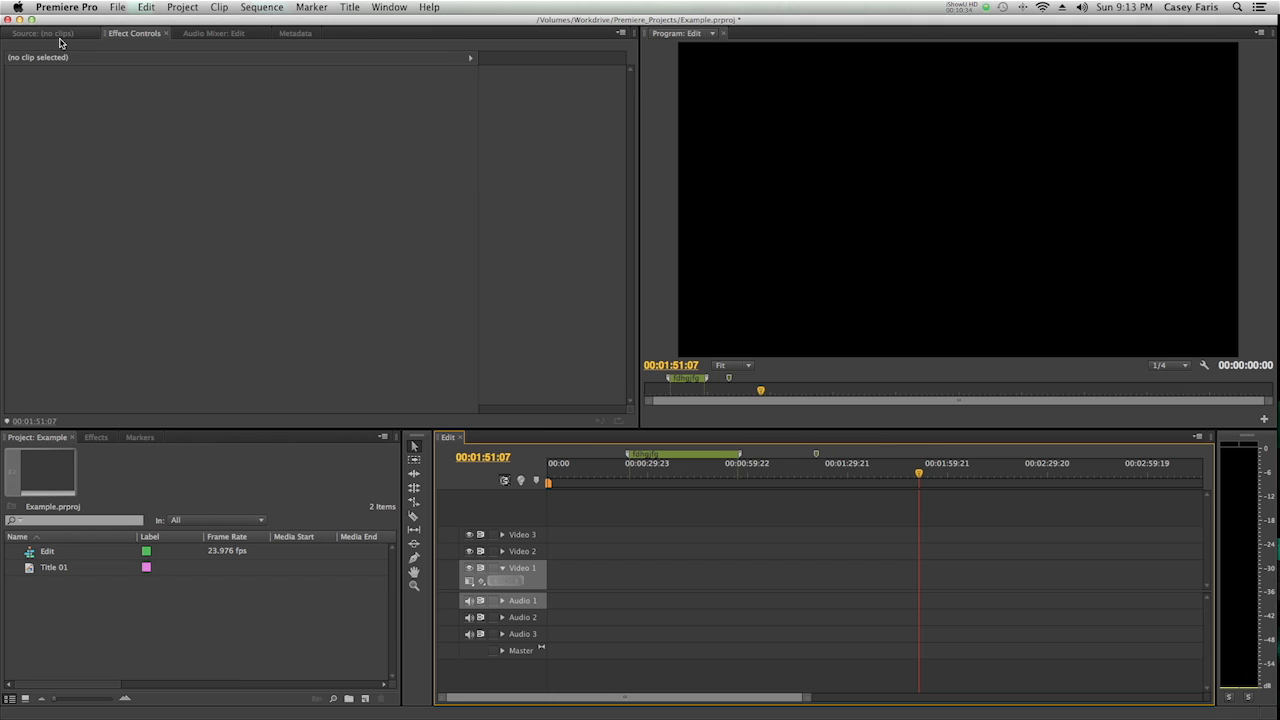
click(40, 32)
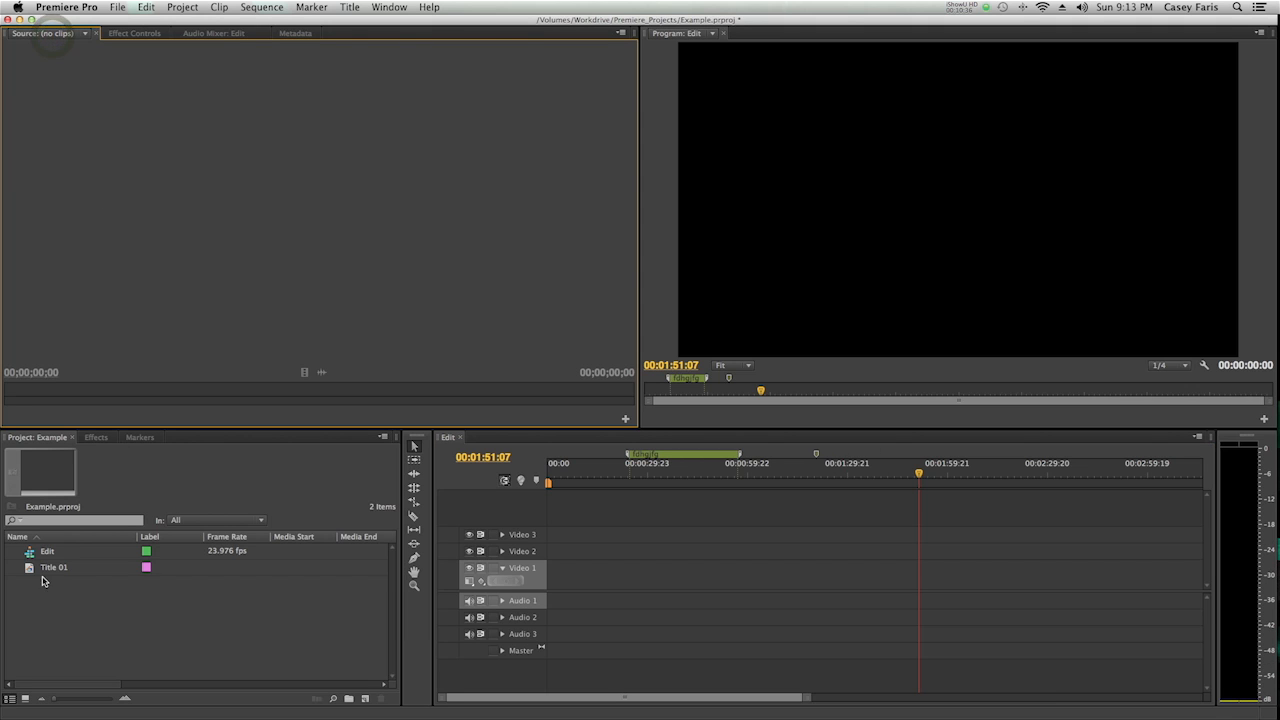
click(54, 568)
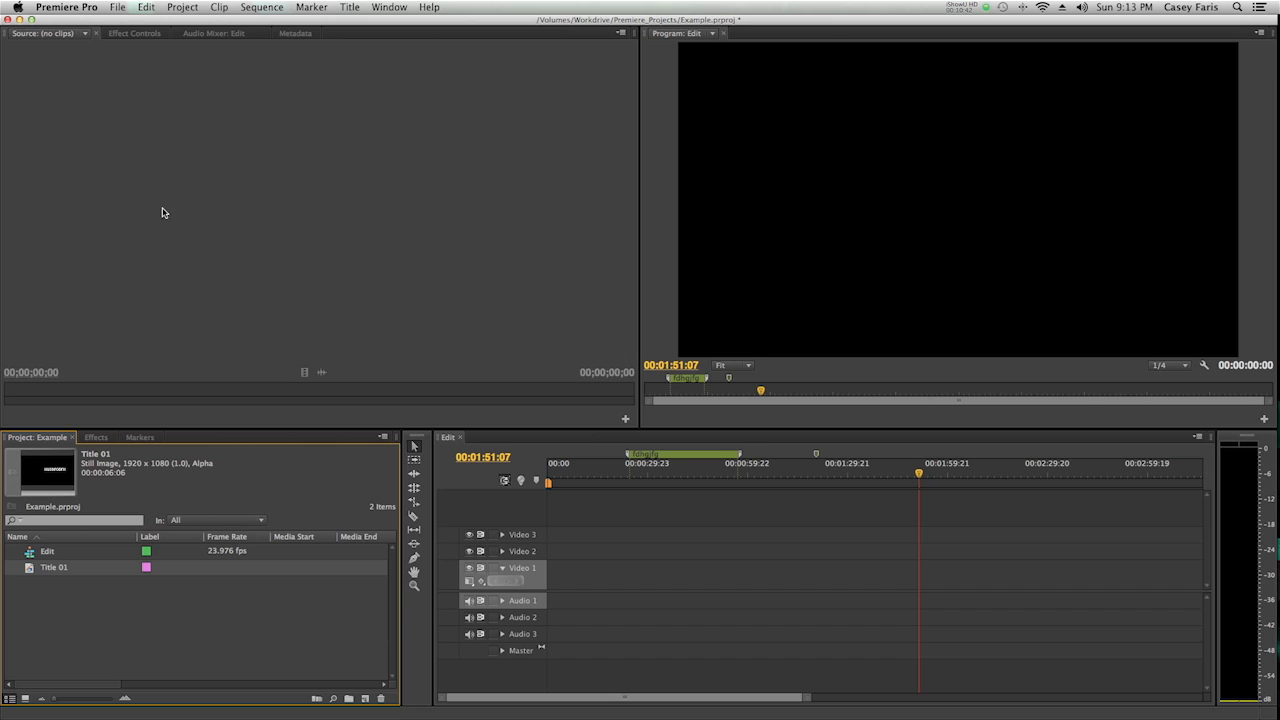
mouse_move(272, 248)
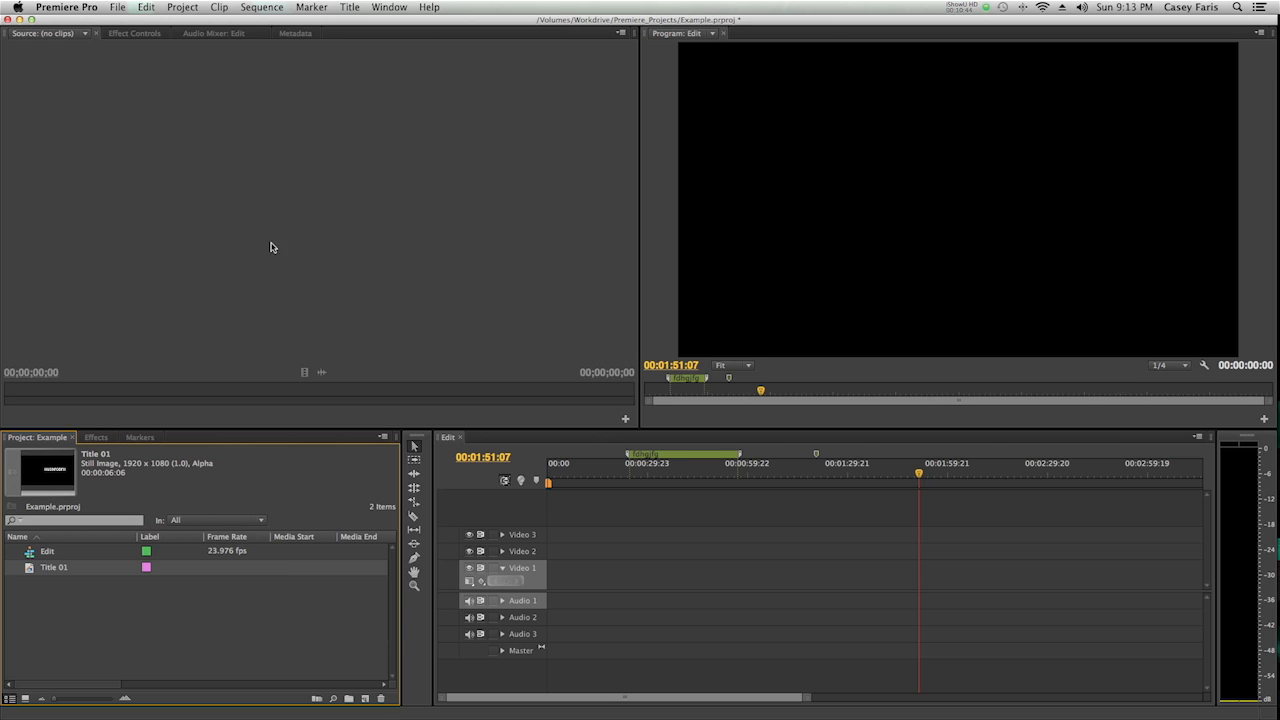
mouse_move(156, 176)
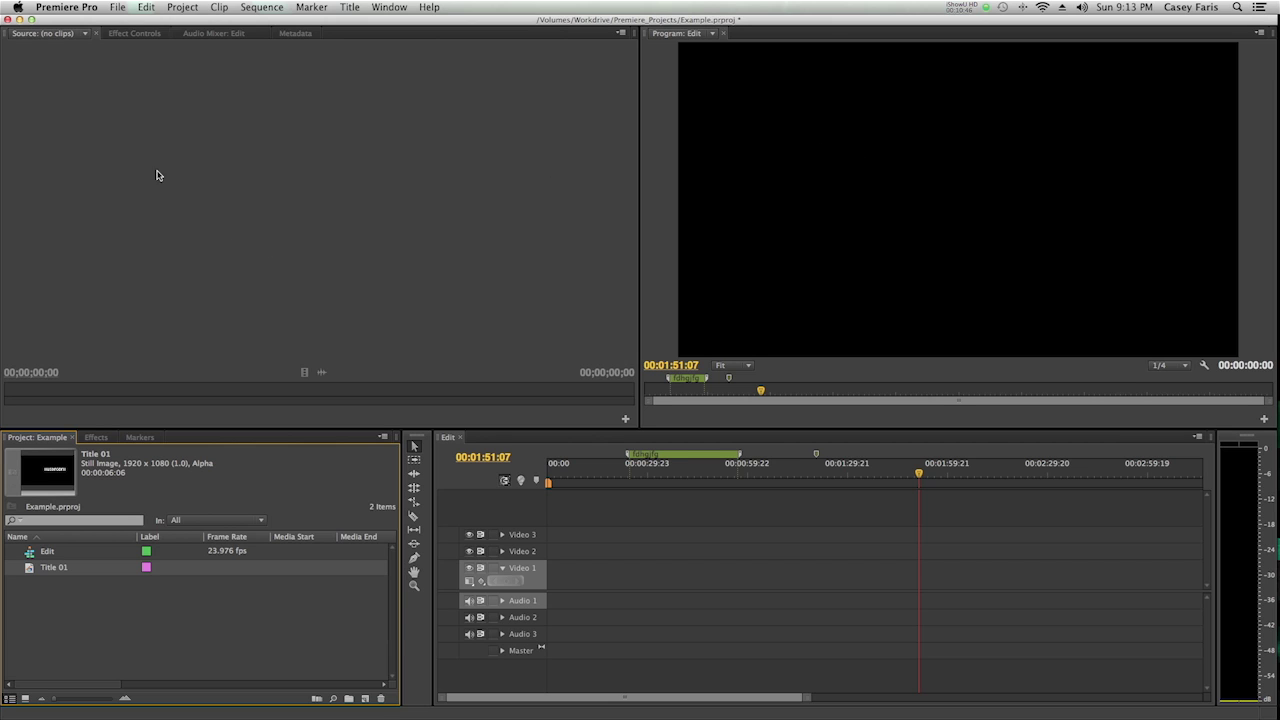
mouse_move(624, 568)
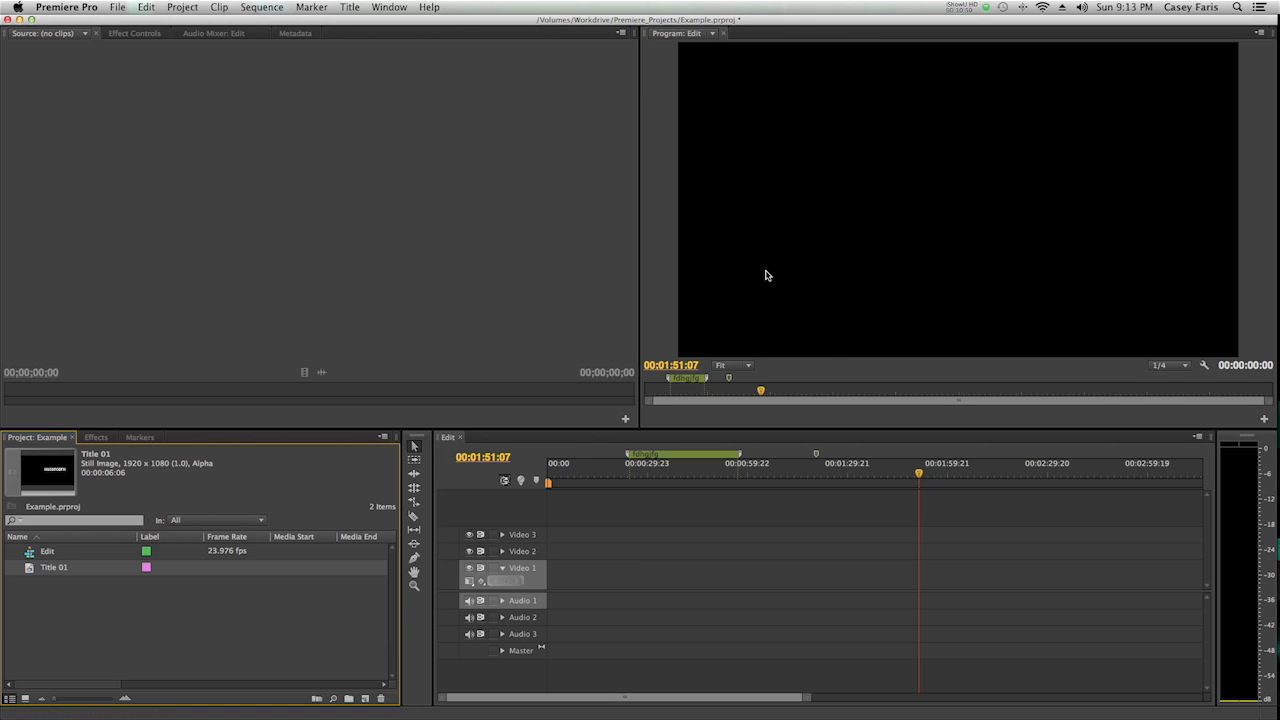
mouse_move(336, 212)
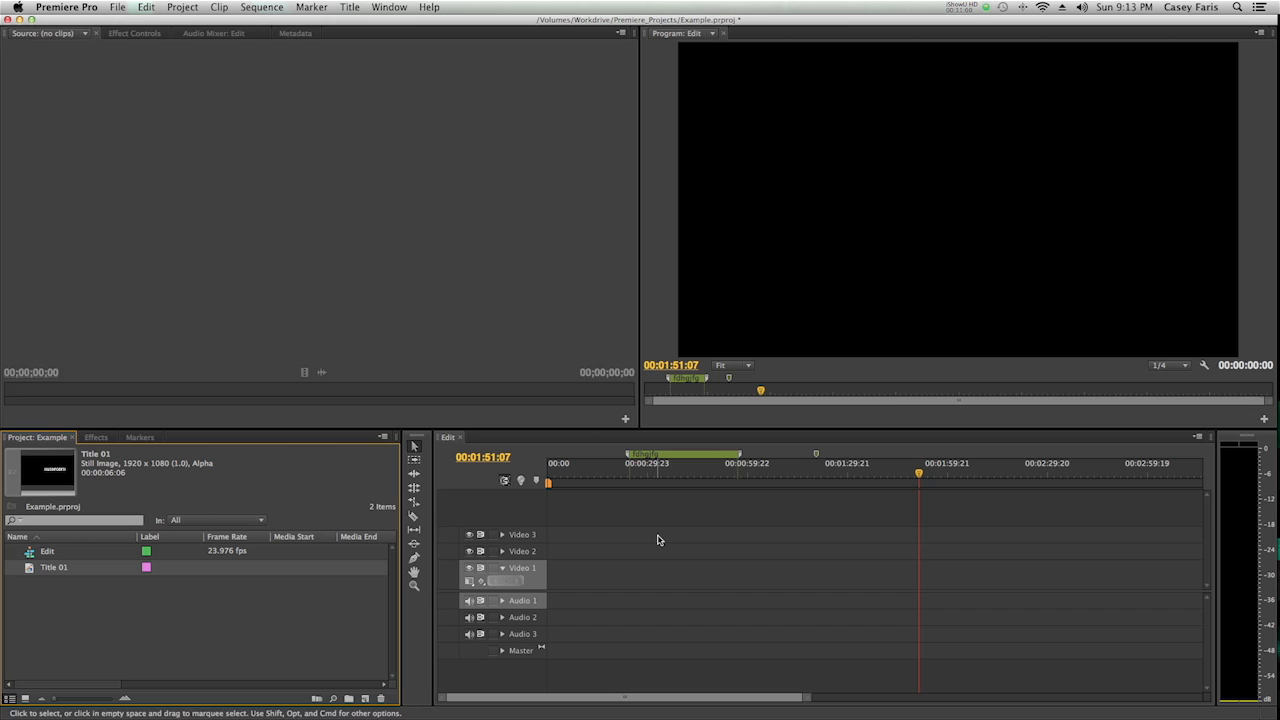
Step: Browse Effect Controls, the Effects library, Audio Mixer and Metadata, then close the Metadata panel
click(134, 32)
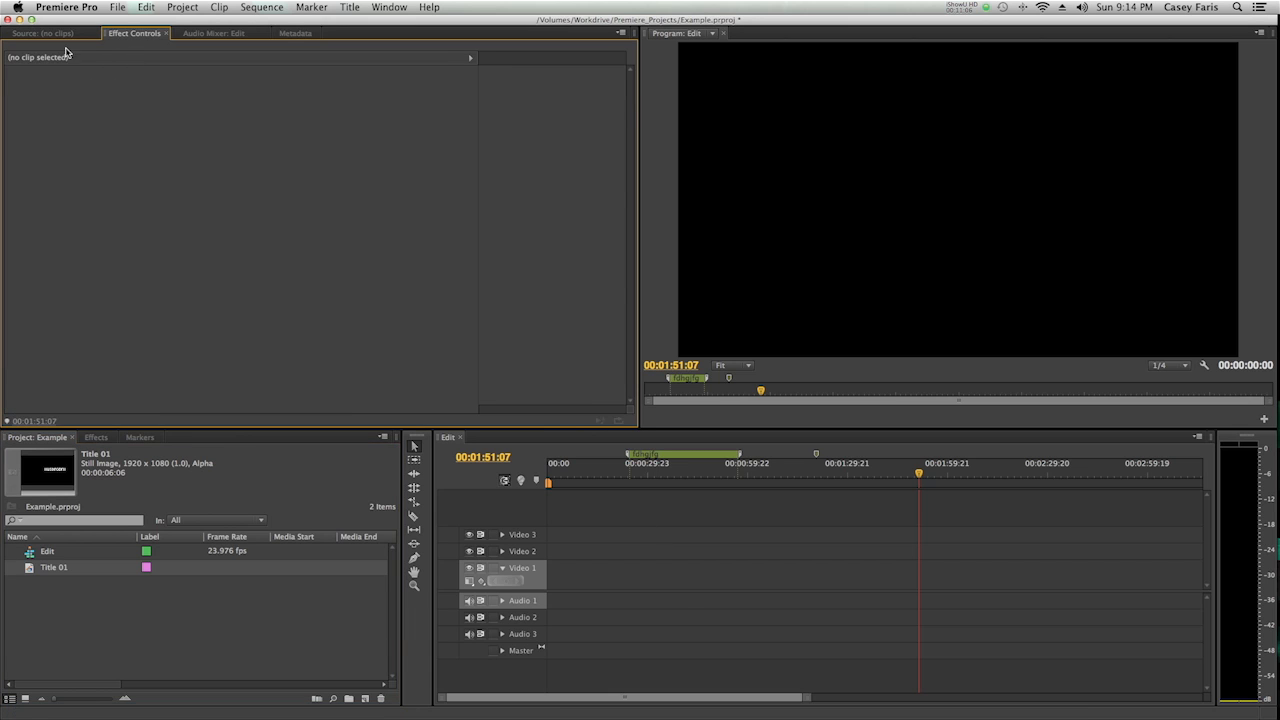
mouse_move(156, 164)
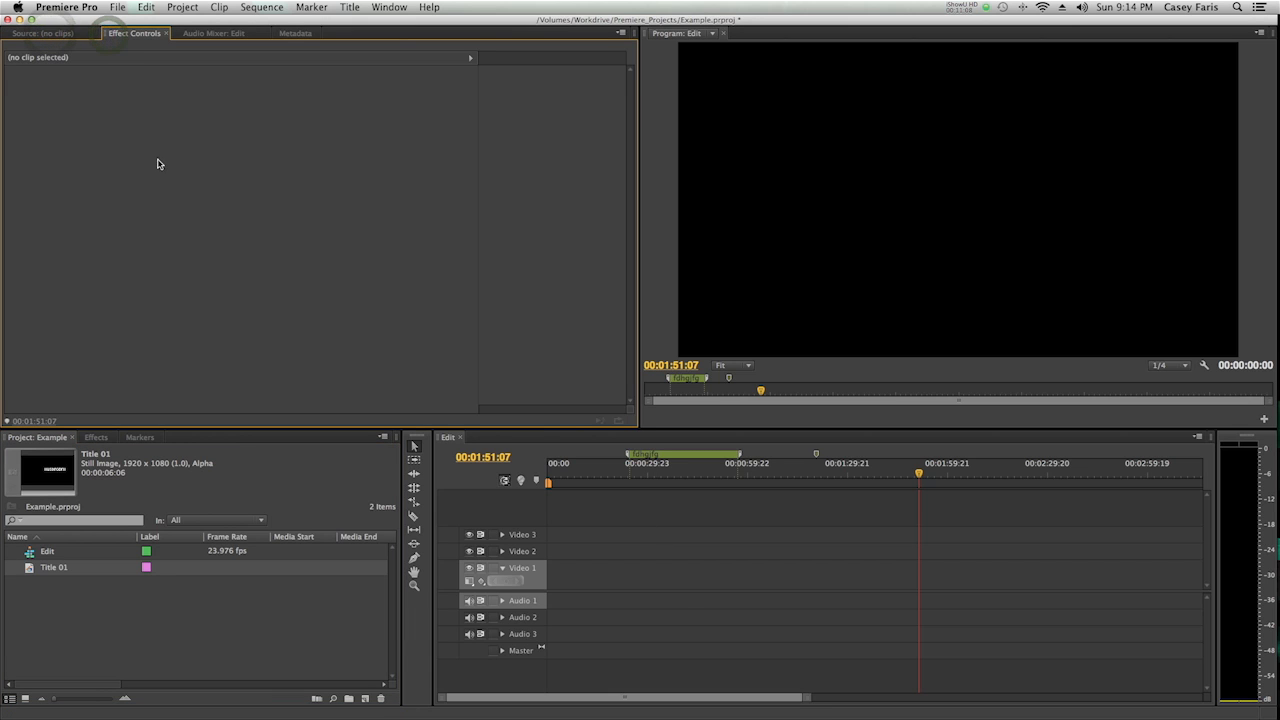
click(96, 436)
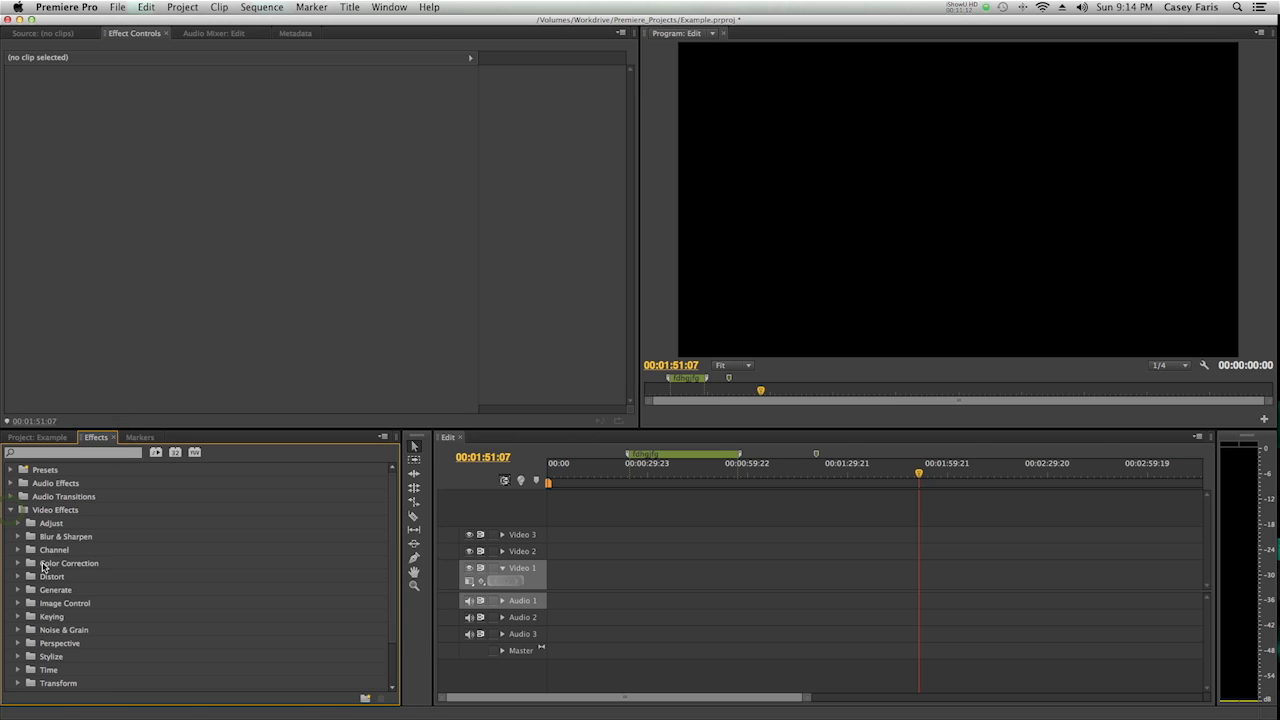
mouse_move(184, 222)
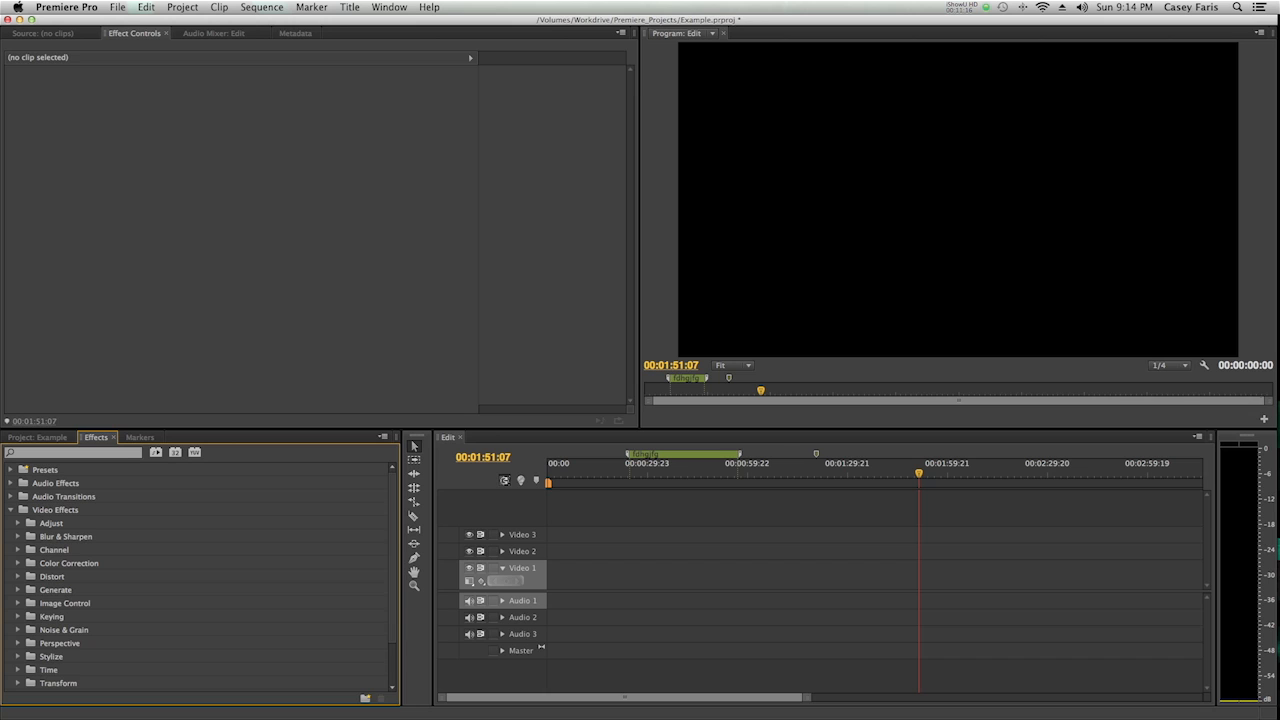
mouse_move(208, 180)
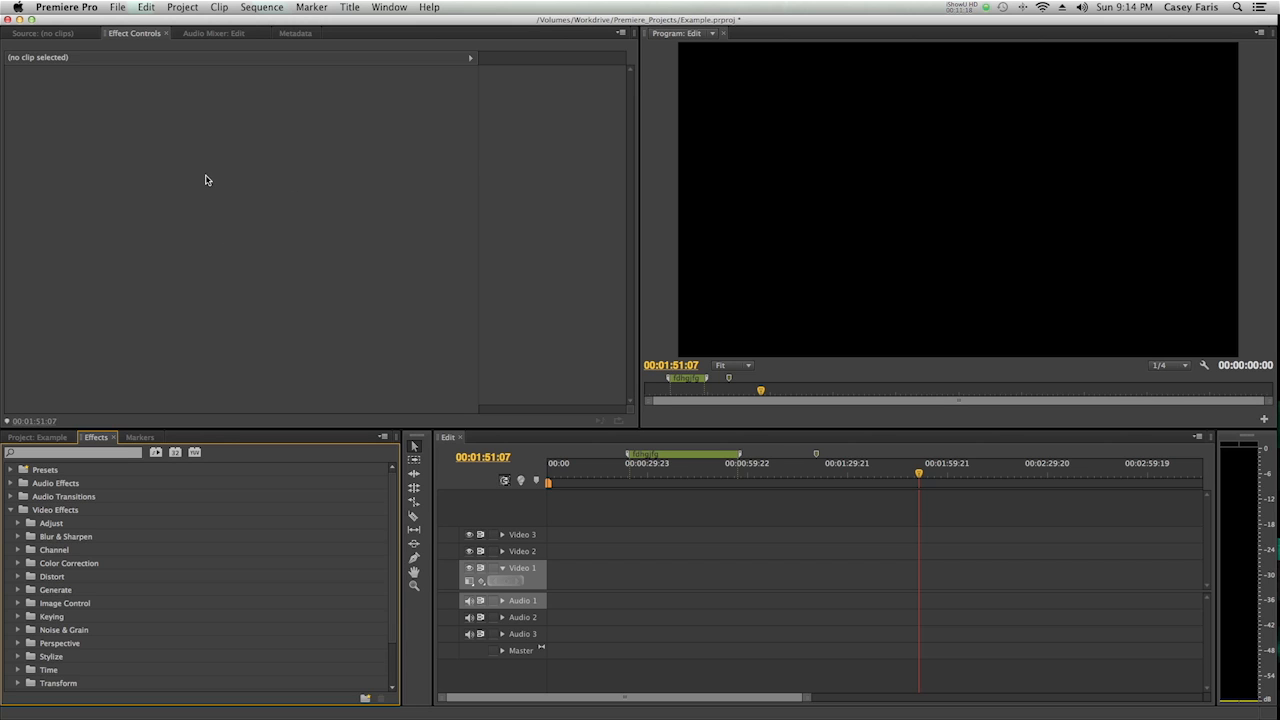
click(212, 32)
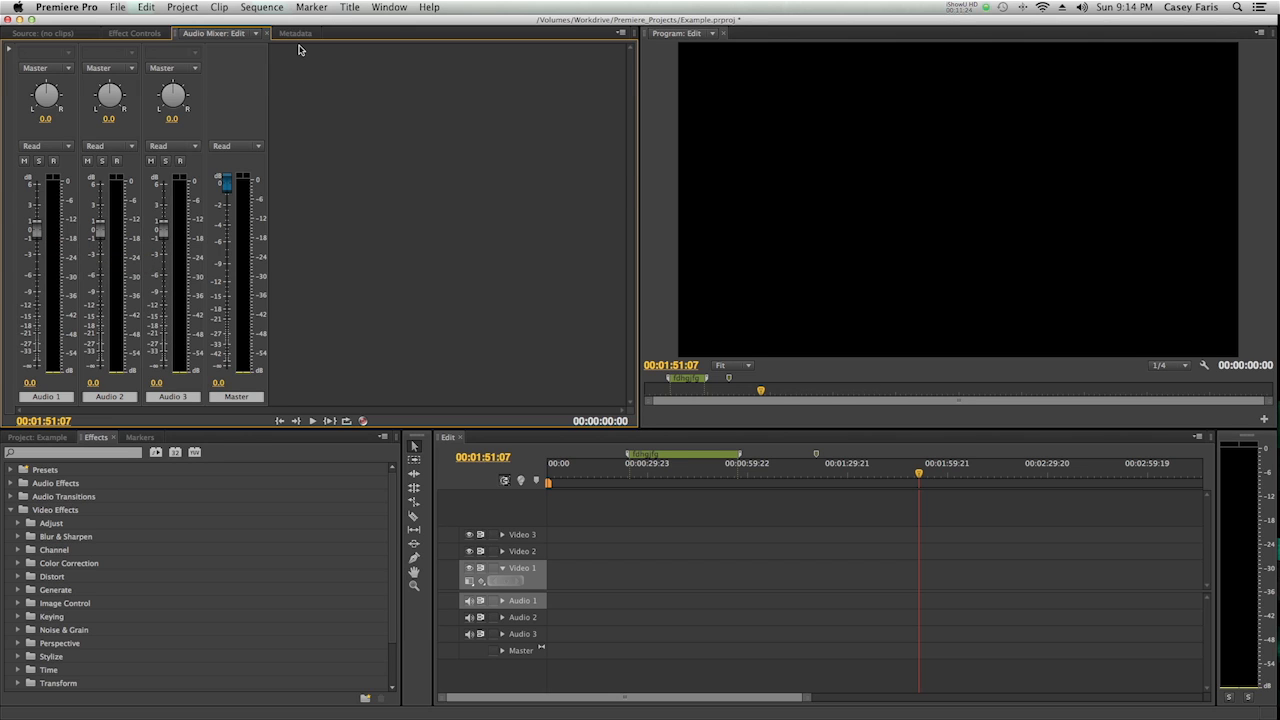
click(294, 32)
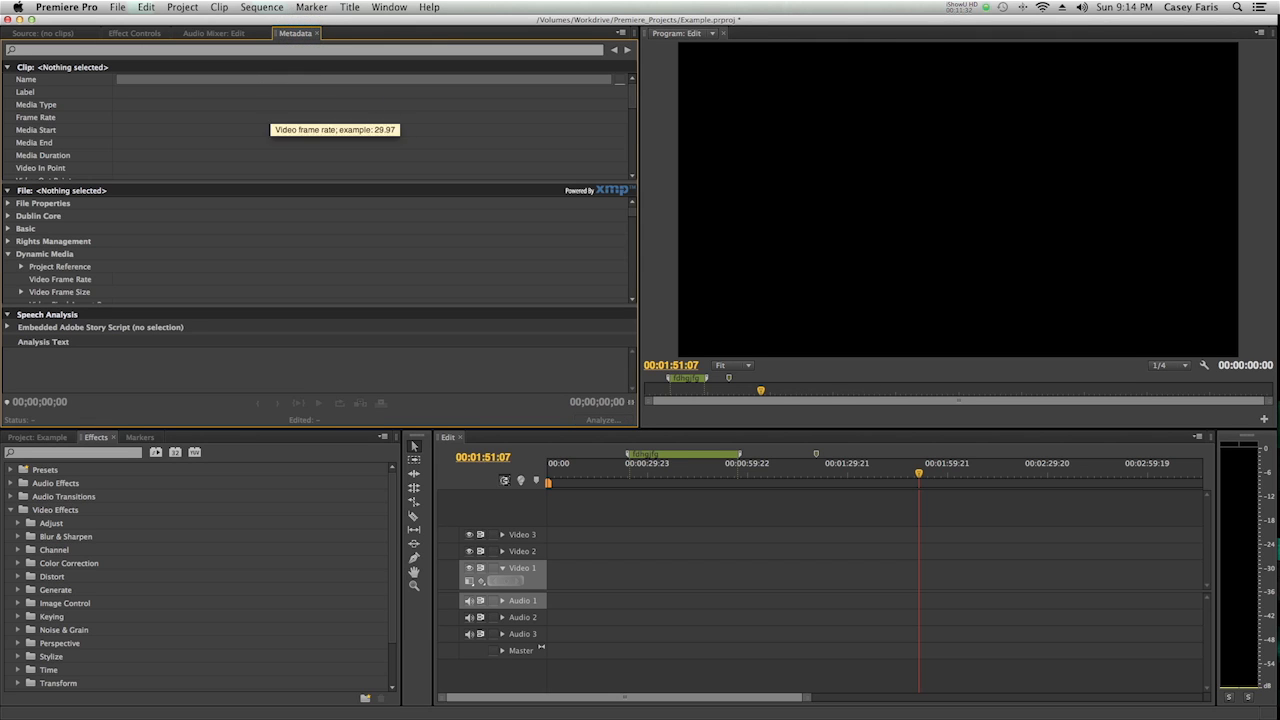
mouse_move(290, 122)
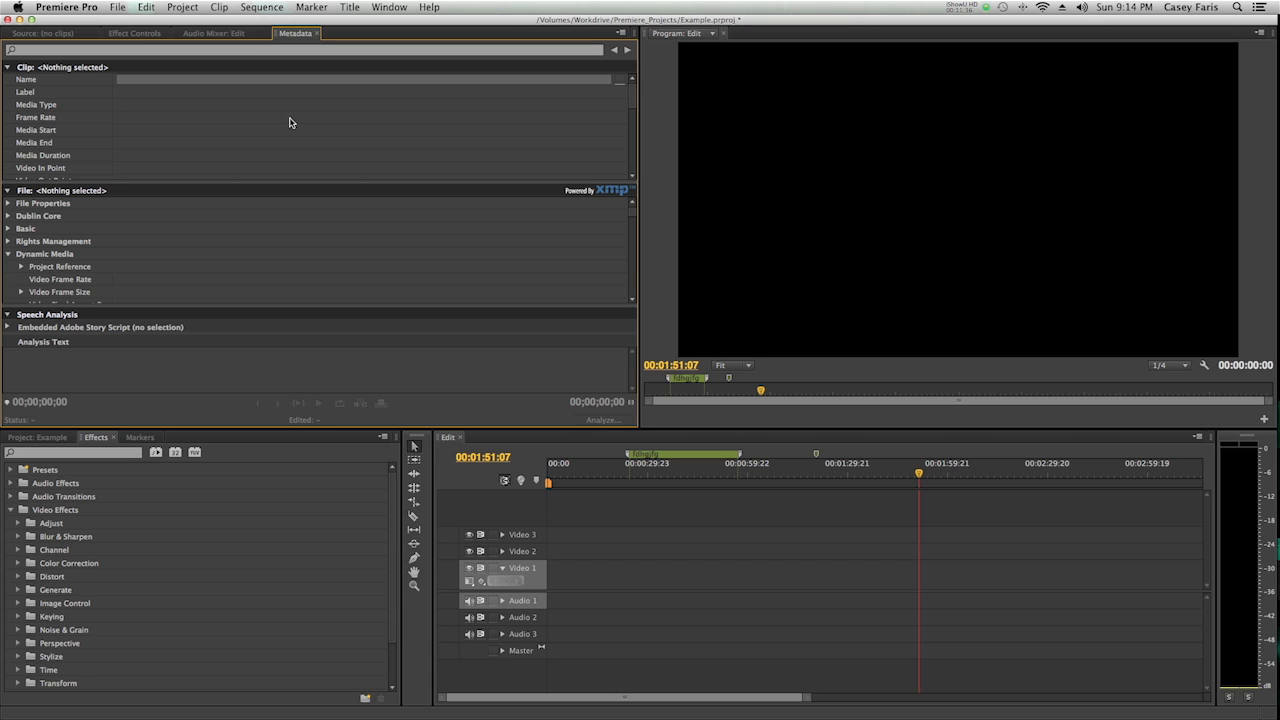
mouse_move(304, 50)
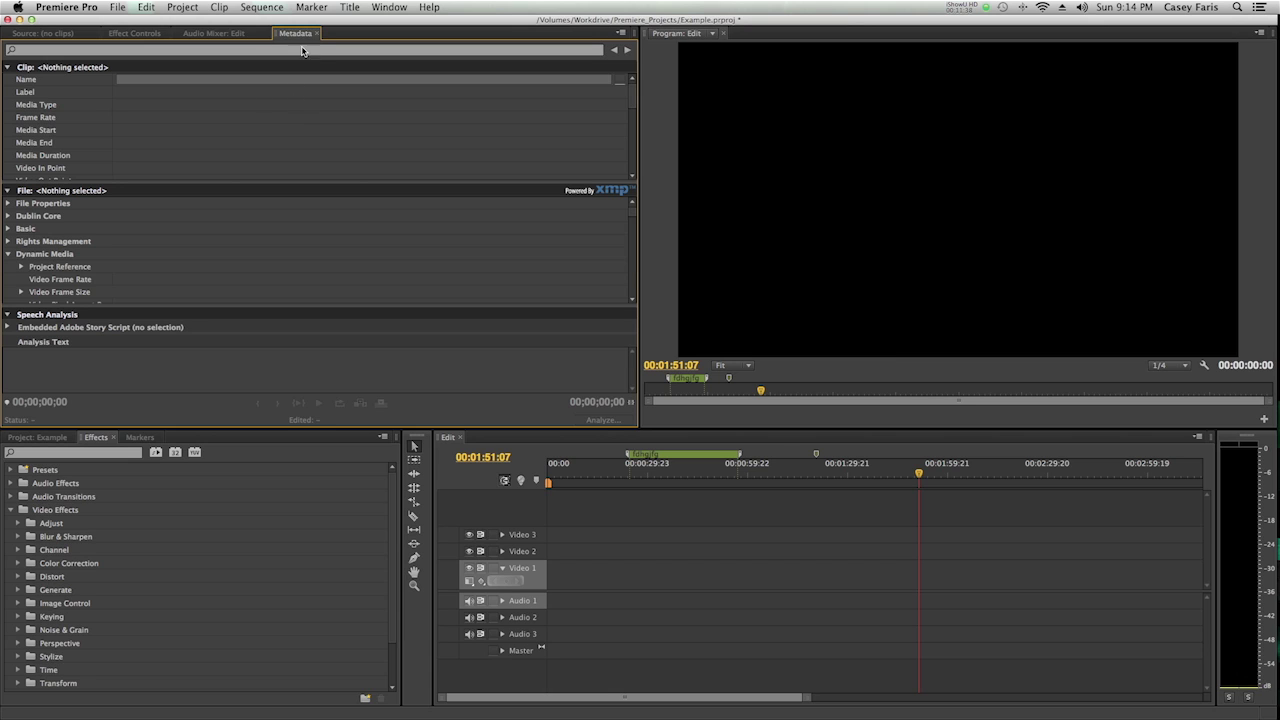
mouse_move(304, 50)
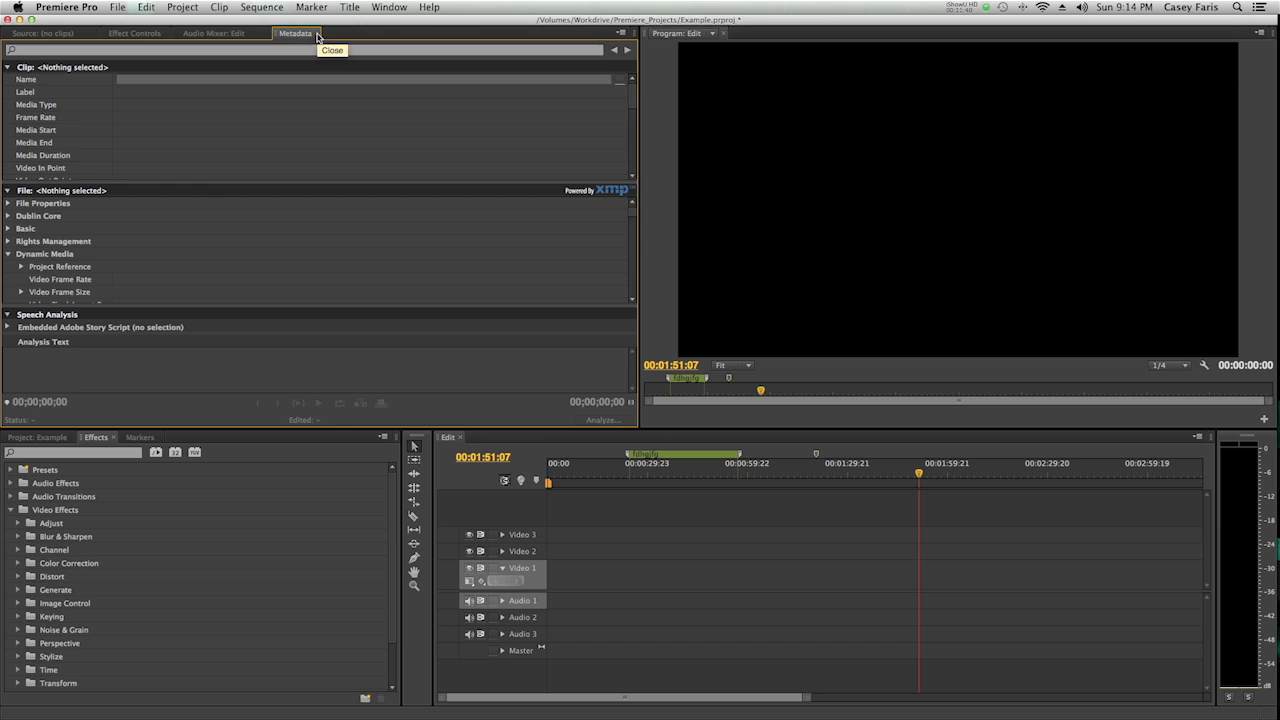
click(332, 50)
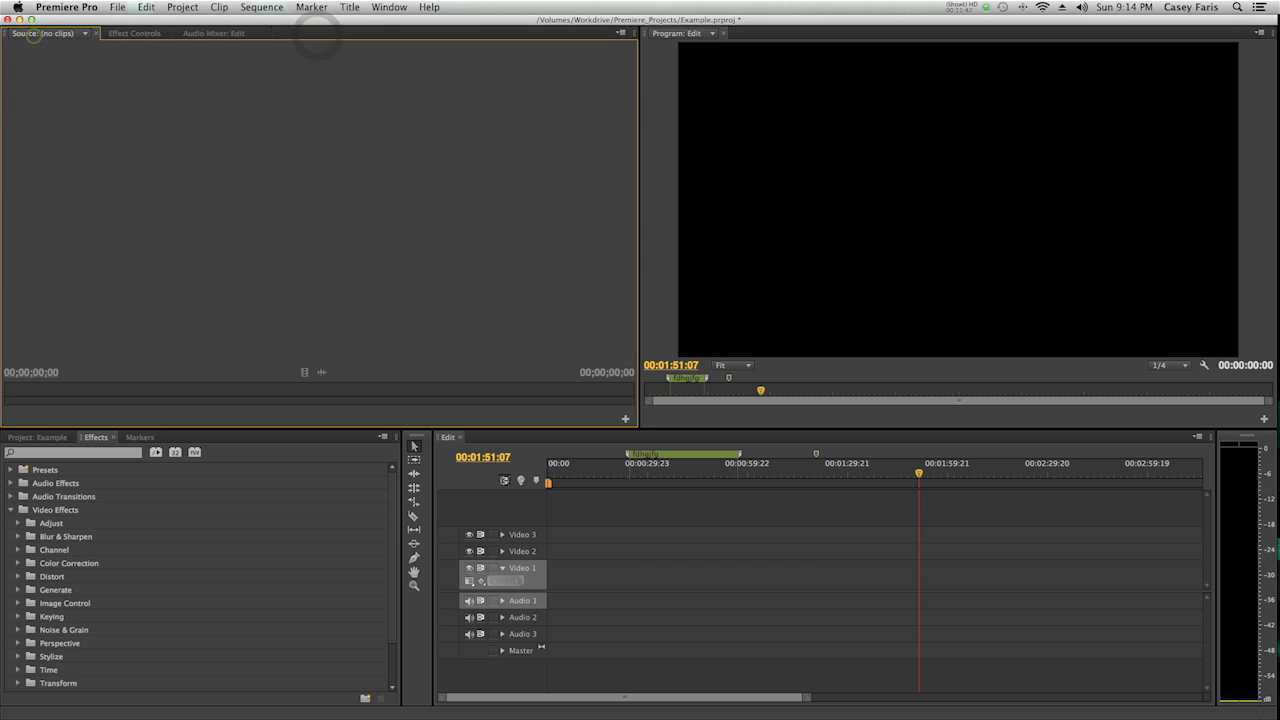
Step: Show the project's media list and open the Orchard_Demo project from the File menu
click(38, 436)
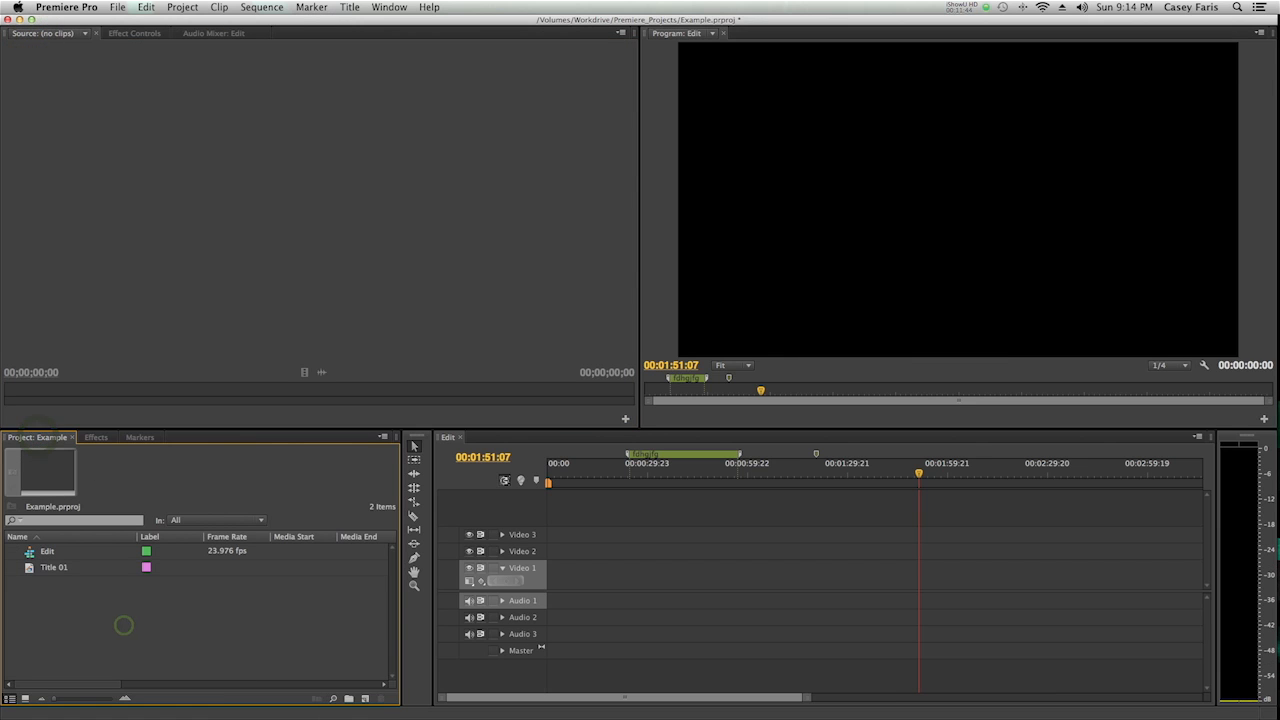
click(116, 8)
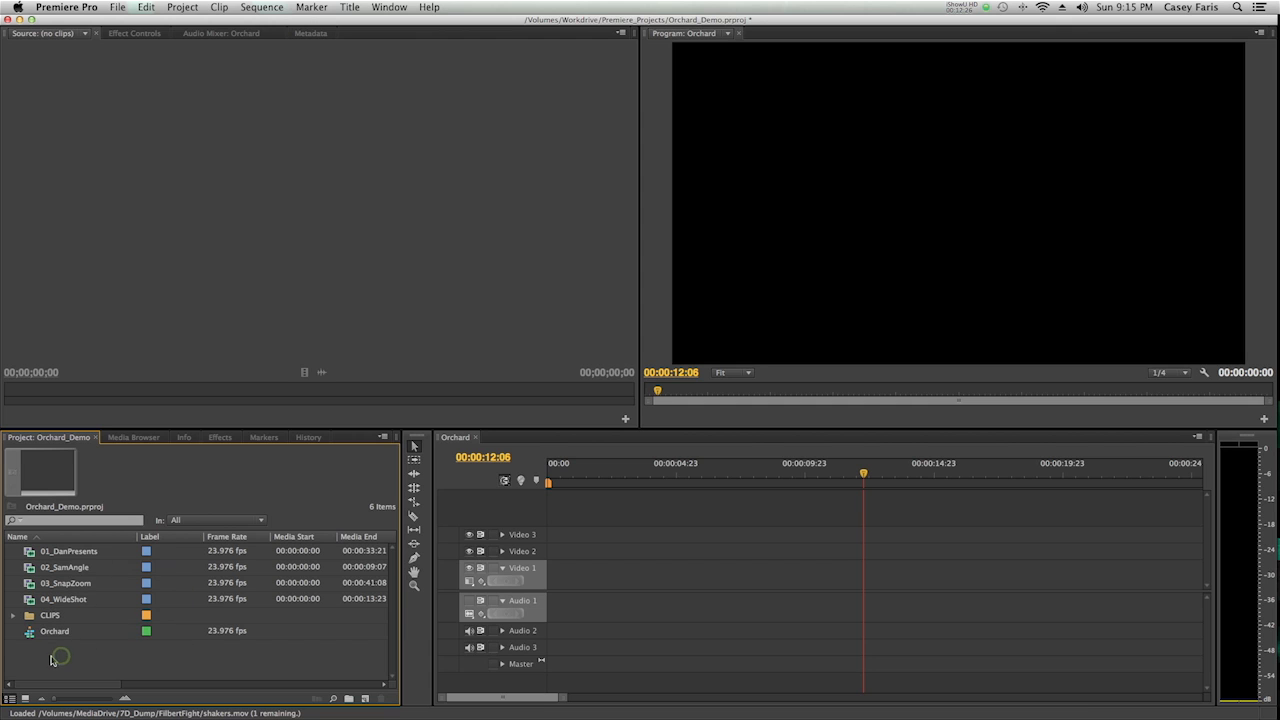
mouse_move(144, 584)
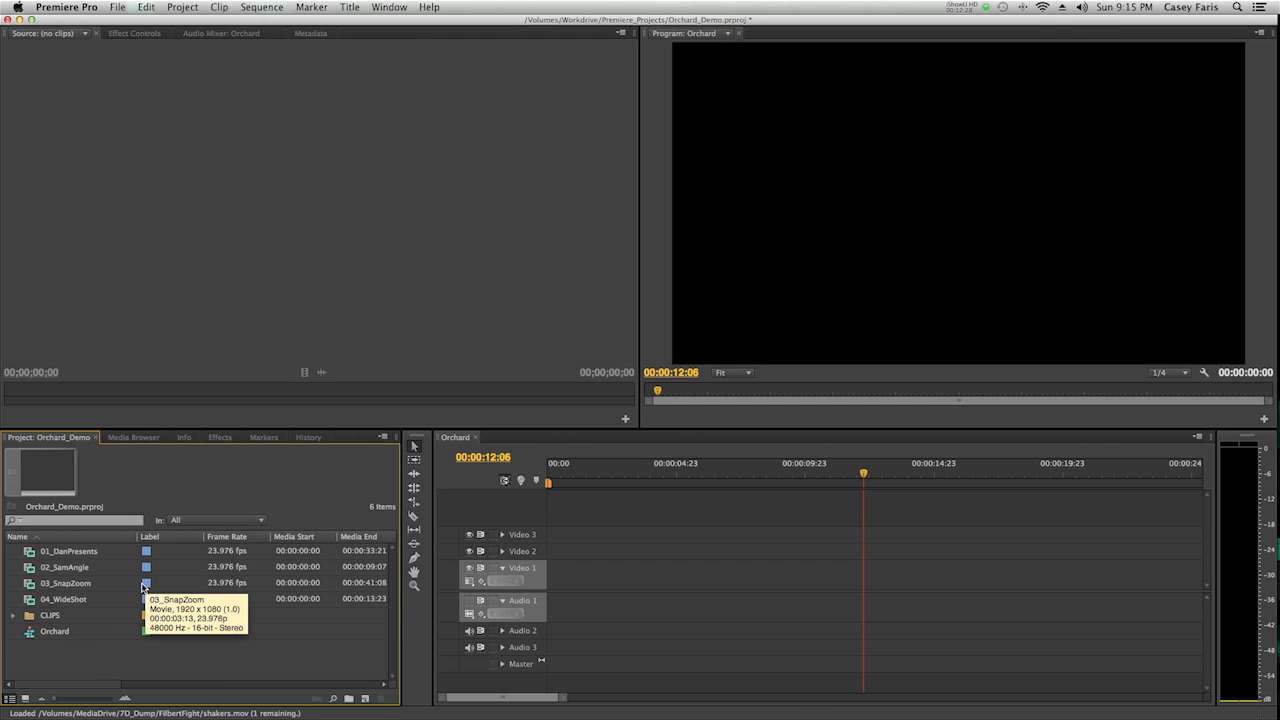
mouse_move(32, 552)
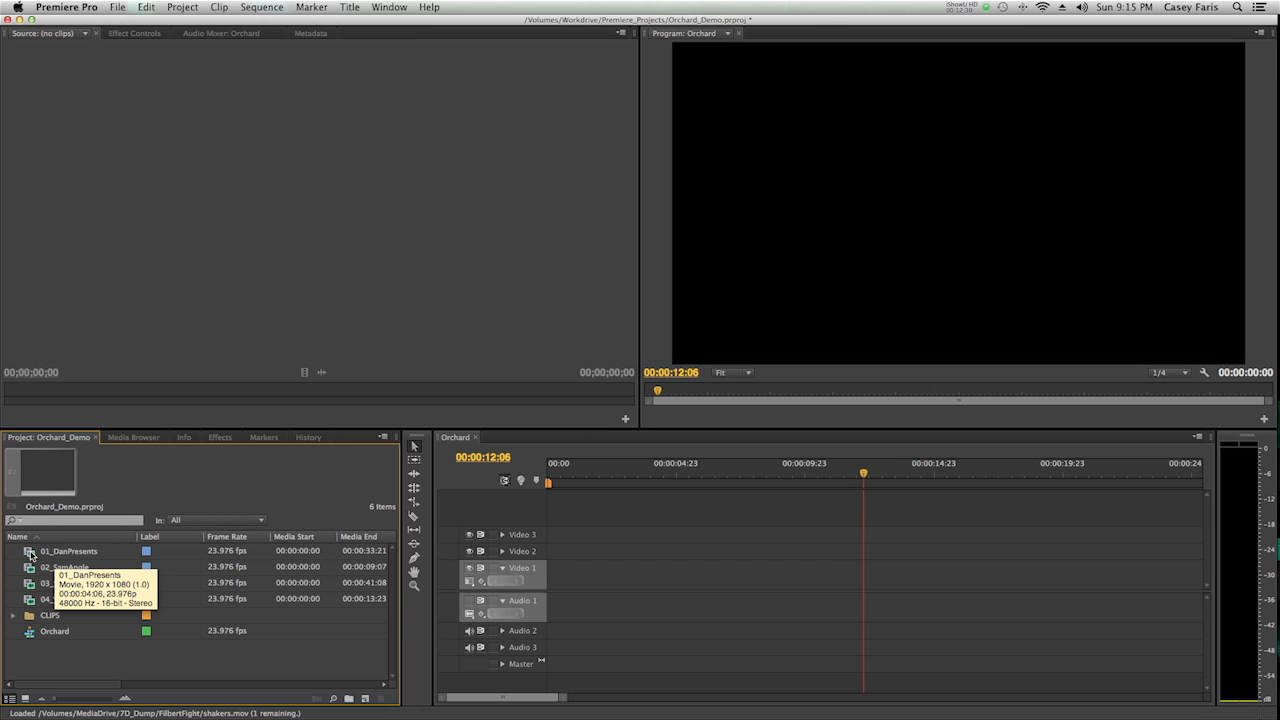
Step: Load 01_DanPresents in the Source Monitor and scrub to the hand-holding-nuts shot to mark a portion
double_click(68, 552)
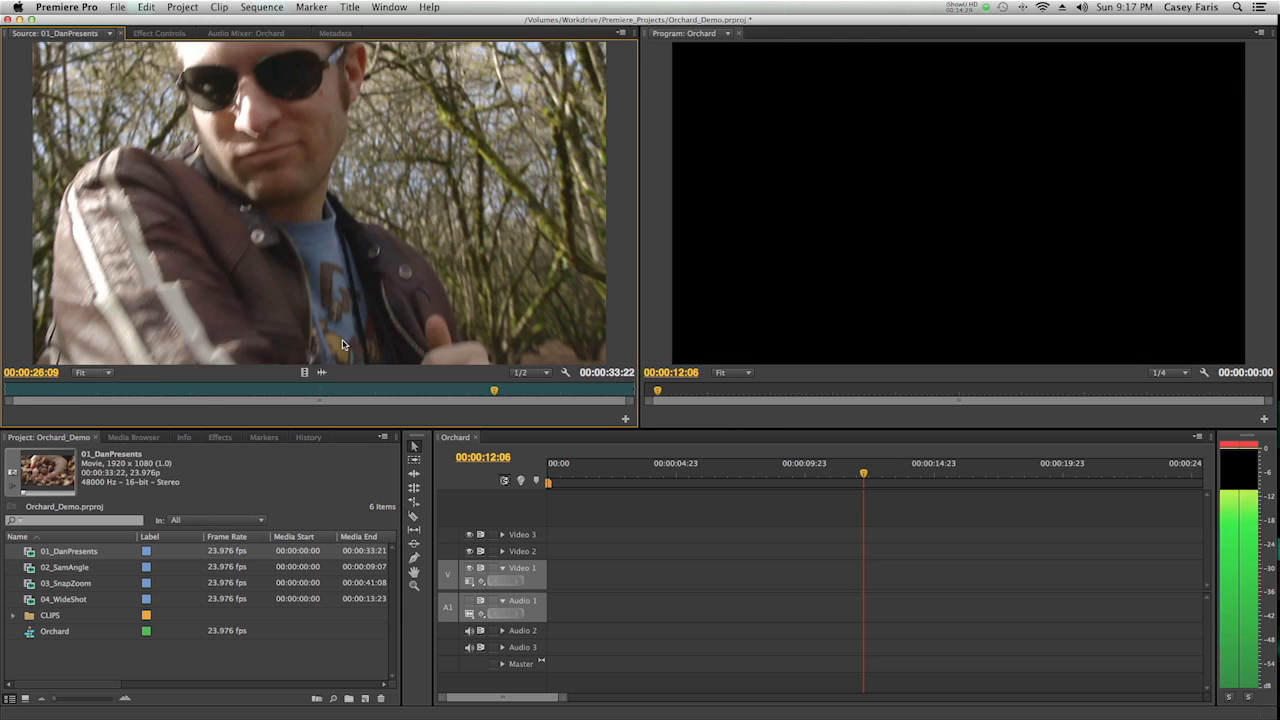
drag(494, 390, 516, 390)
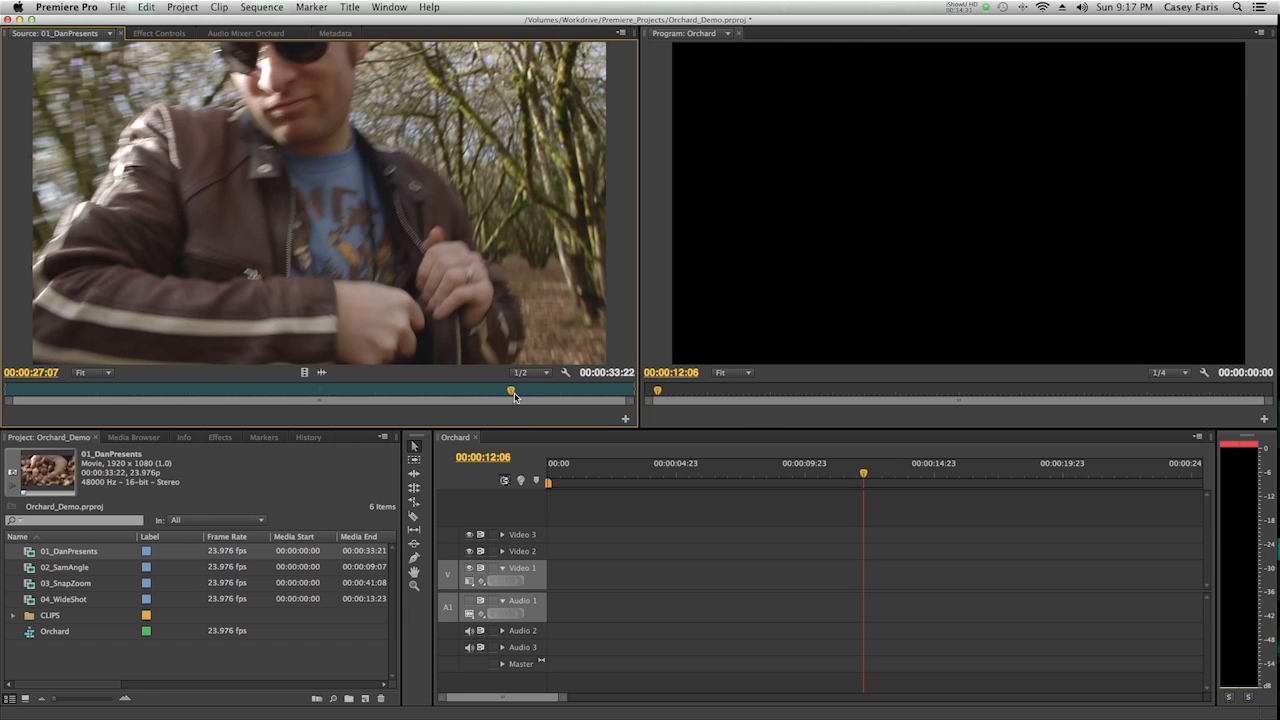
drag(516, 390, 504, 390)
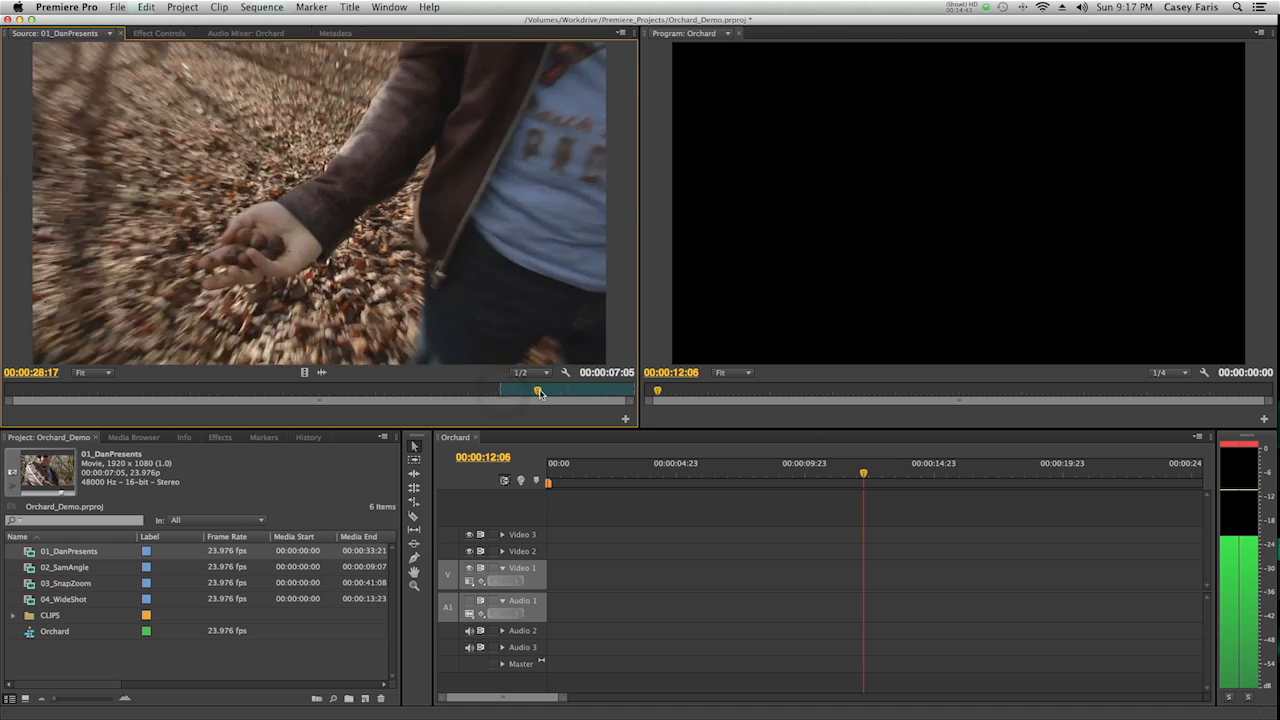
drag(540, 390, 572, 390)
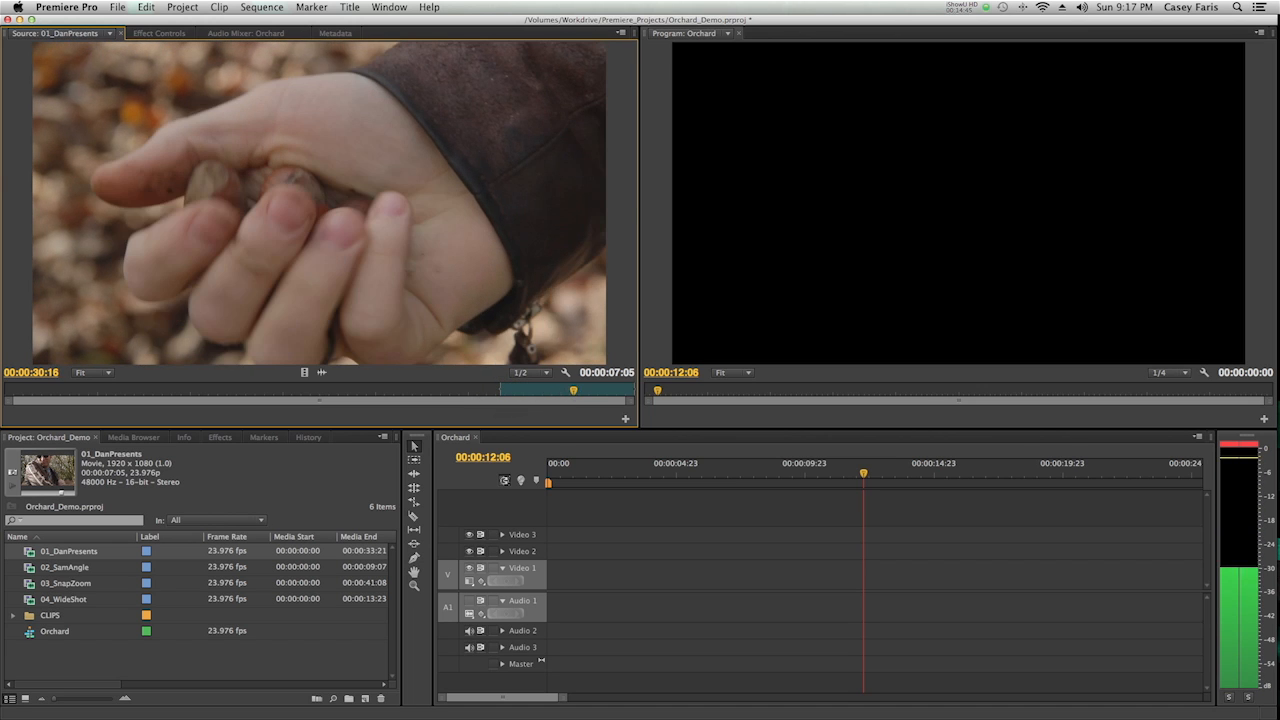
drag(572, 390, 572, 390)
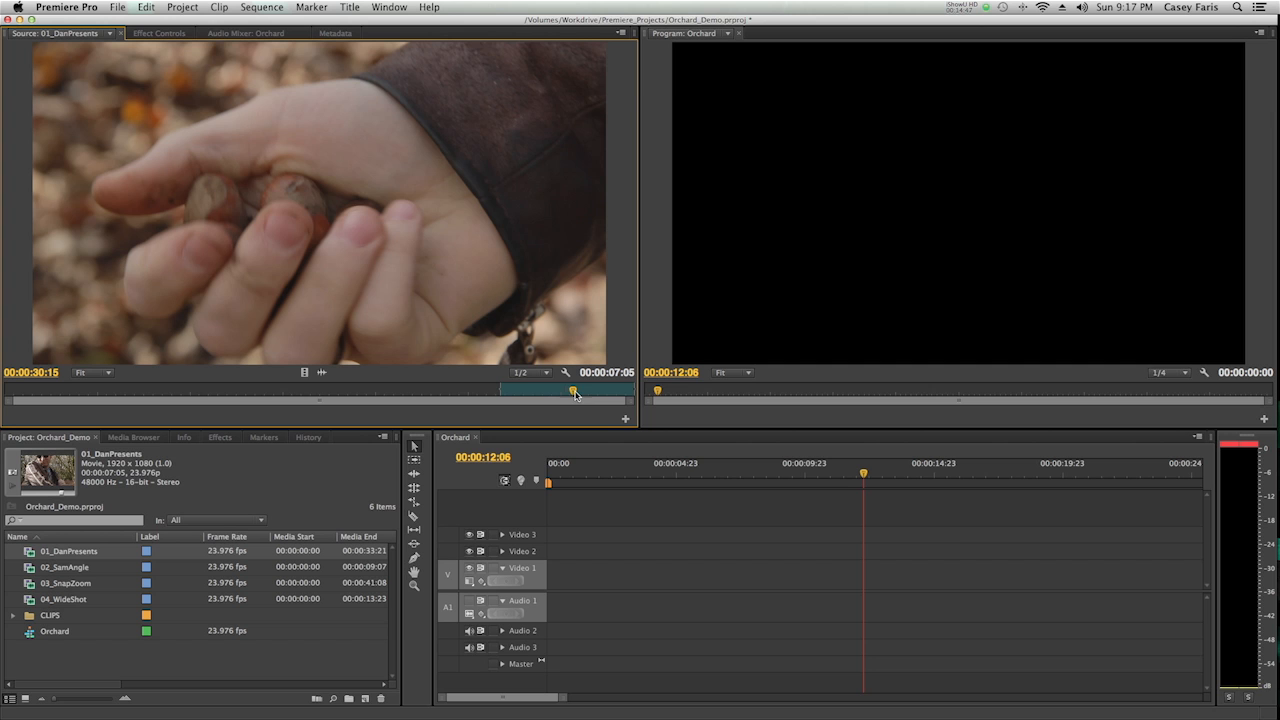
drag(572, 390, 504, 390)
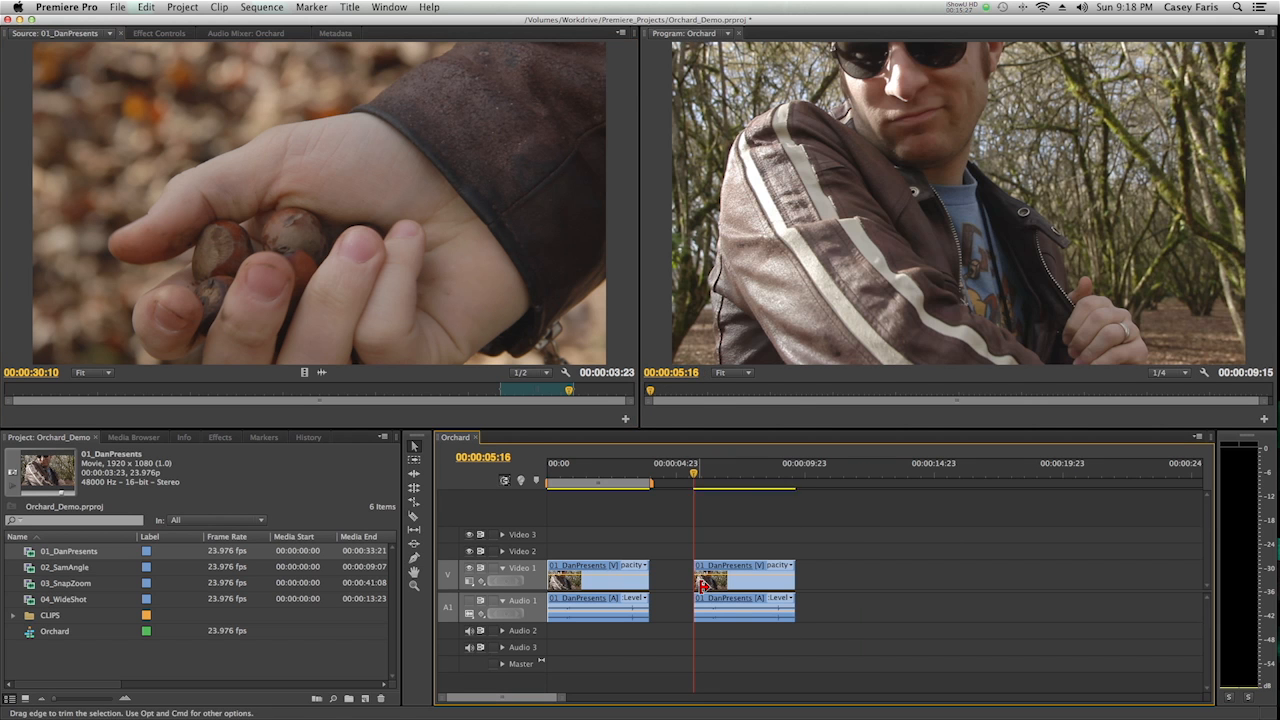
Step: Preview the second DanPresents piece, then insert the 03_SnapZoom clip right after the first timeline clip
click(732, 578)
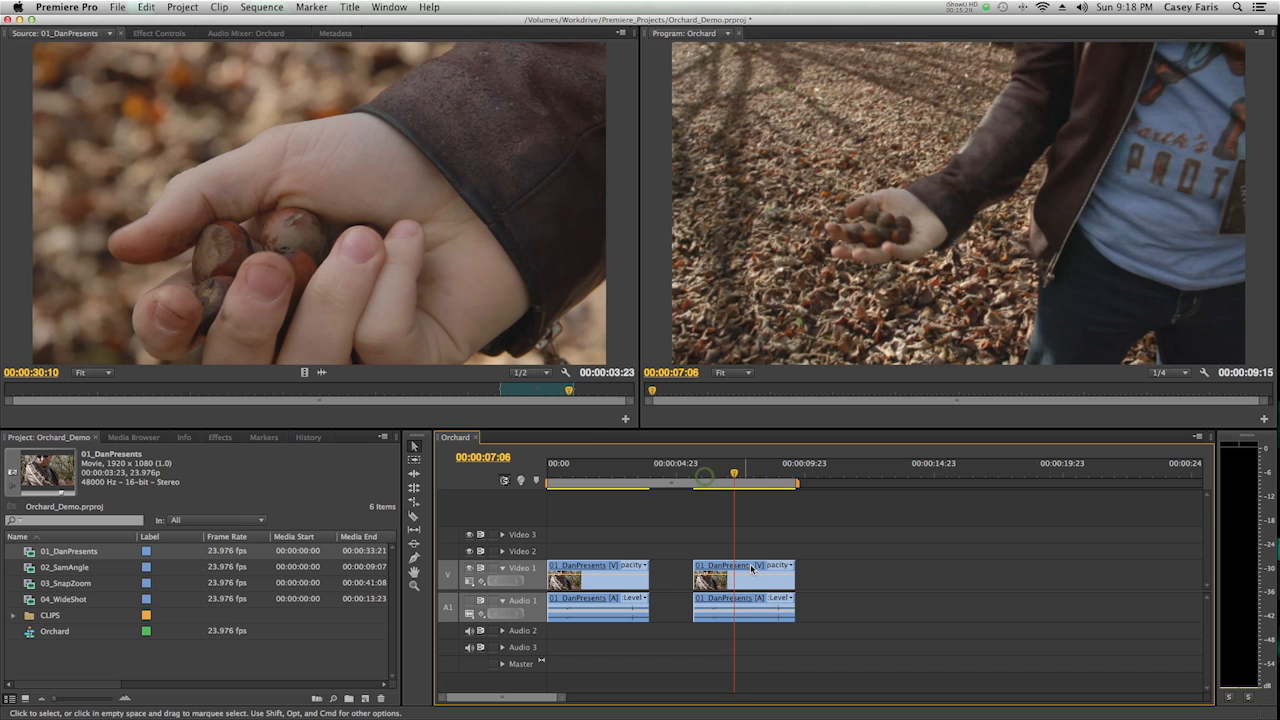
click(744, 580)
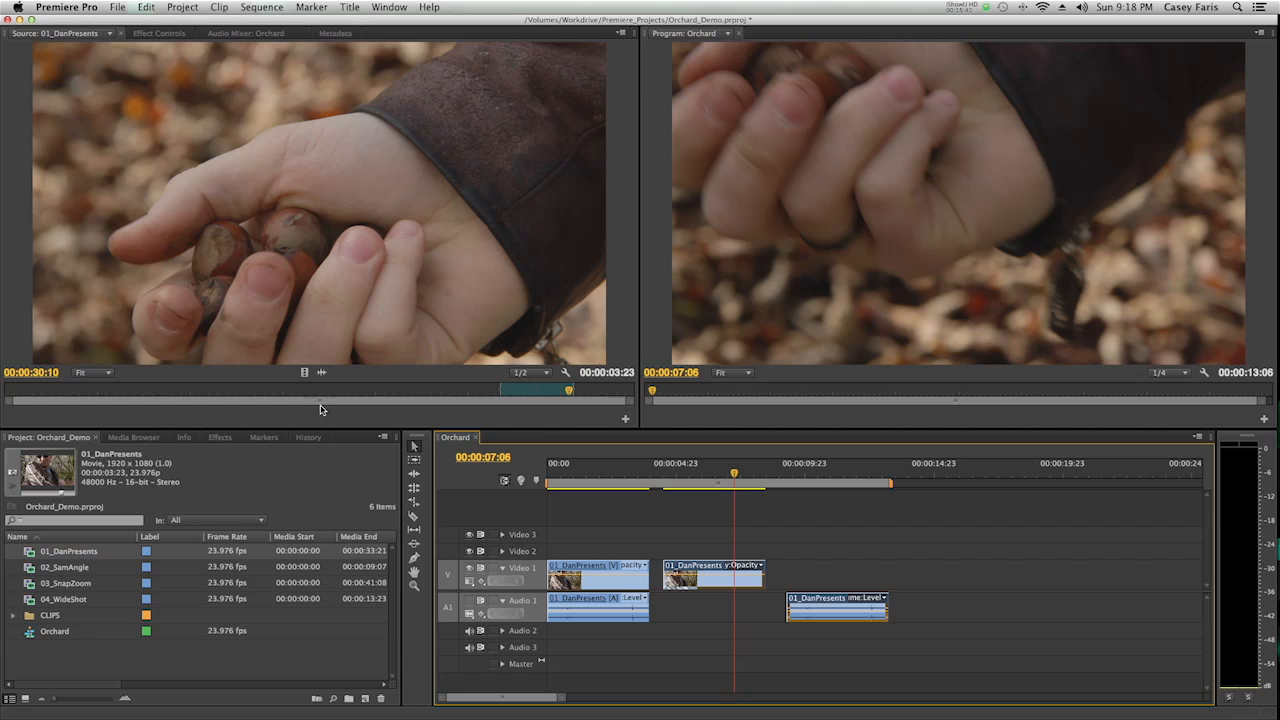
mouse_move(308, 372)
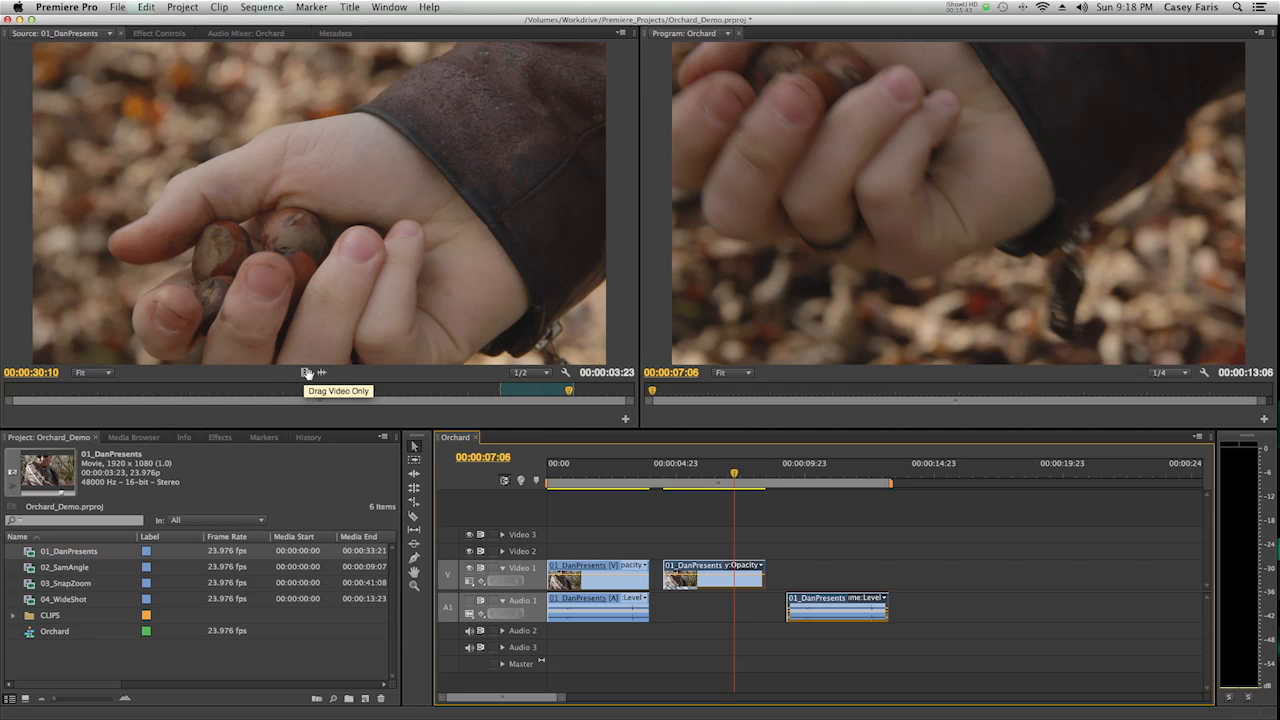
mouse_move(320, 372)
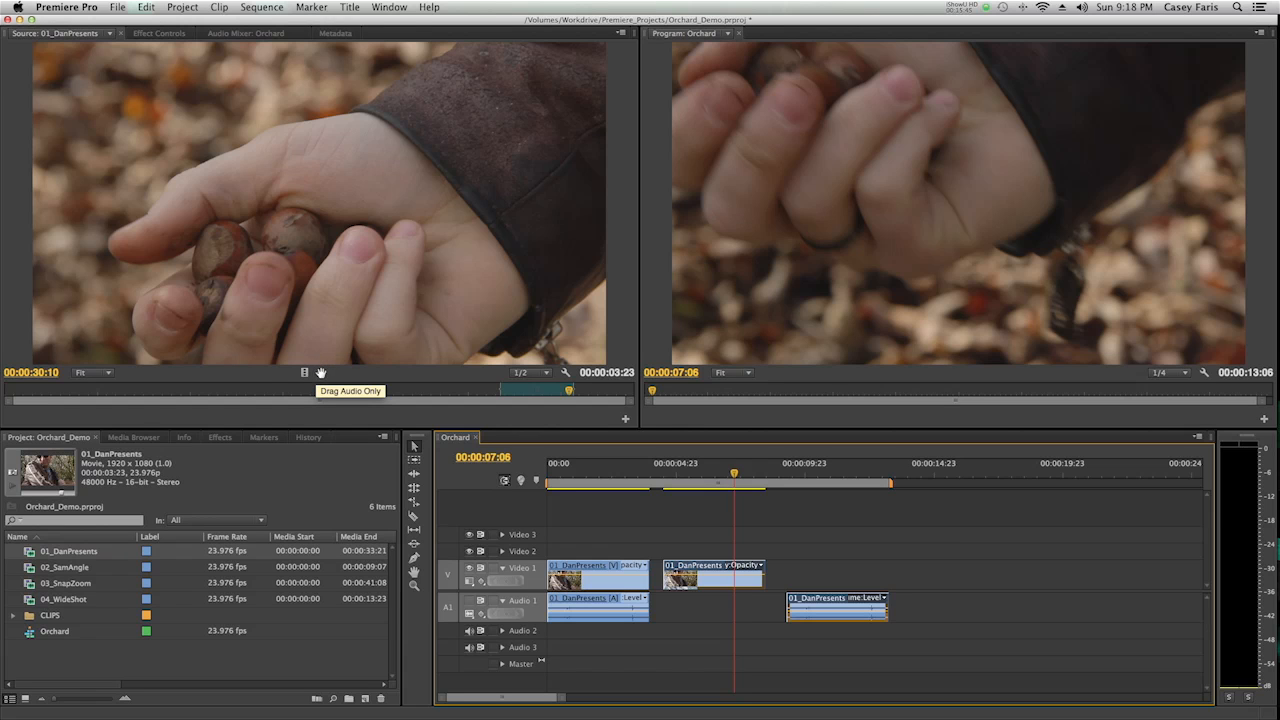
click(604, 472)
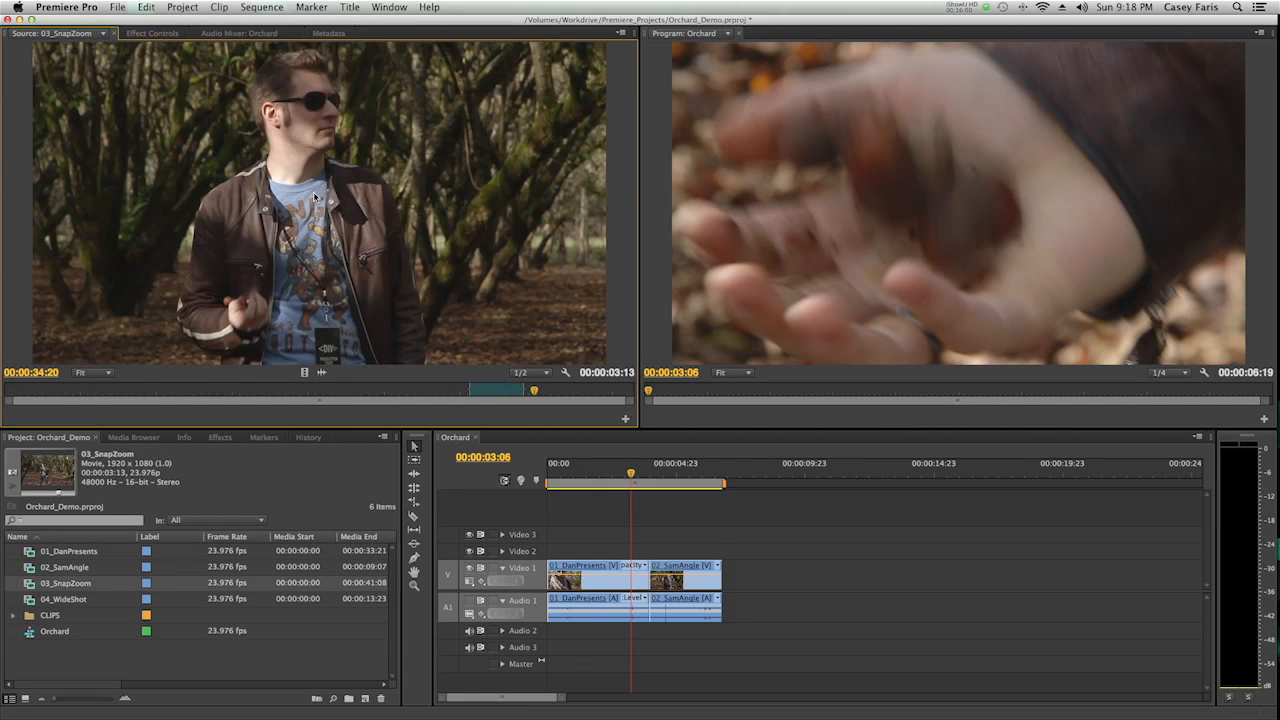
Step: Scrub through the cut, then load 02_SamAngle in the Source Monitor to review it against the edit
click(500, 390)
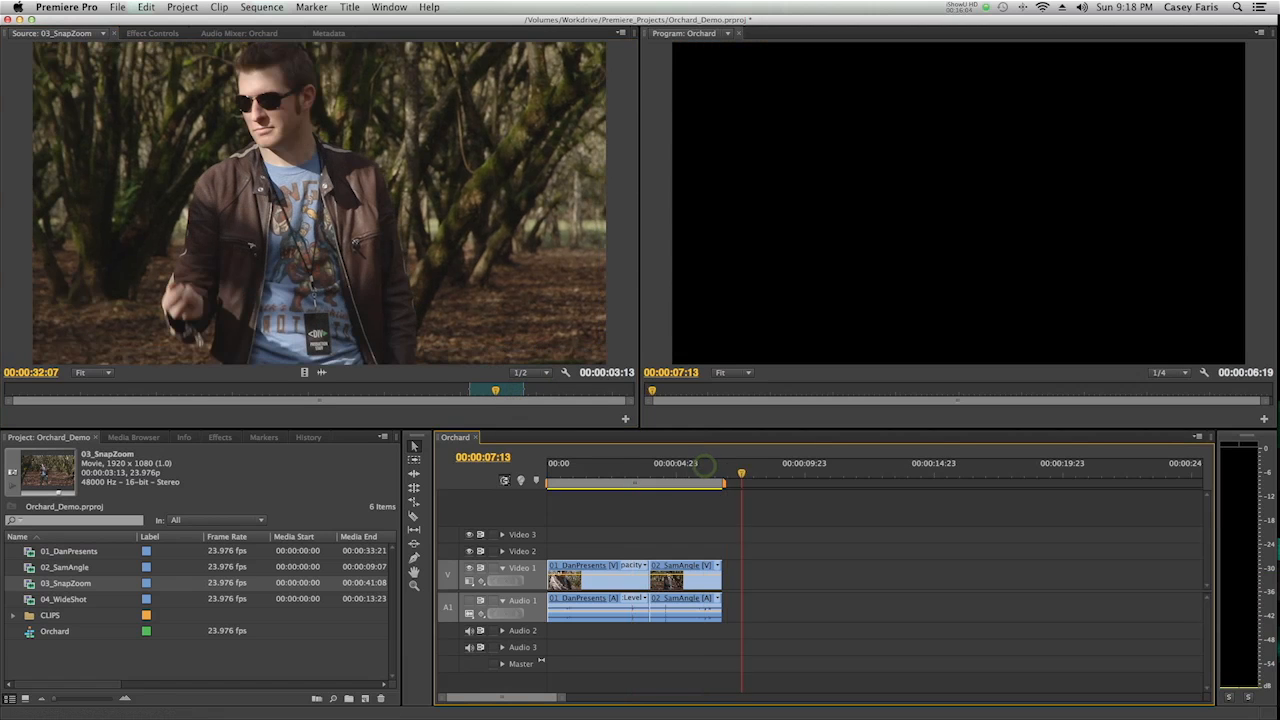
click(700, 464)
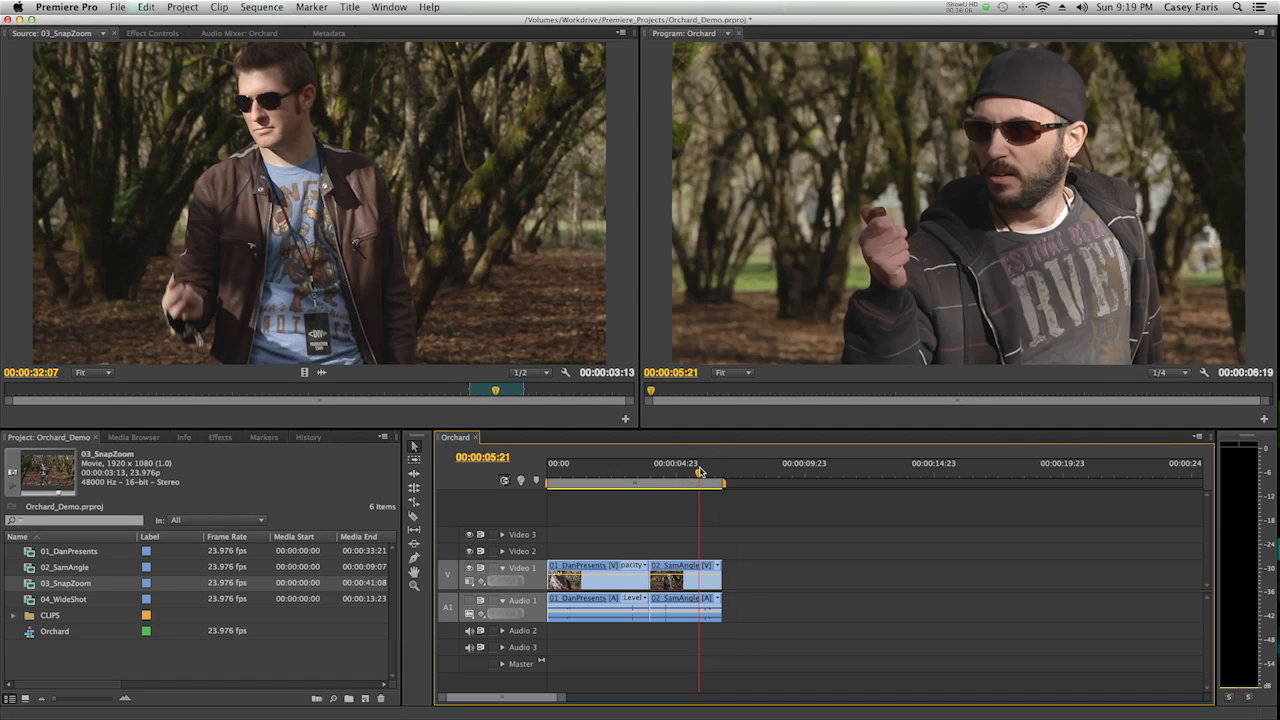
click(720, 474)
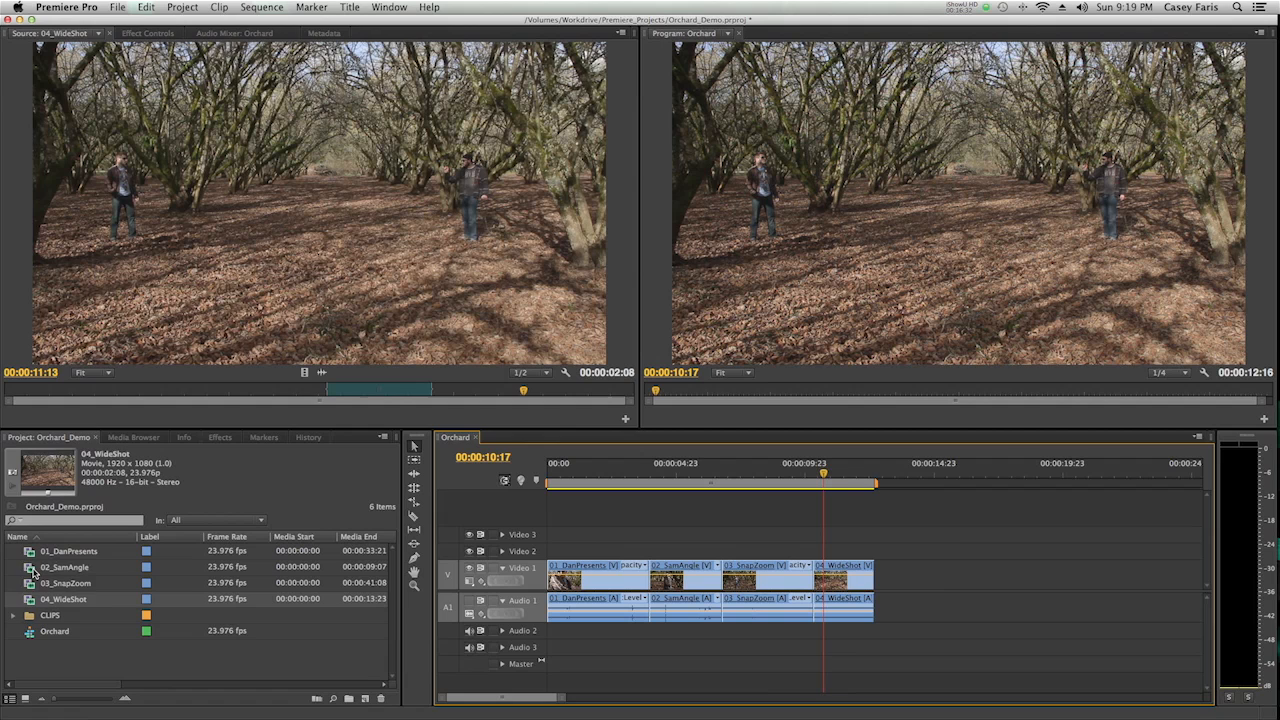
double_click(64, 568)
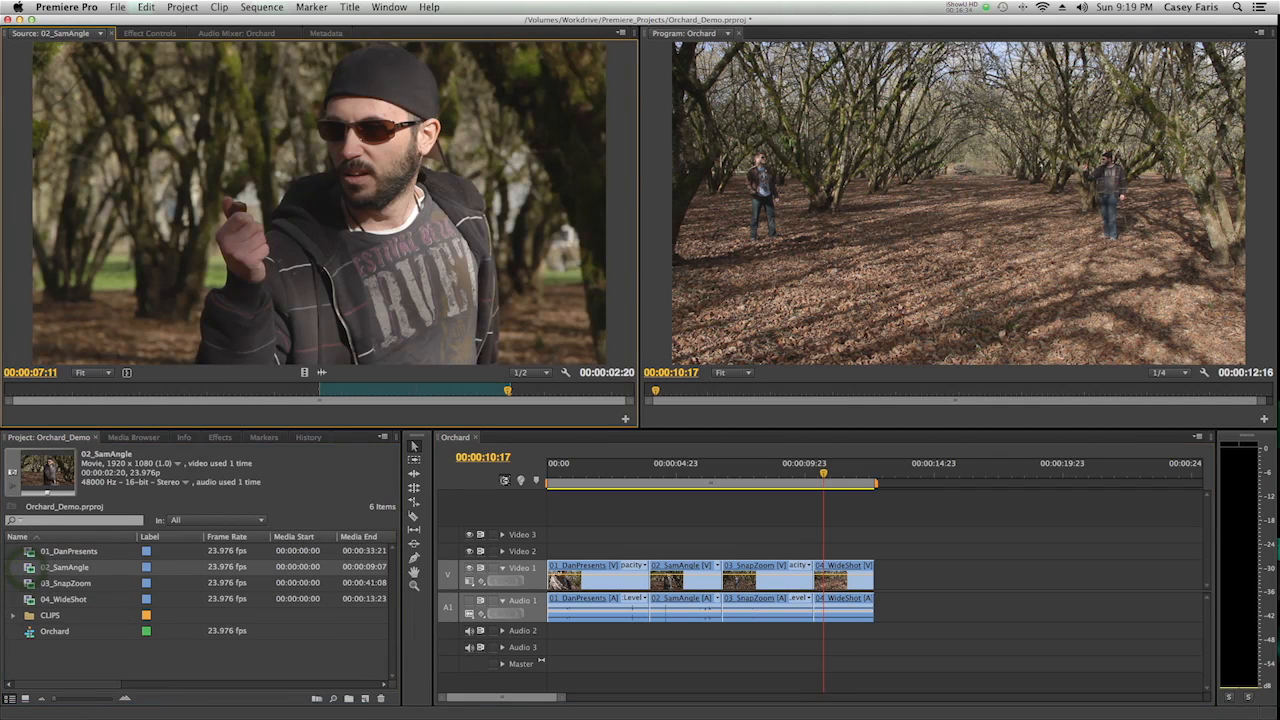
click(792, 480)
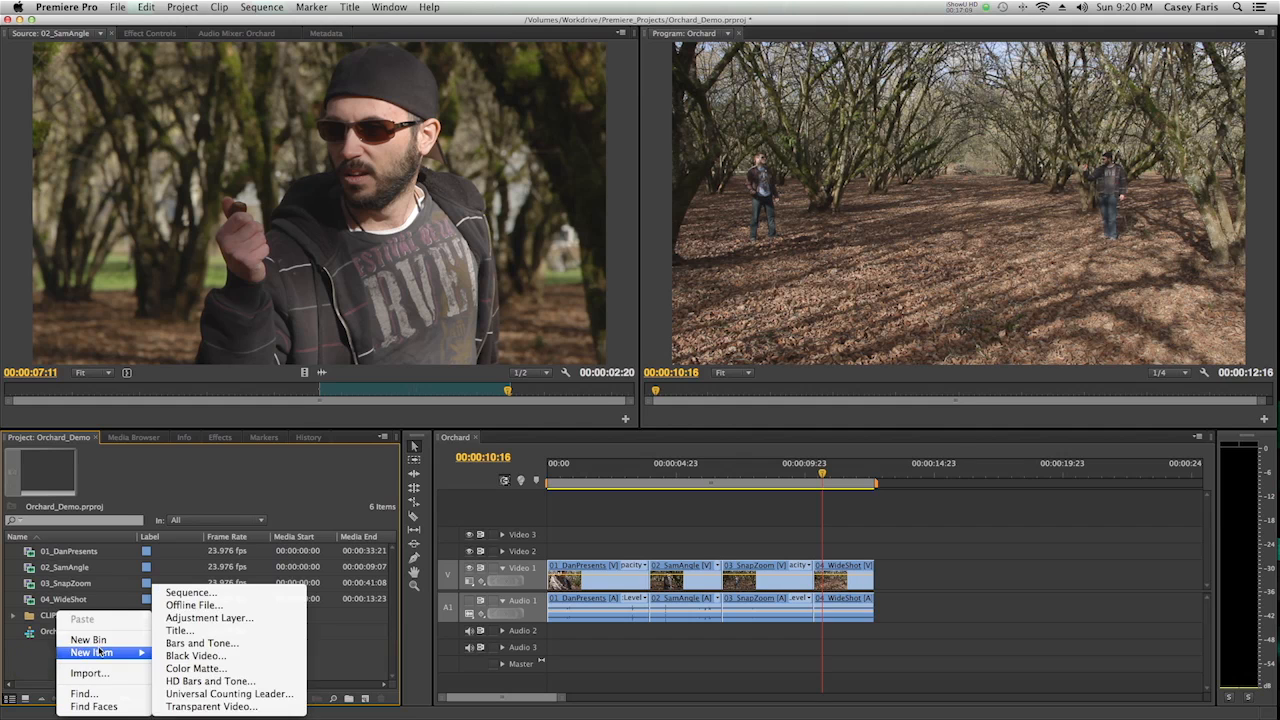
mouse_move(88, 672)
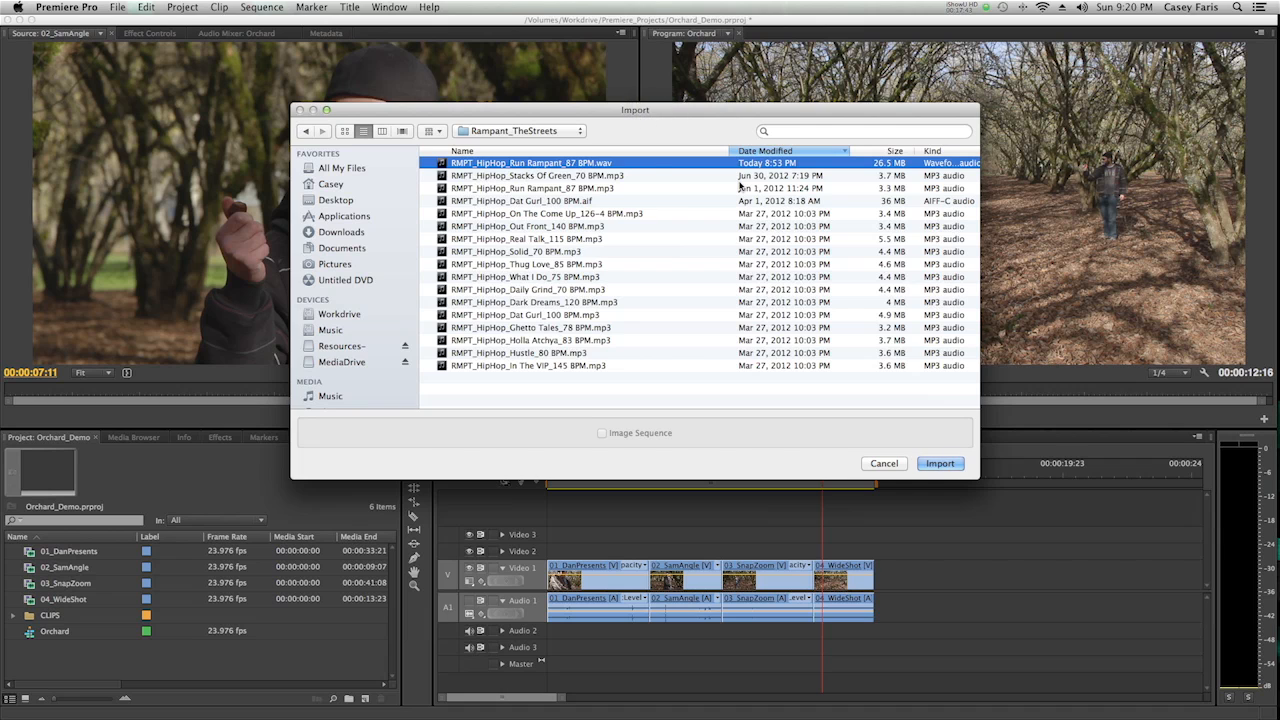
Step: Import the RMPT HipHop wav and lay it on Audio 2 beneath the four clips
click(884, 464)
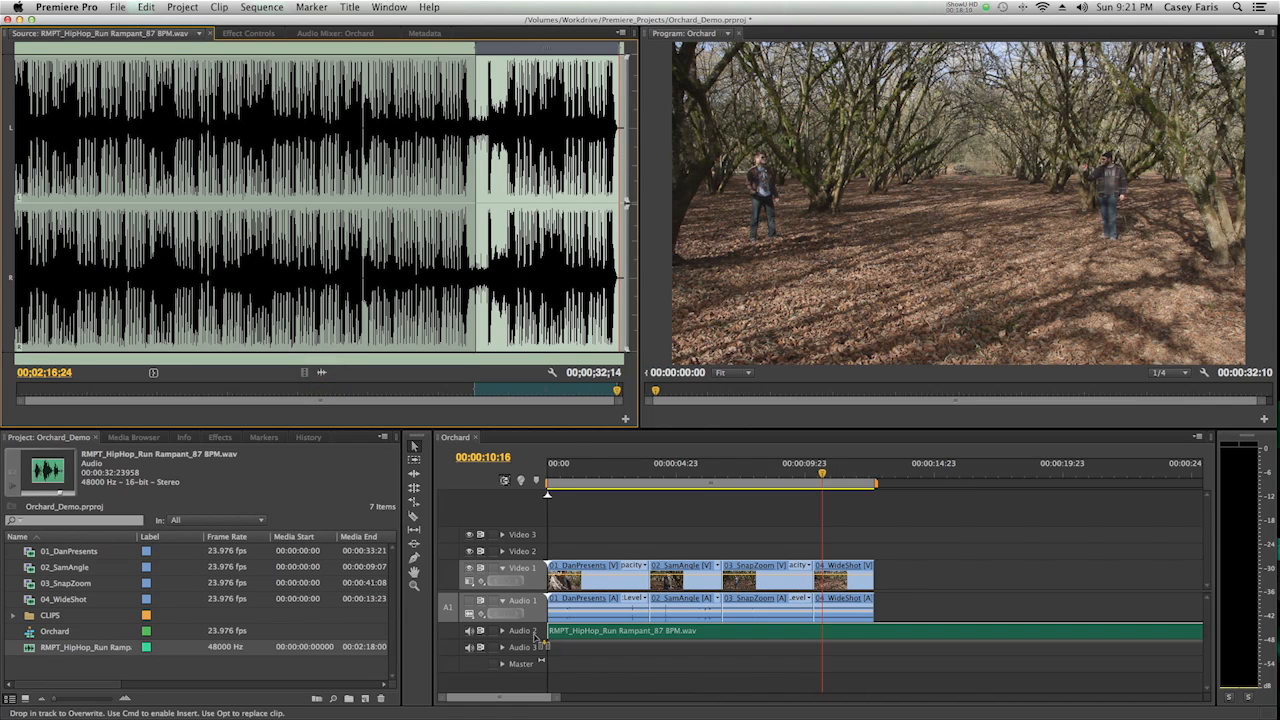
click(616, 528)
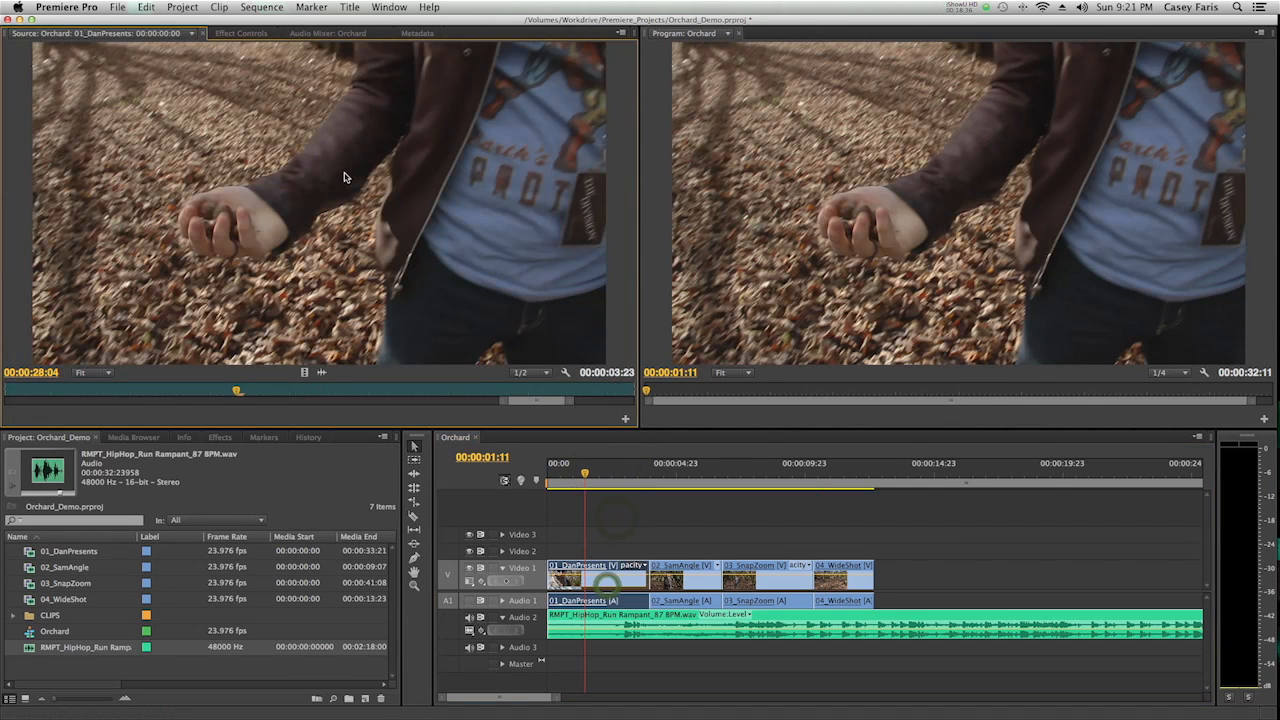
Step: Lower the Volume Level of 01_DanPresents a few dB in Effect Controls and play back with the music
click(240, 32)
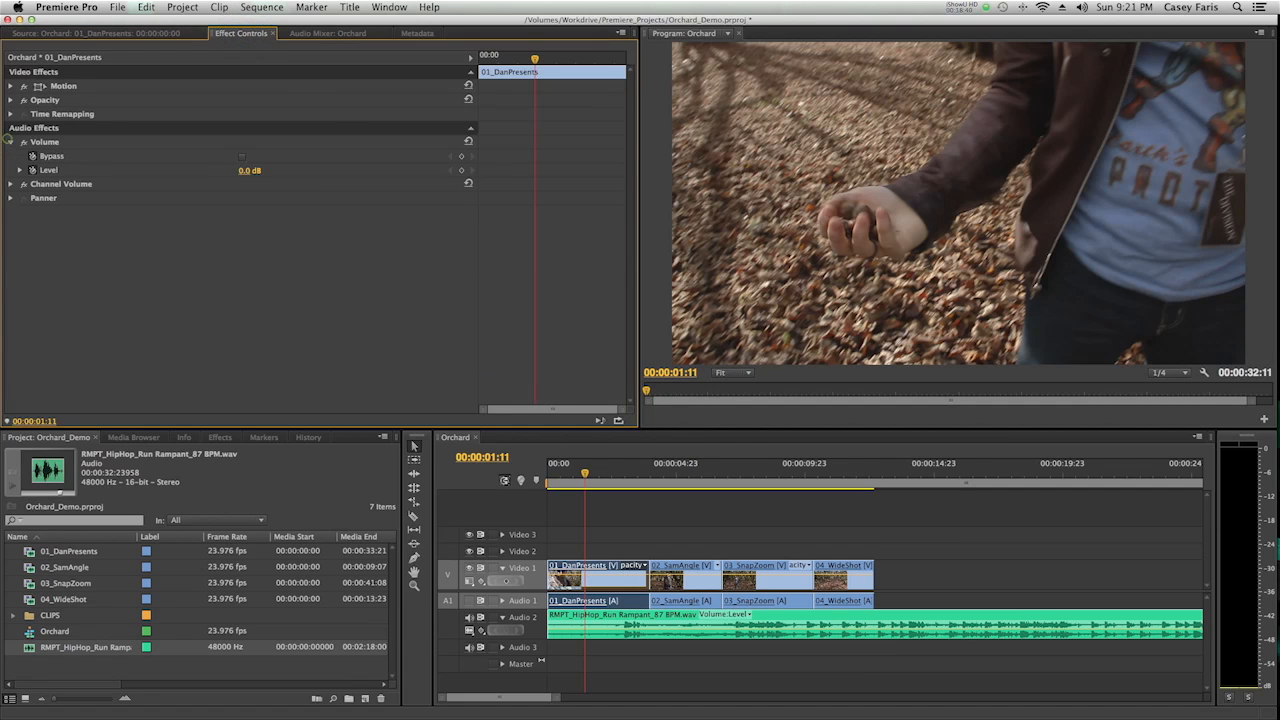
drag(248, 170, 244, 170)
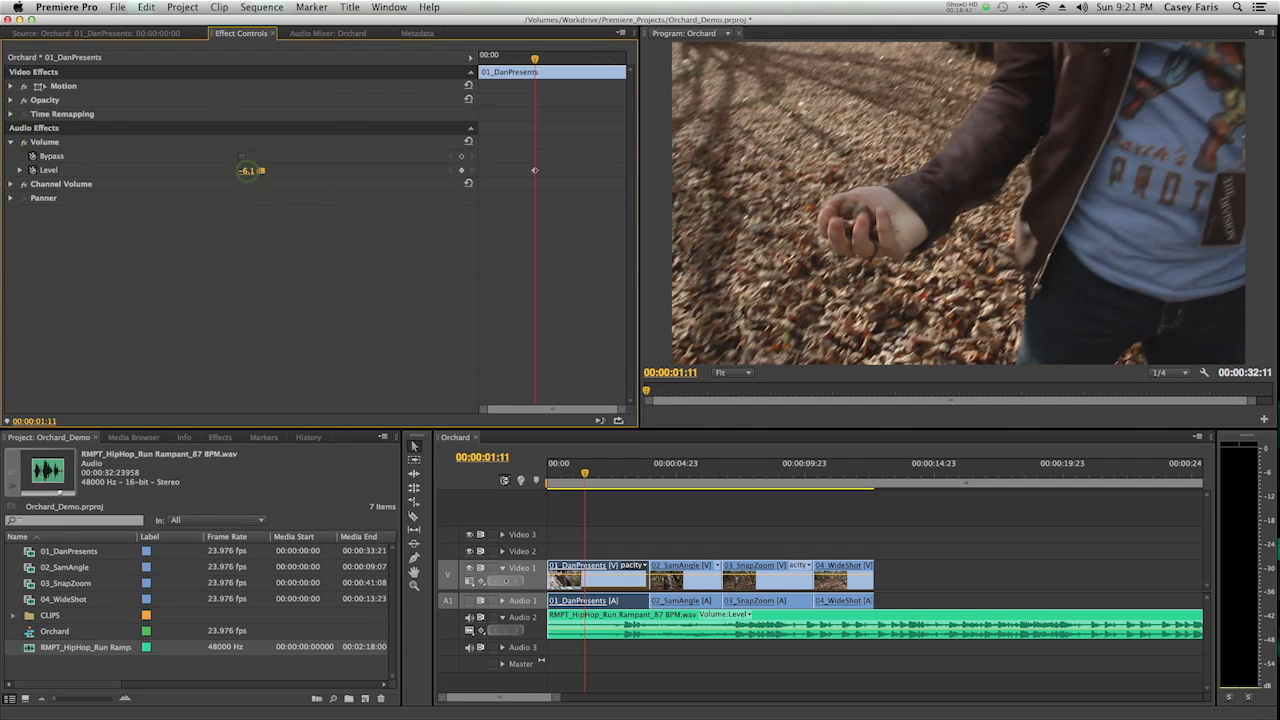
click(884, 472)
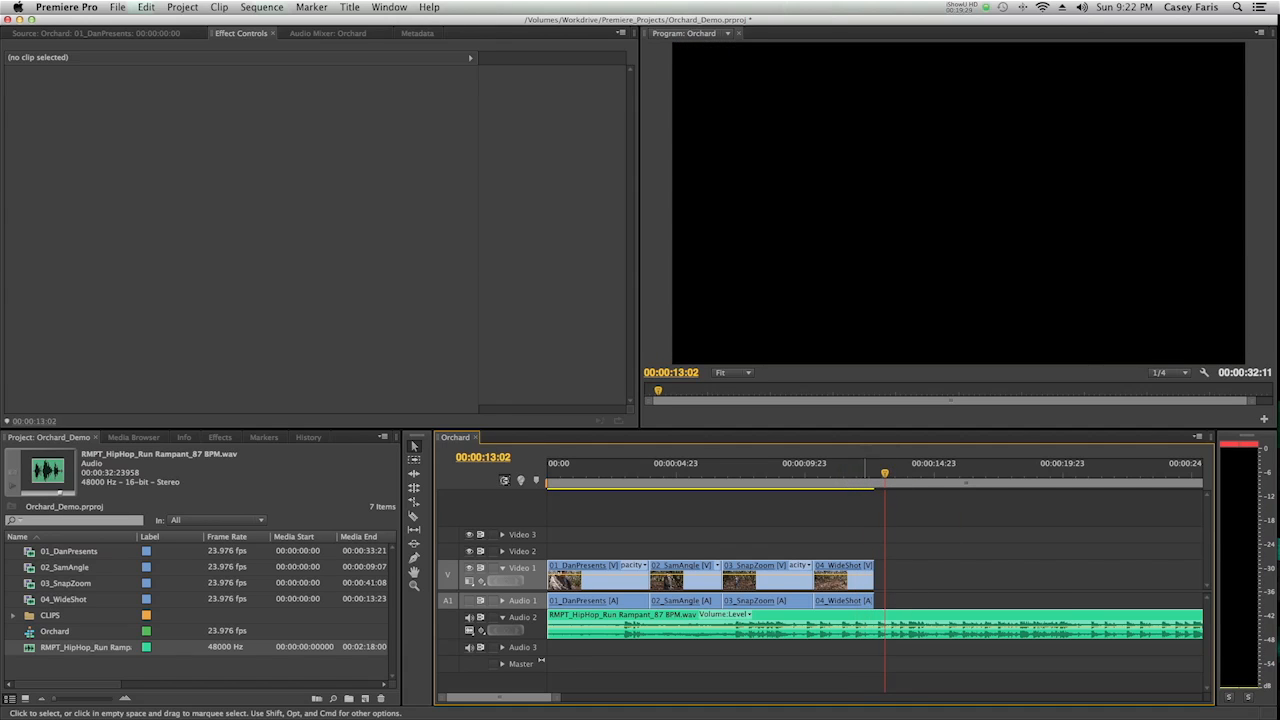
mouse_move(1032, 580)
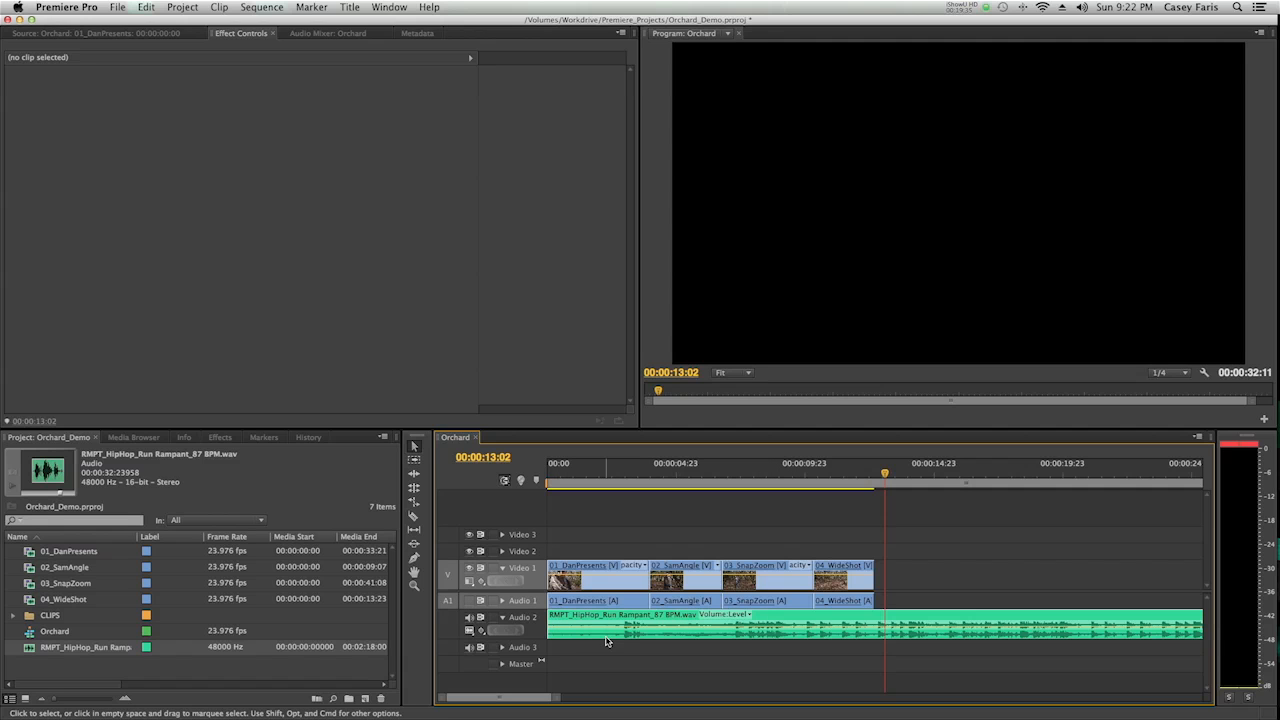
click(664, 480)
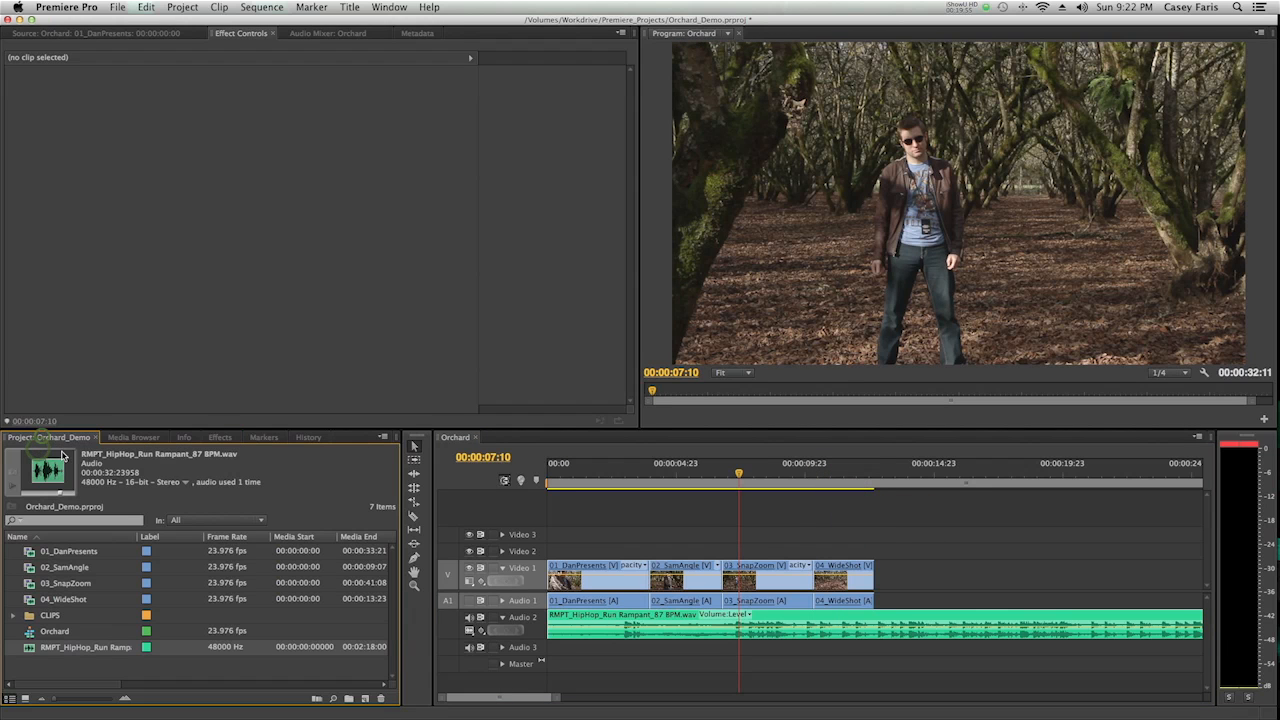
Step: Apply Three-Way Color Corrector to 03_SnapZoom and push shadows, midtones and highlights toward orange
click(218, 436)
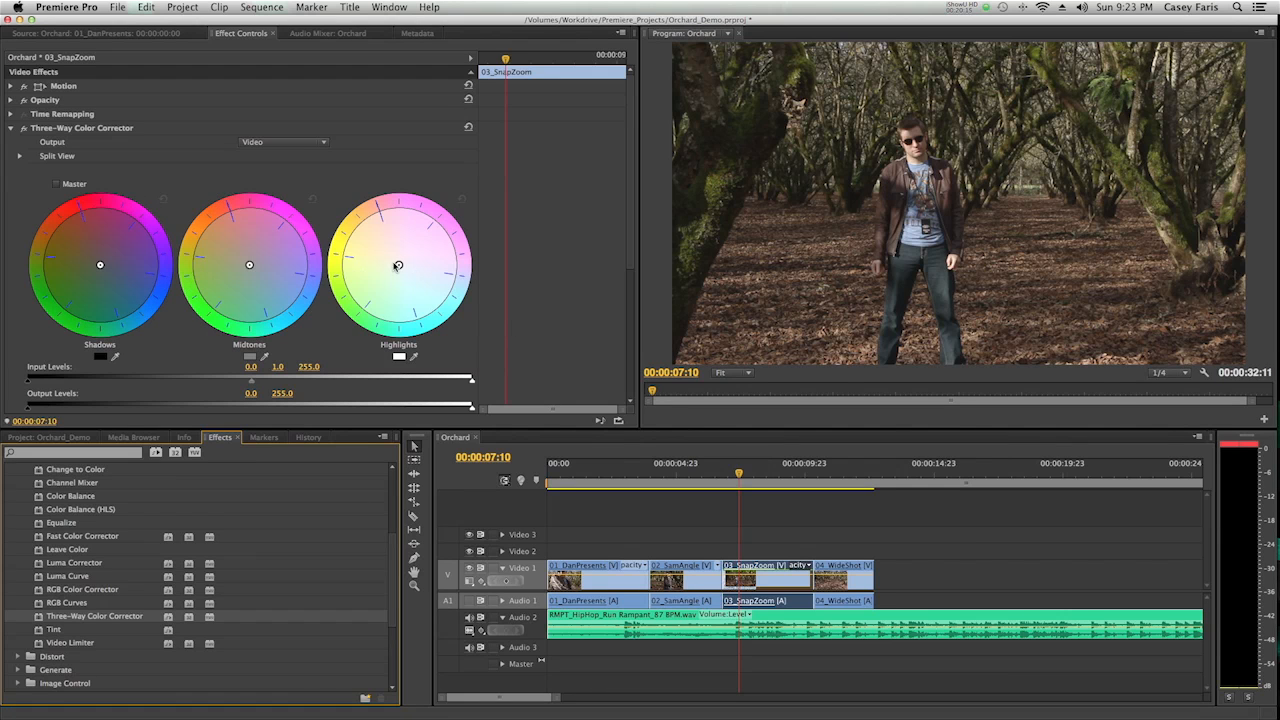
drag(398, 266, 392, 250)
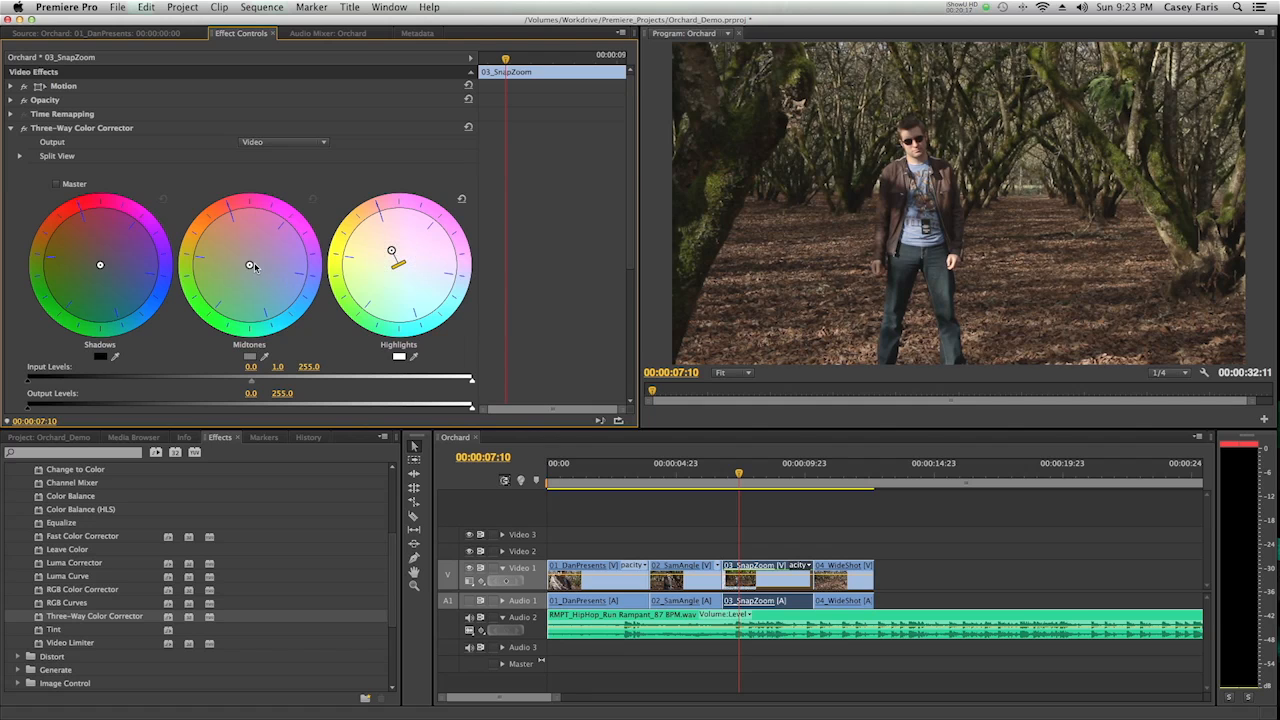
drag(248, 264, 216, 238)
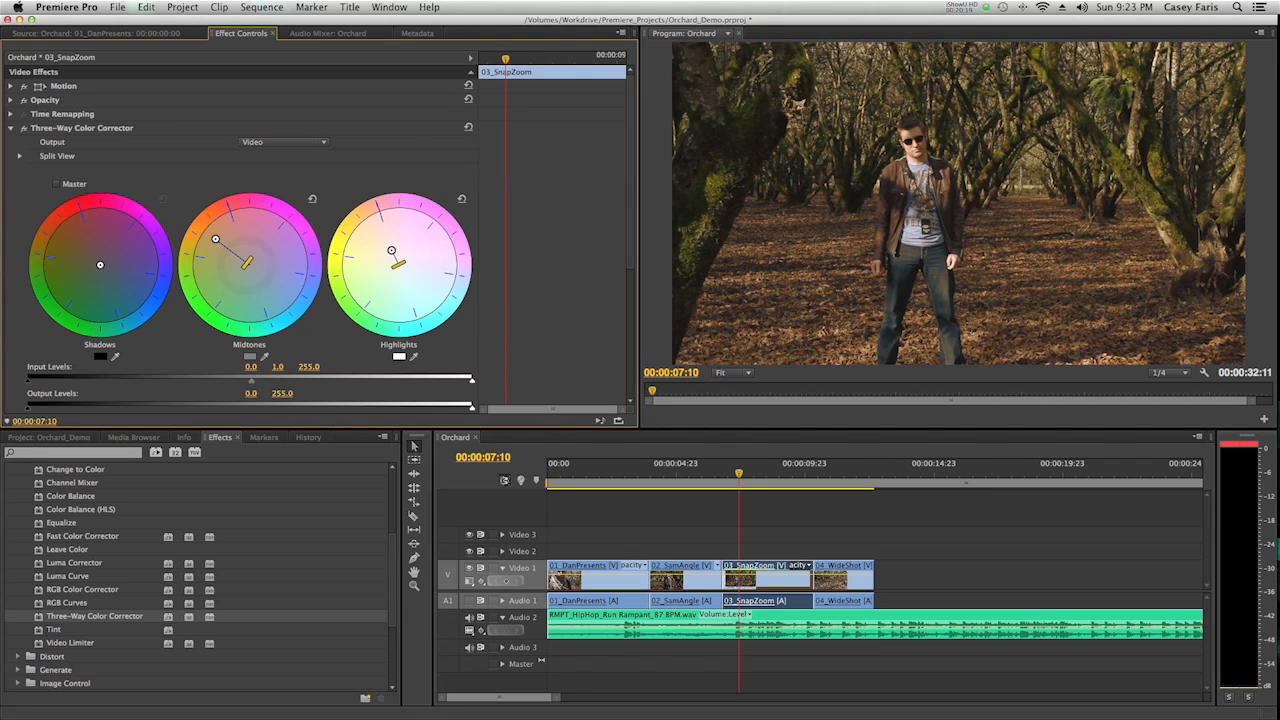
drag(100, 264, 112, 282)
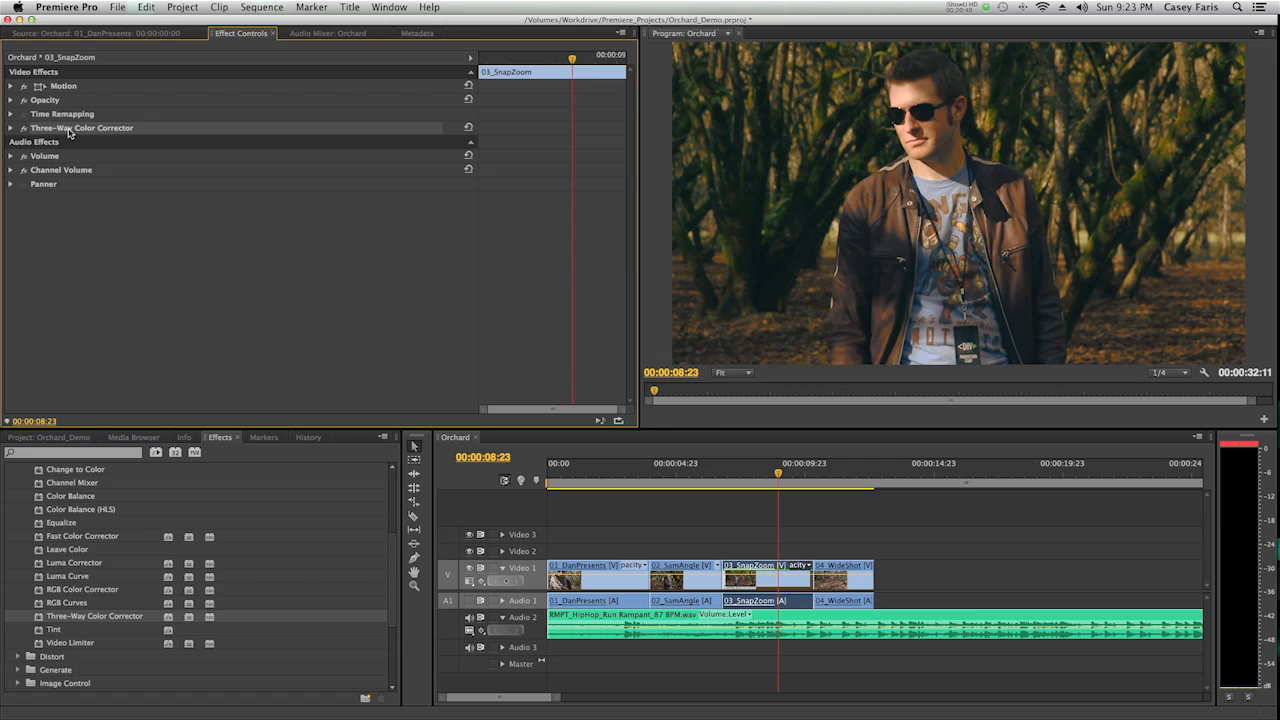
mouse_move(560, 448)
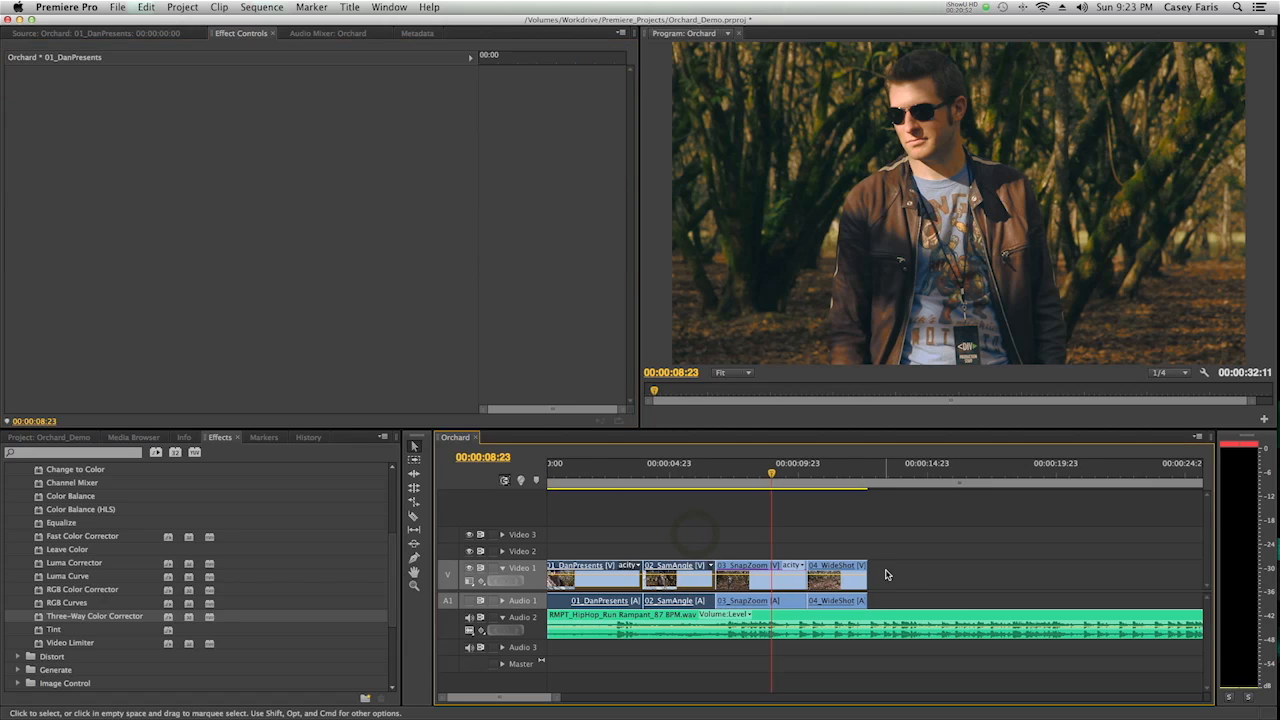
Step: Paste the Three-Way Color Corrector from 03_SnapZoom onto 04_WideShot so the grade matches
click(868, 480)
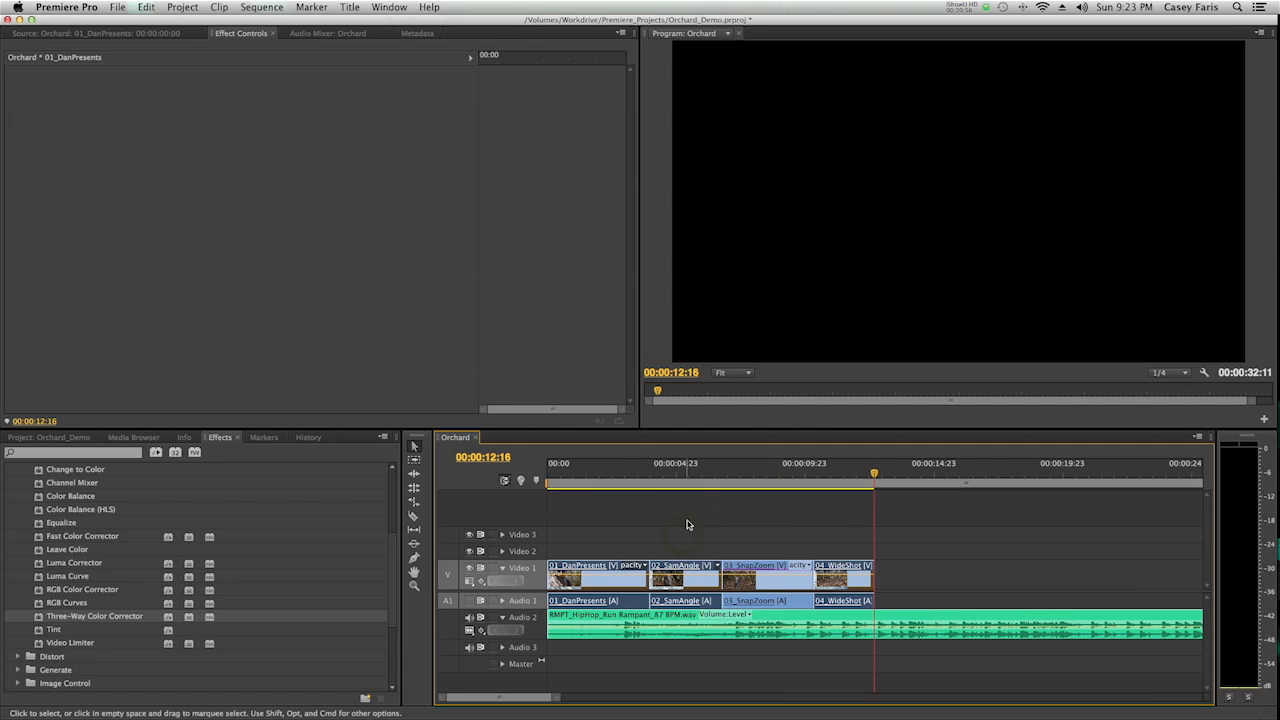
mouse_move(740, 516)
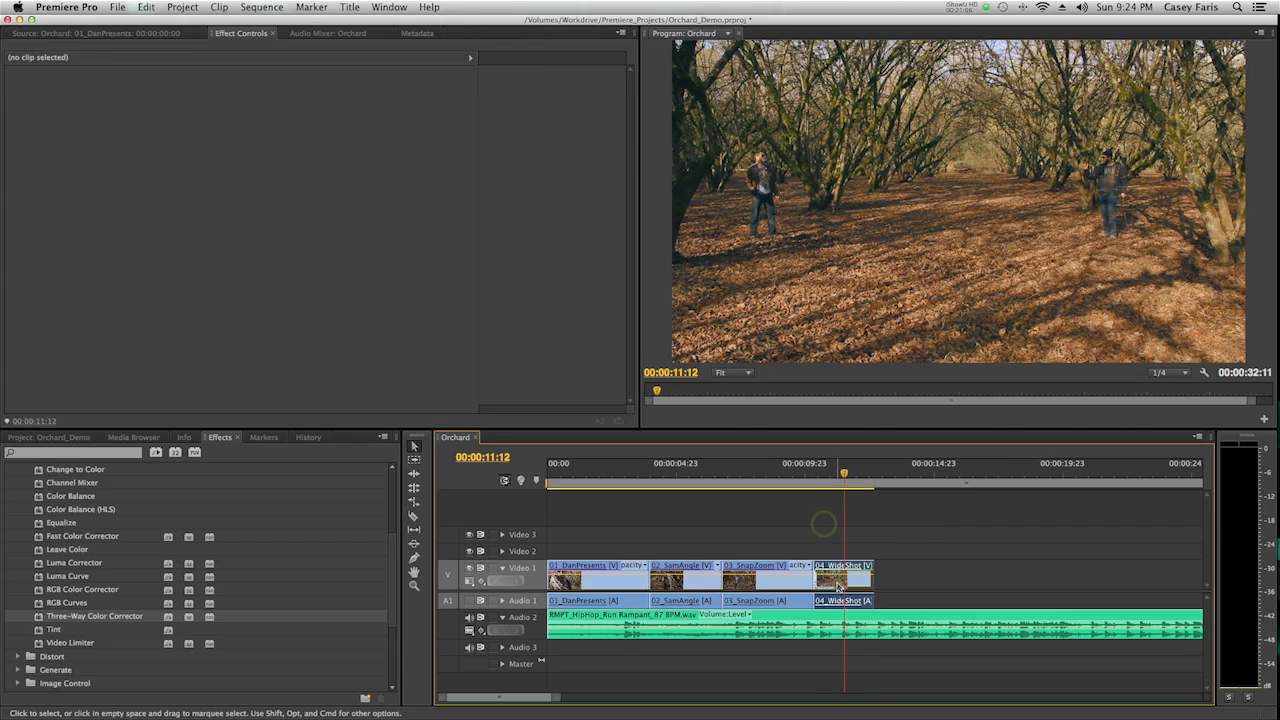
click(842, 580)
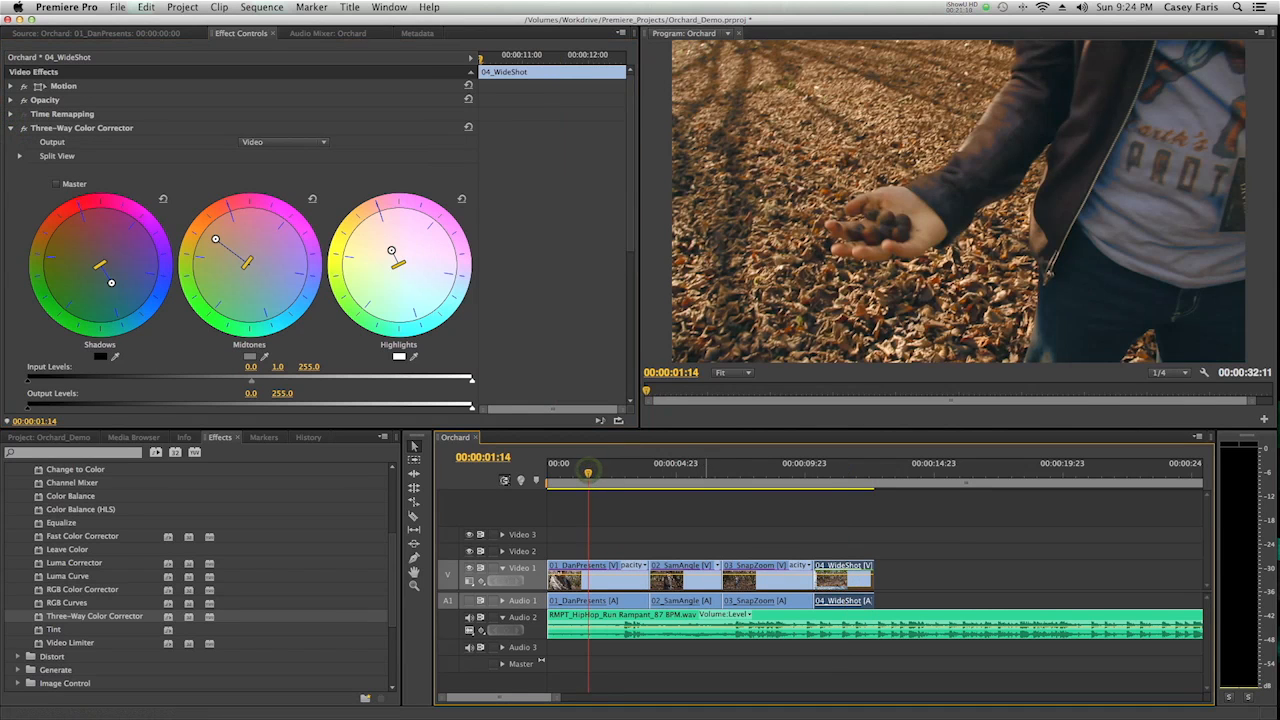
click(840, 464)
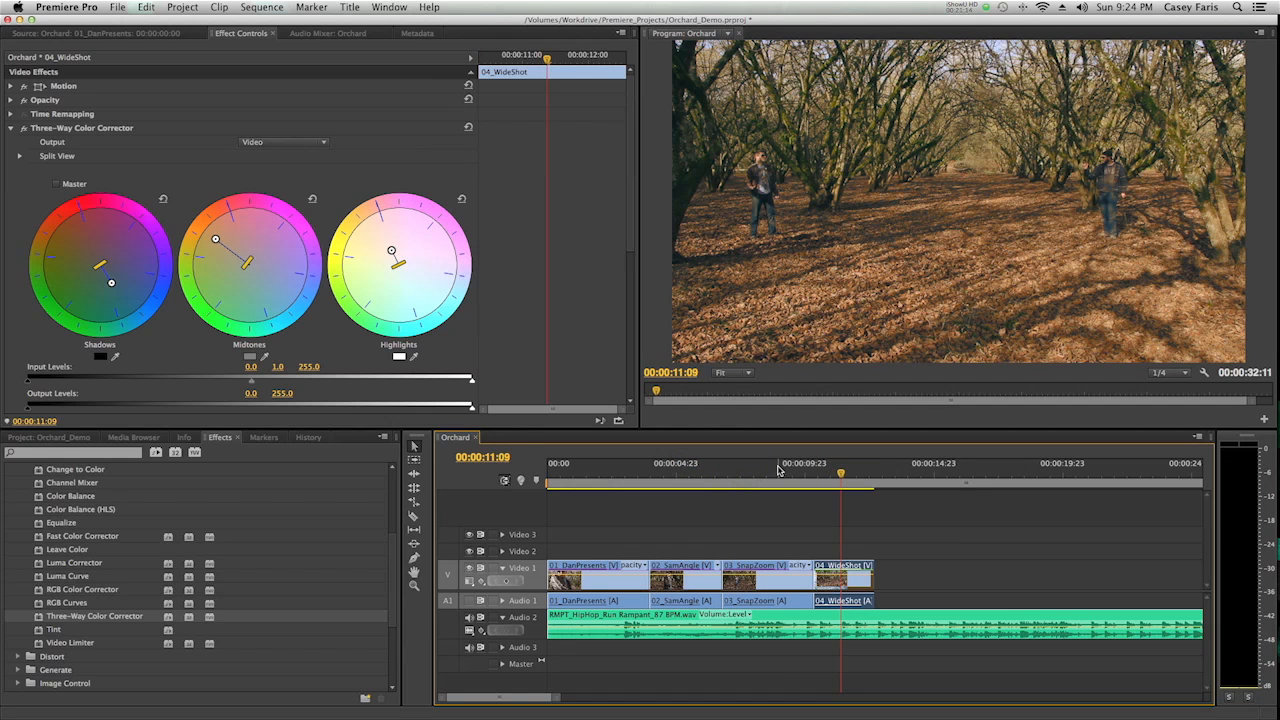
mouse_move(196, 224)
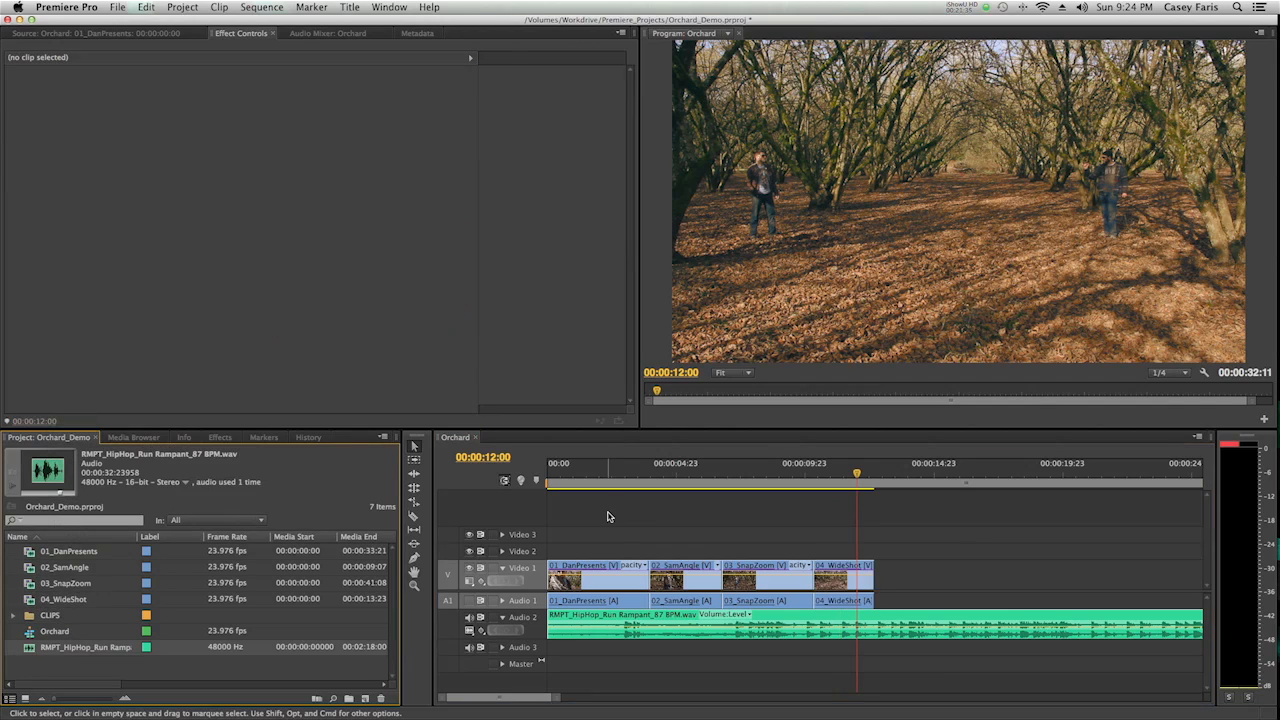
mouse_move(772, 520)
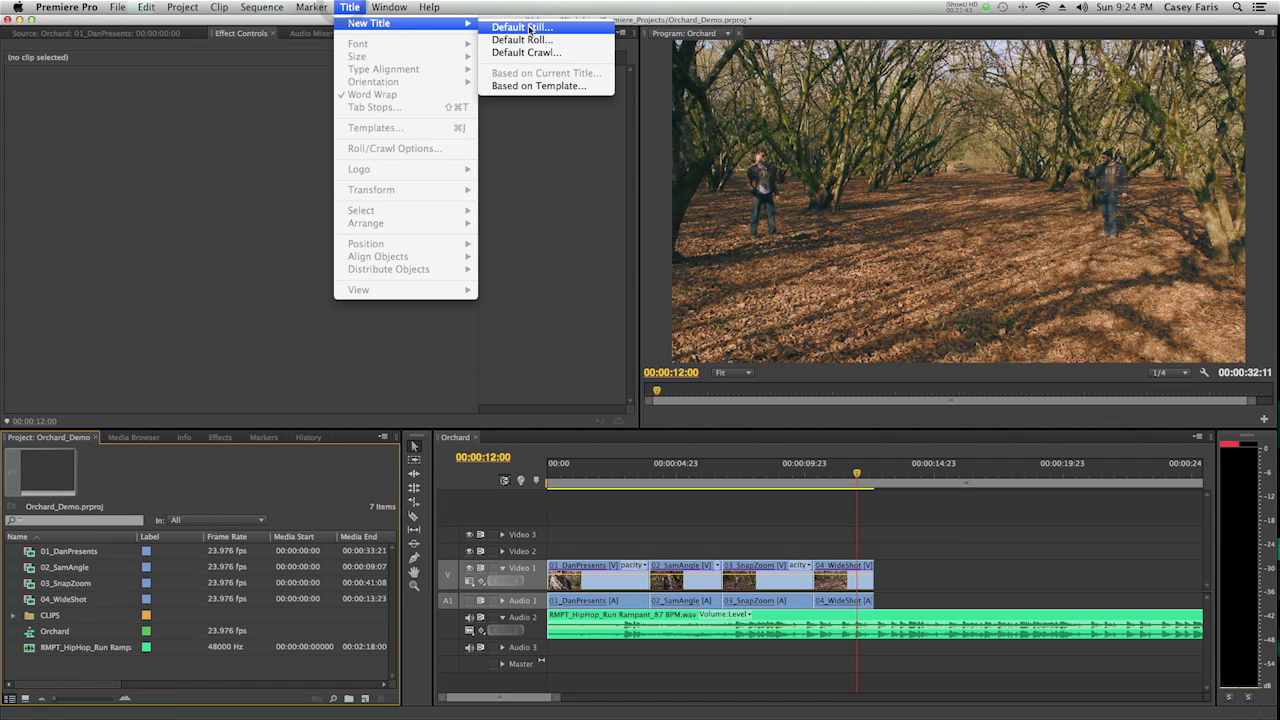
mouse_move(520, 40)
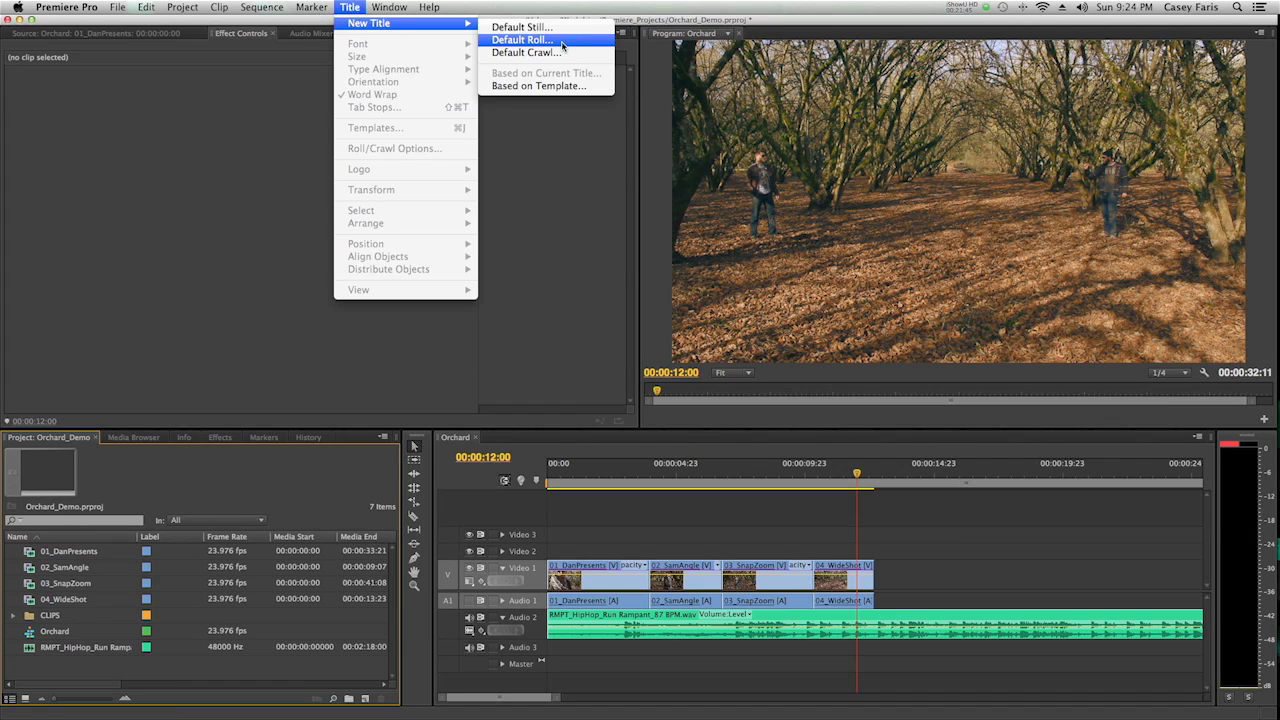
Step: Create a new Default Still title and confirm its settings to enter the Titler
click(520, 40)
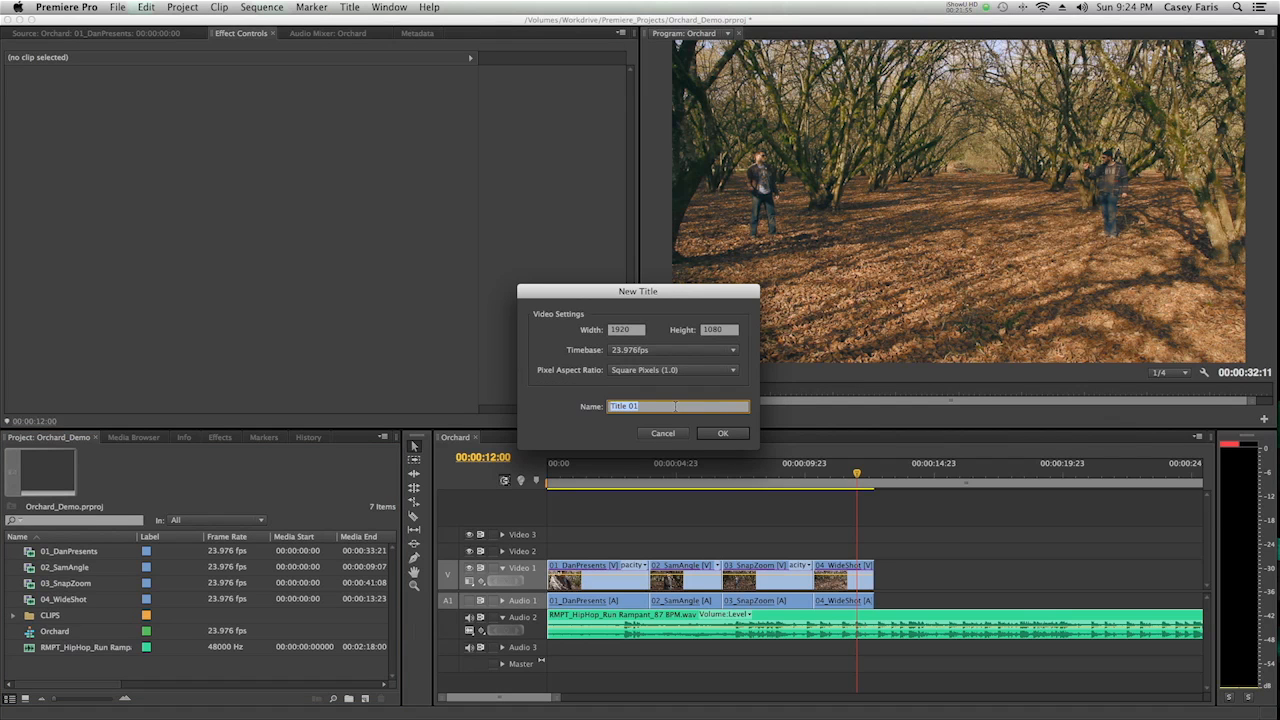
click(724, 432)
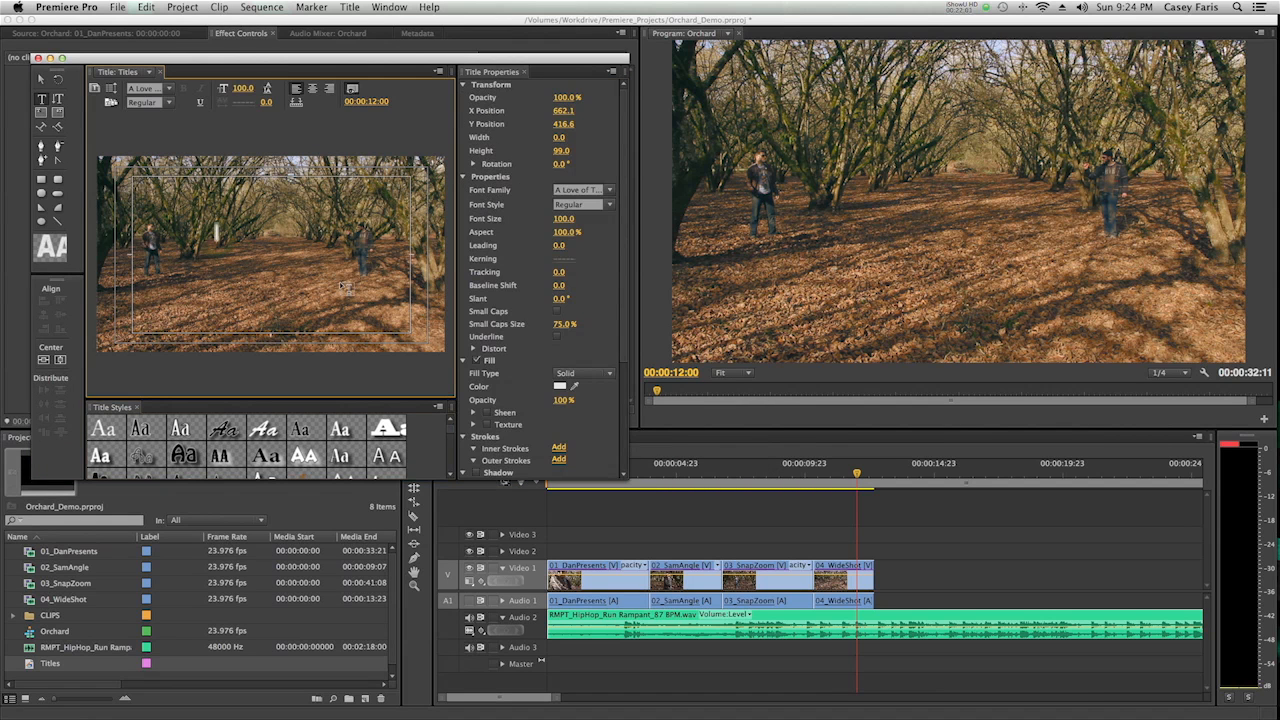
Step: Enter DEATH FIGHT, enlarge and centre it, styled white with a black outer stroke and shadow
text(DEATH)
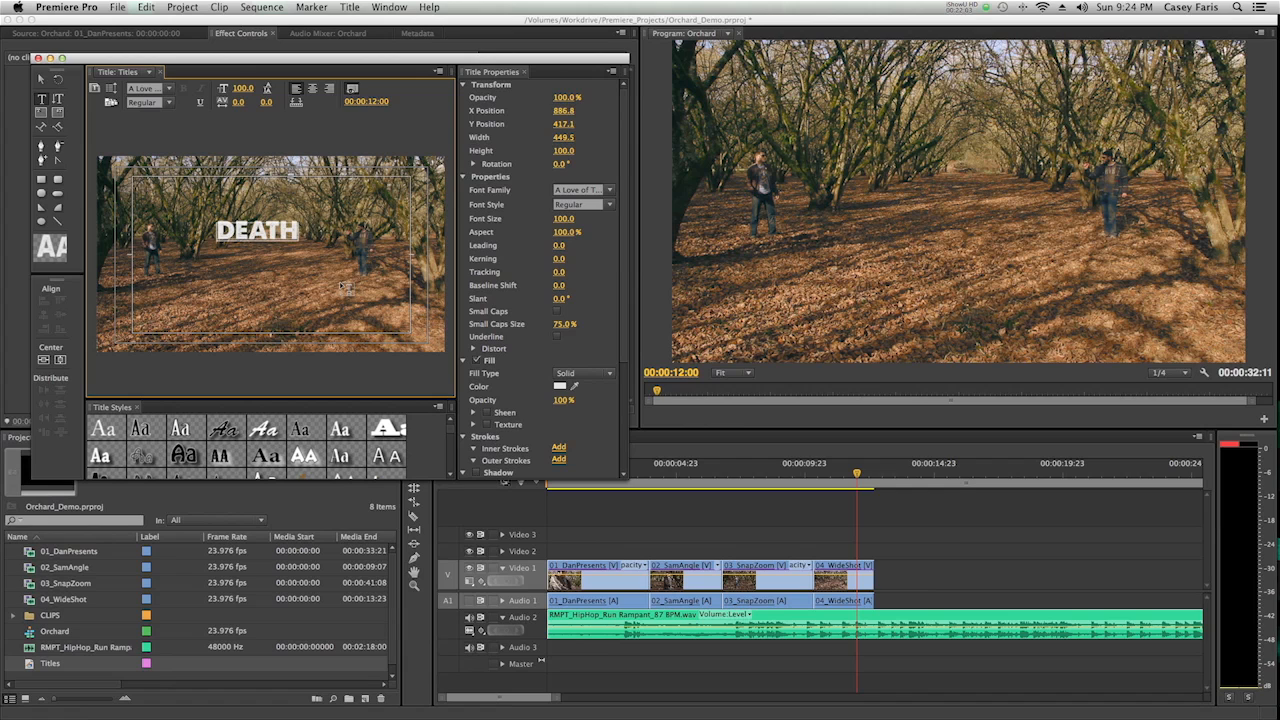
text(FIGHT)
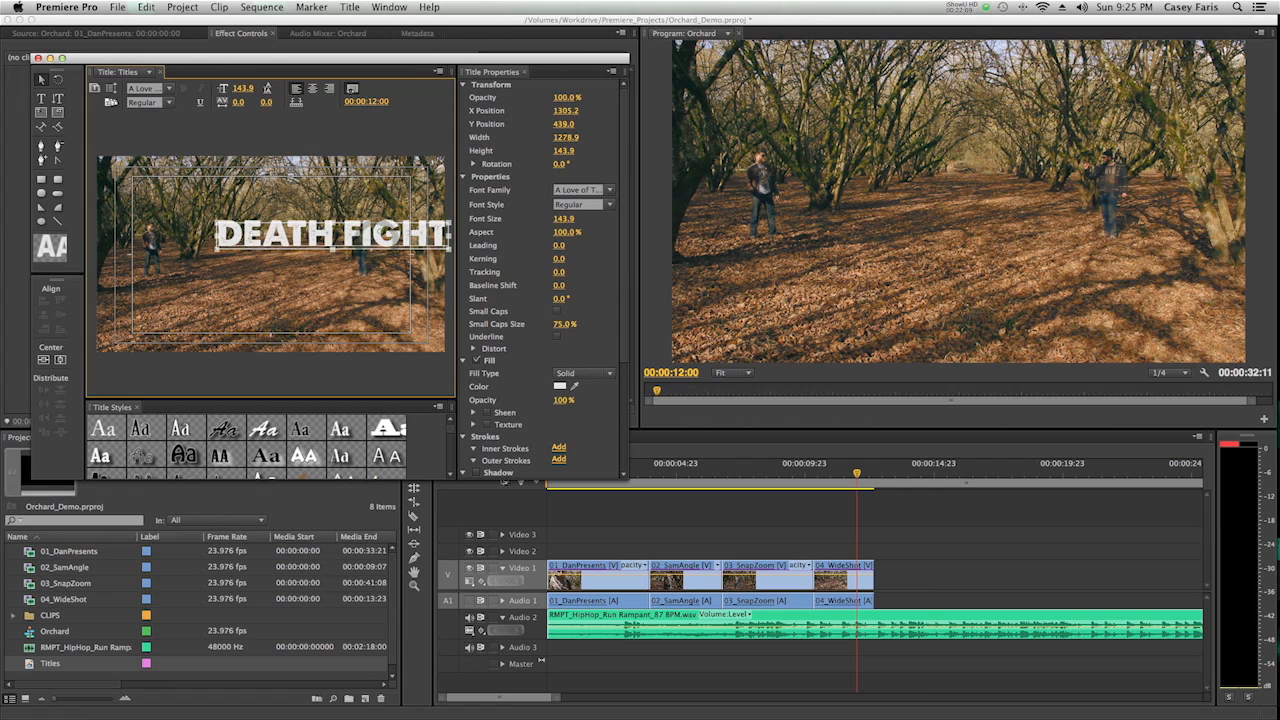
drag(330, 232, 252, 256)
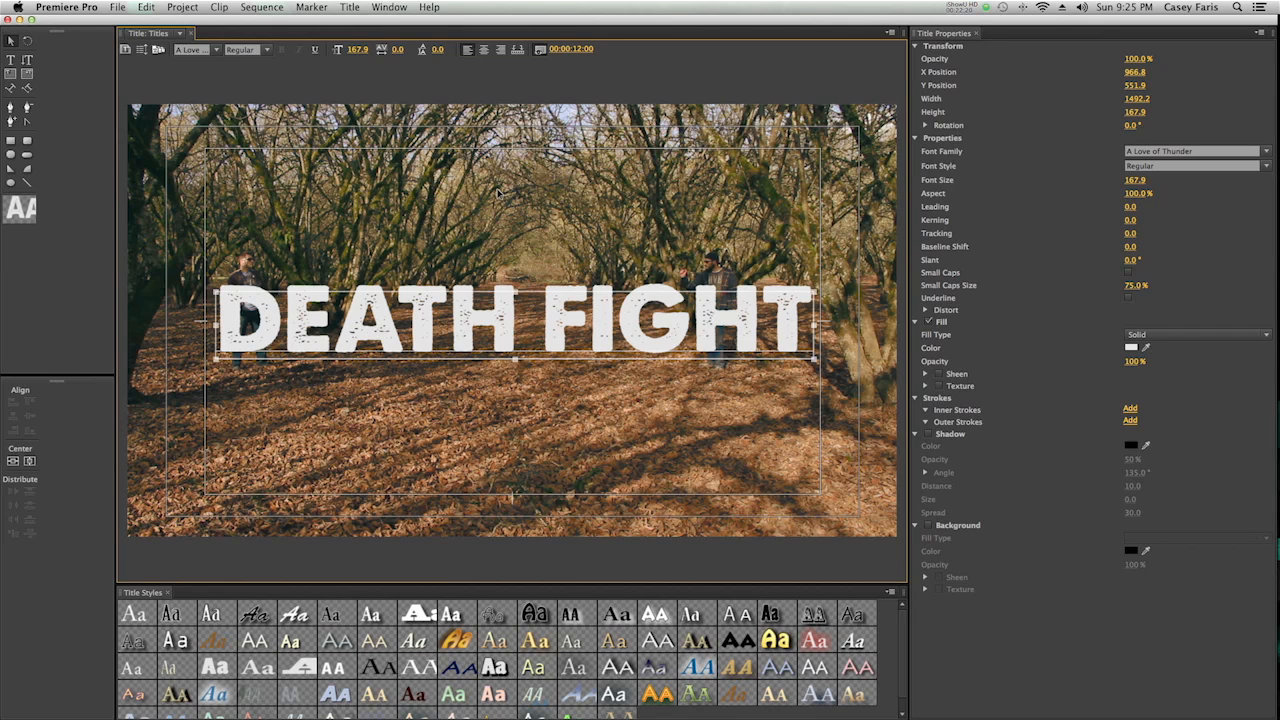
mouse_move(498, 84)
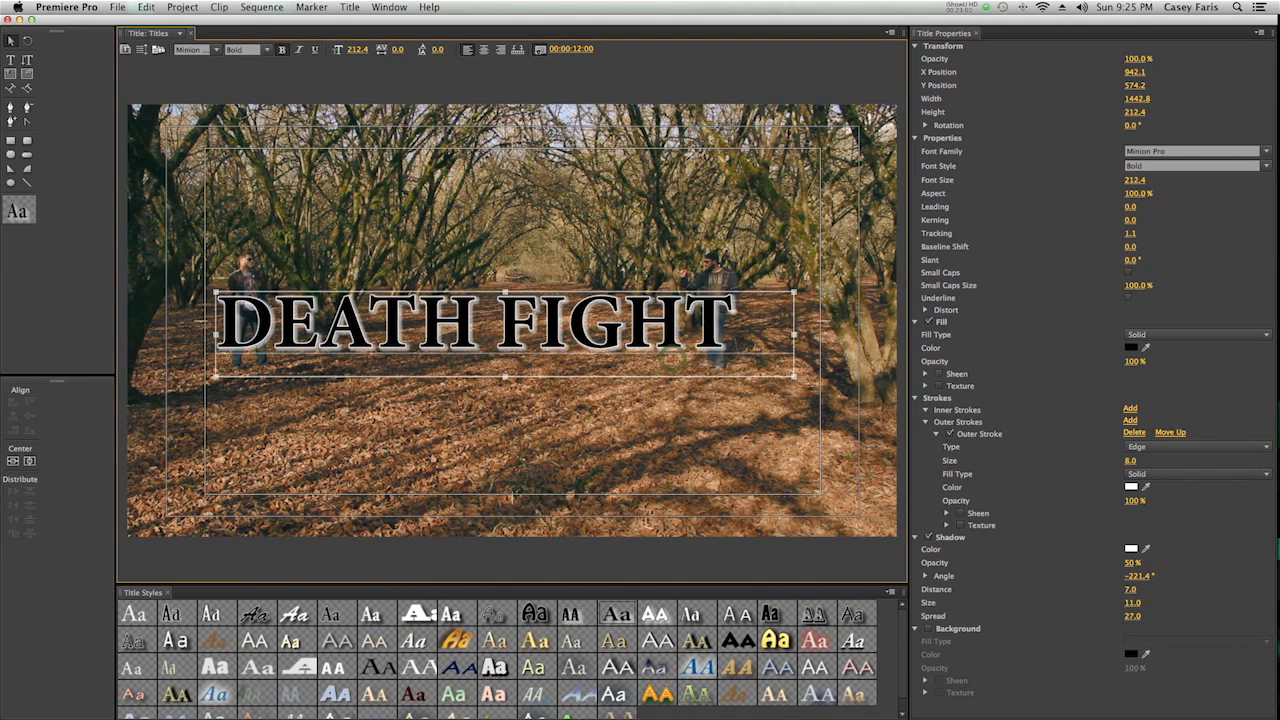
drag(470, 320, 510, 330)
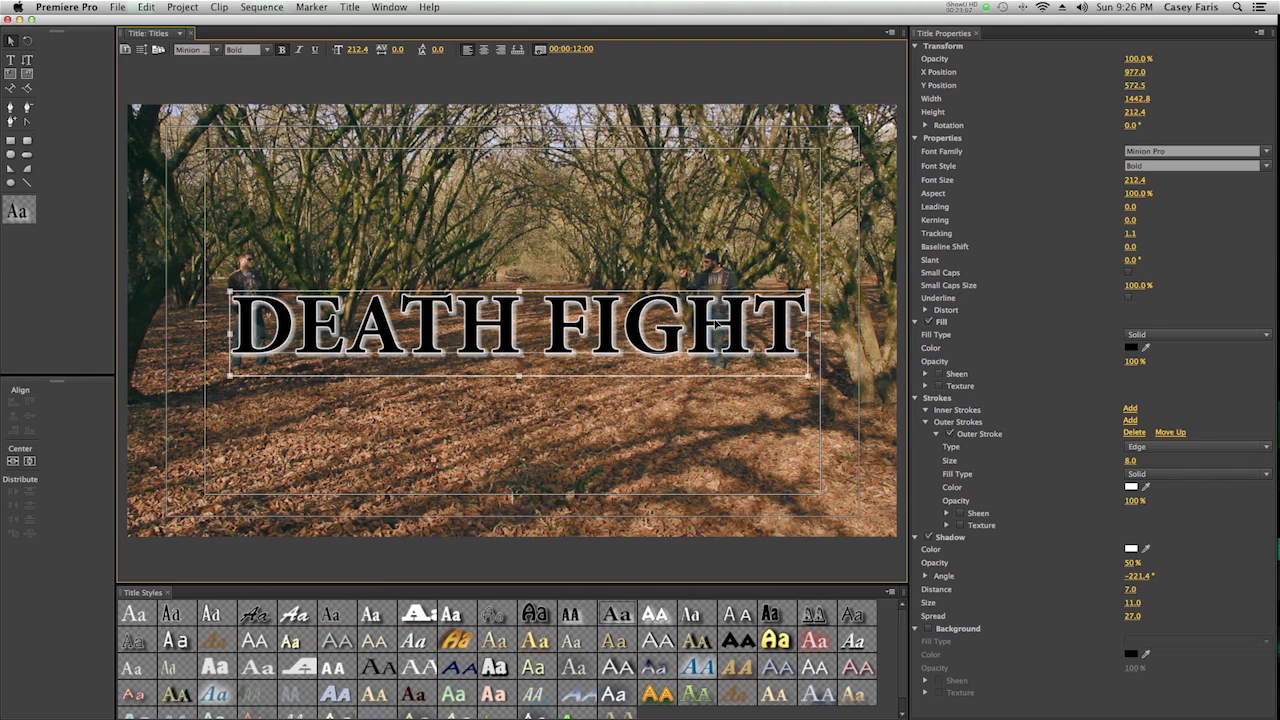
mouse_move(714, 112)
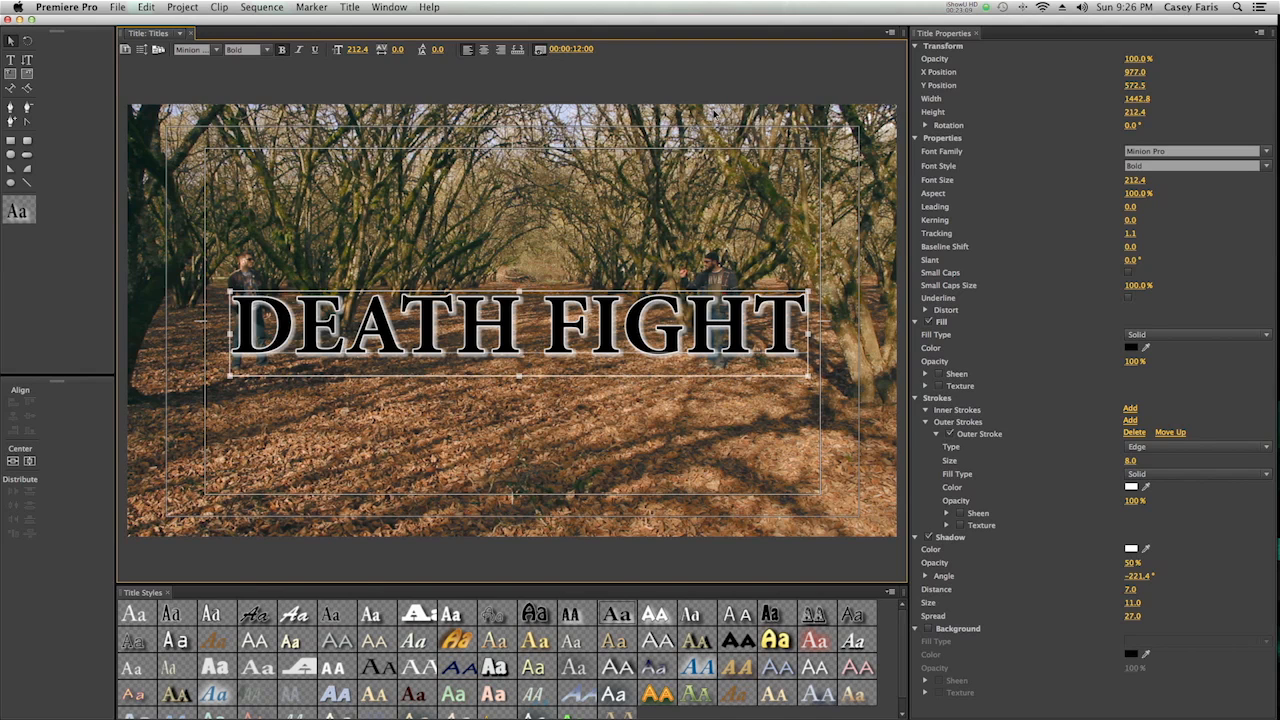
click(716, 82)
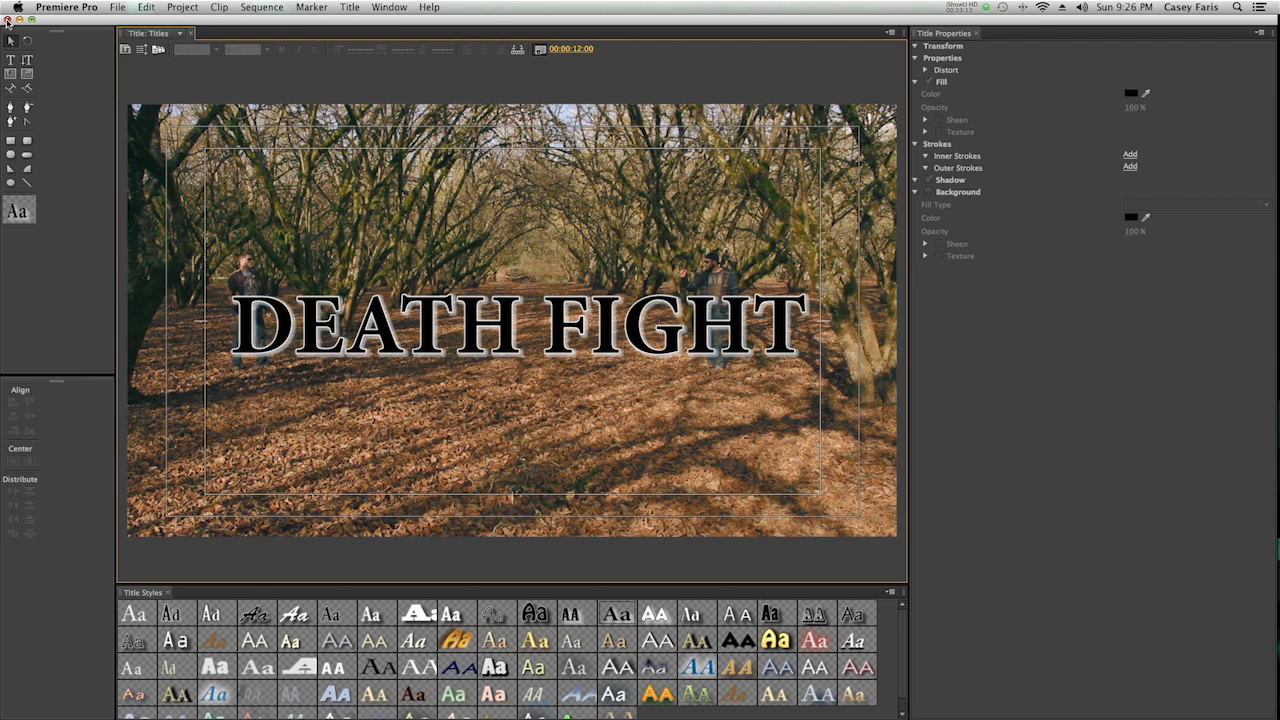
mouse_move(306, 184)
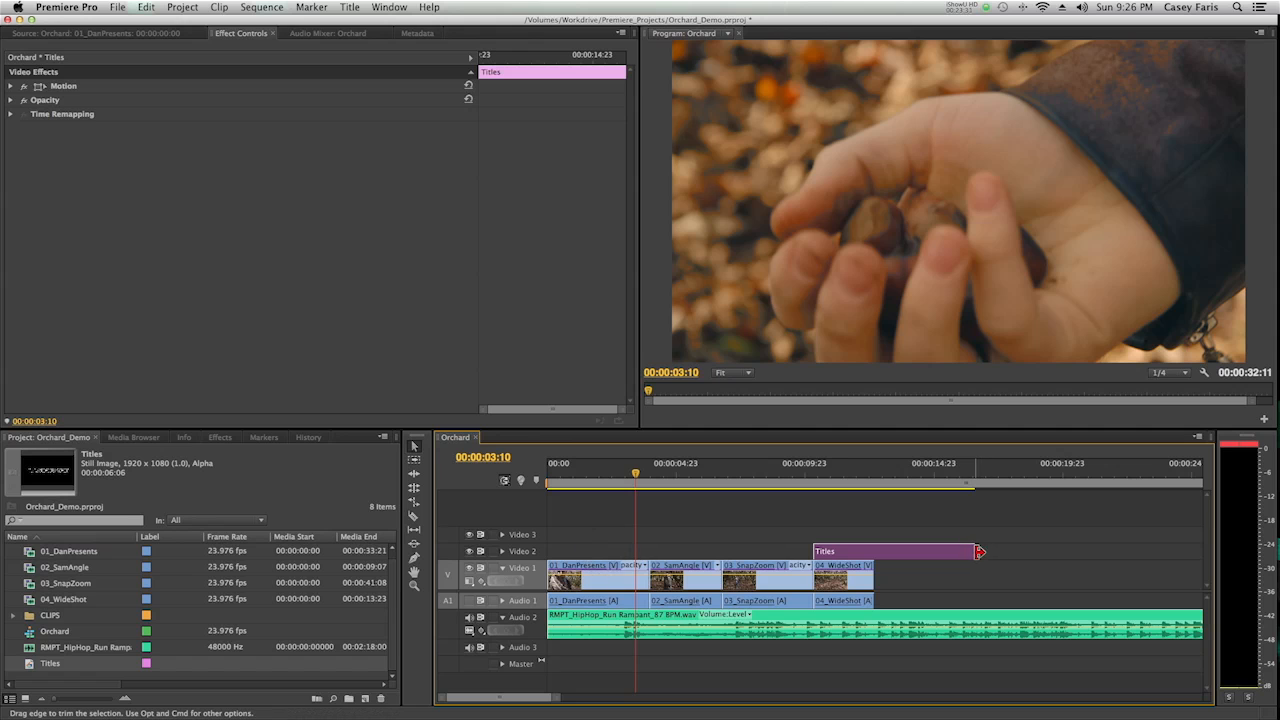
Step: Trim the Titles clip on Video 2 to a few seconds, keyframe its Opacity and review playback
click(810, 464)
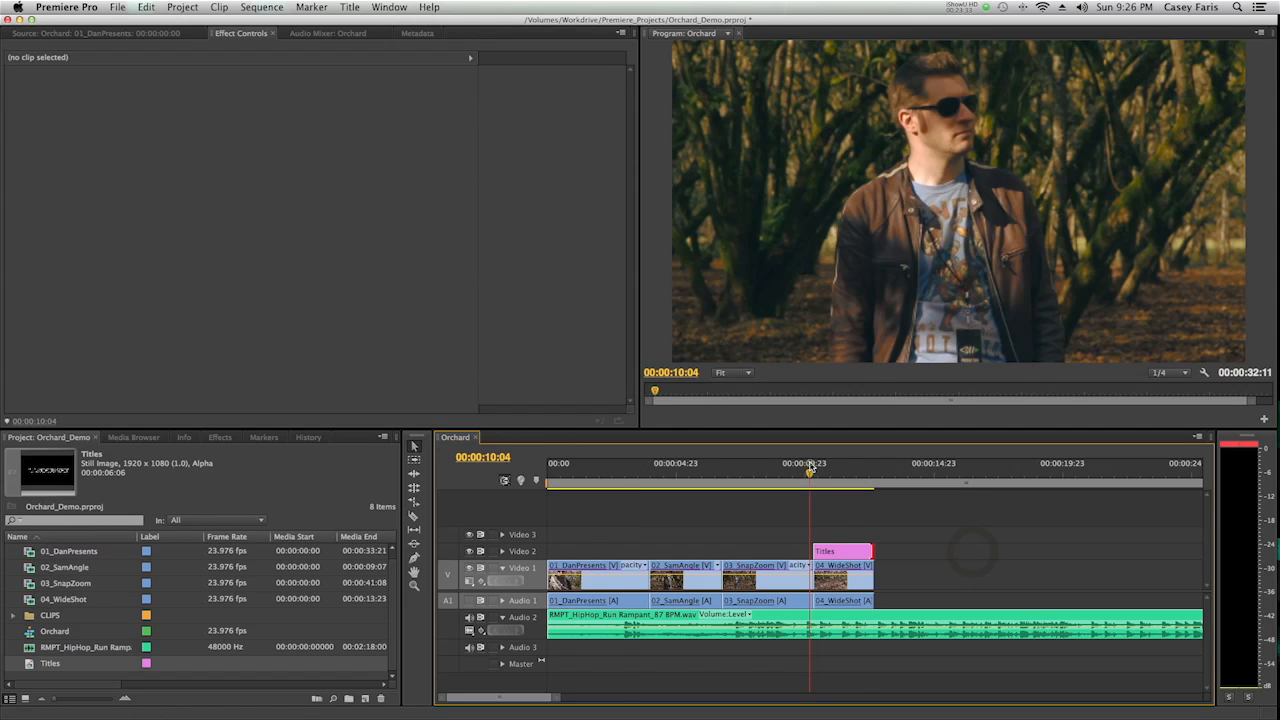
click(824, 470)
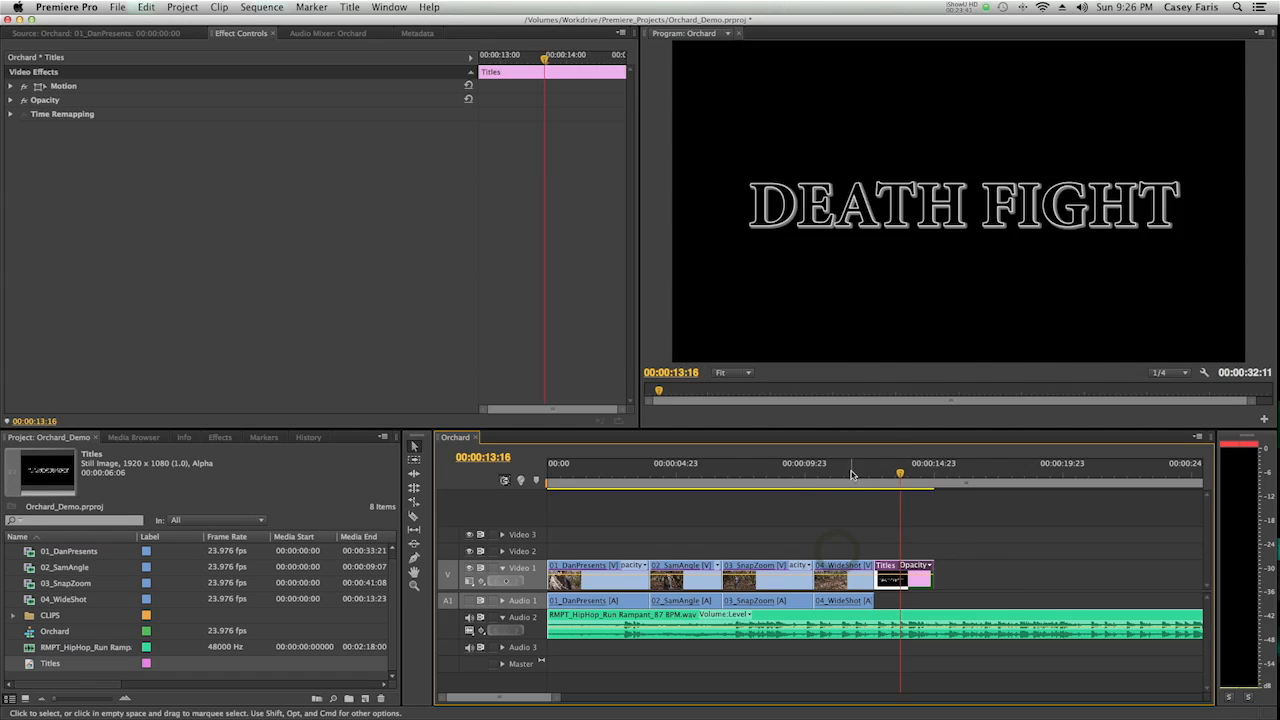
click(836, 476)
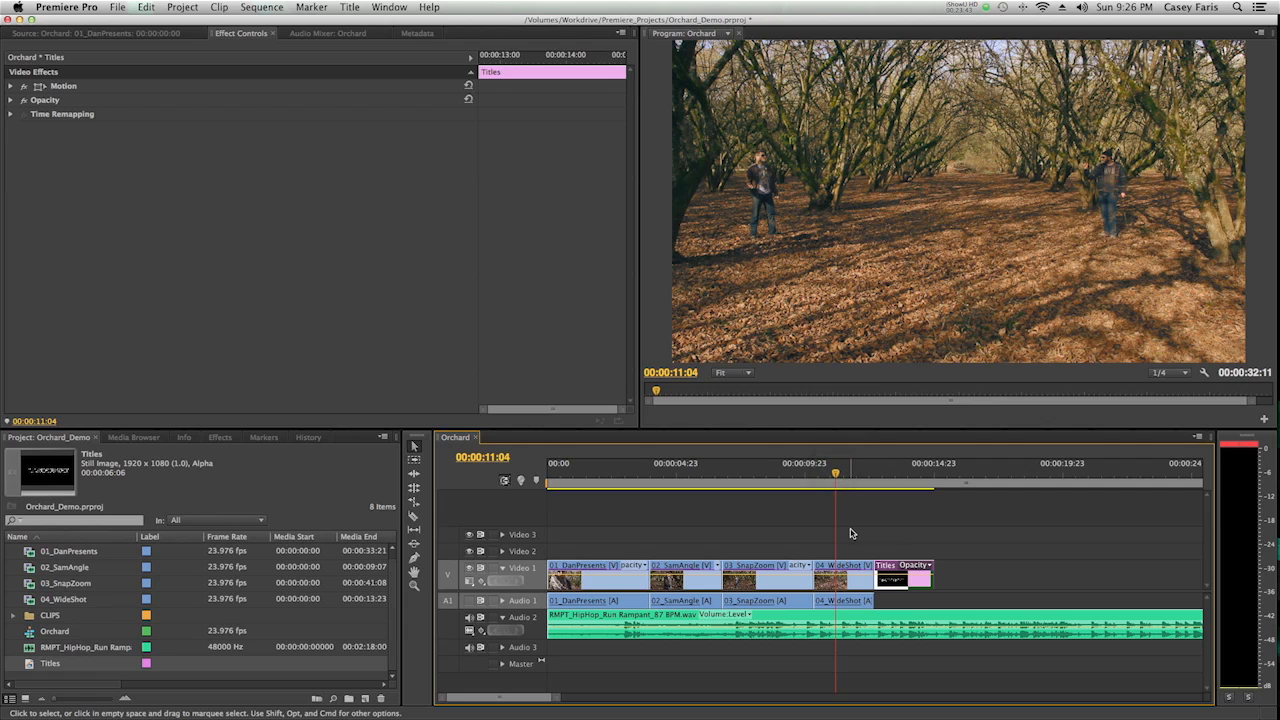
click(880, 476)
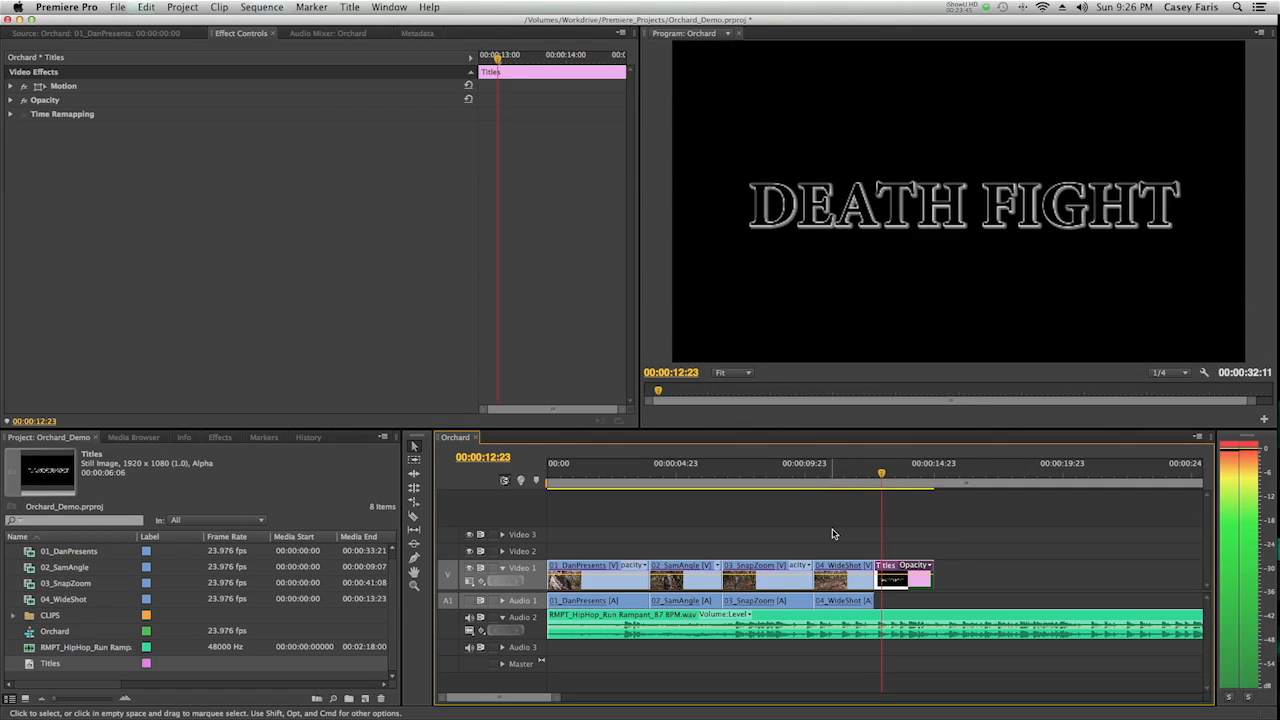
click(928, 464)
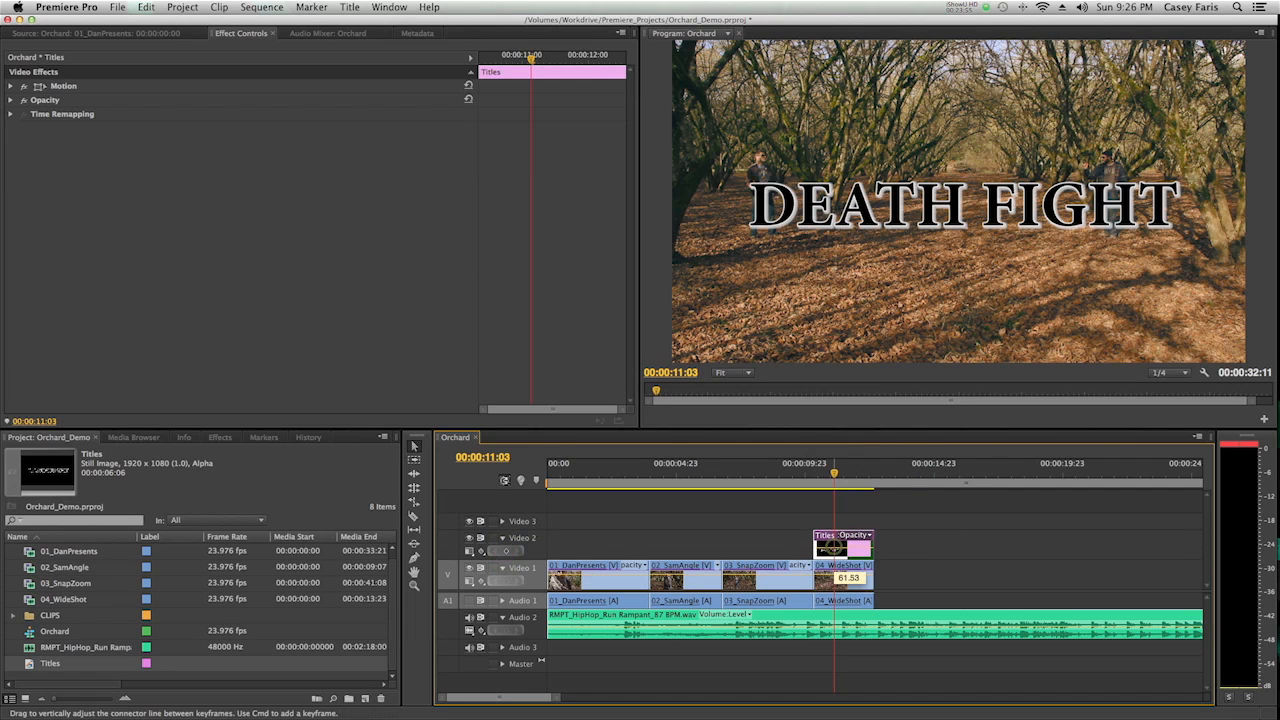
click(720, 464)
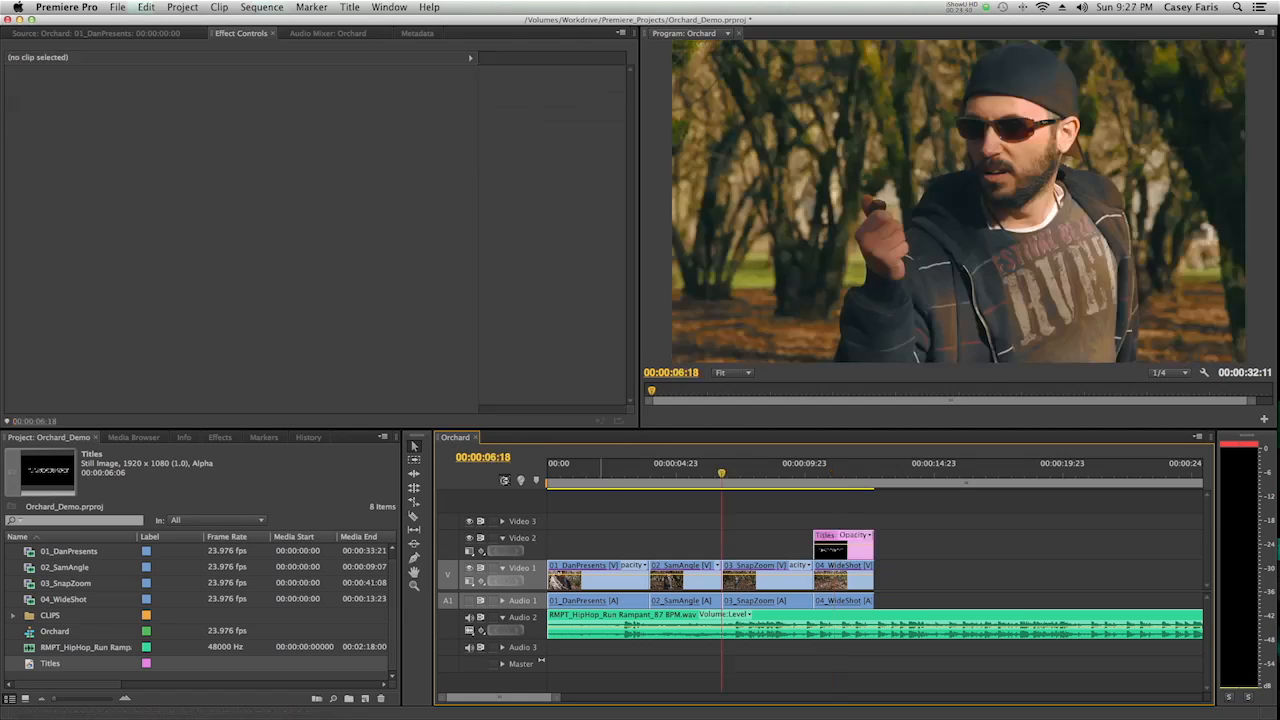
mouse_move(636, 488)
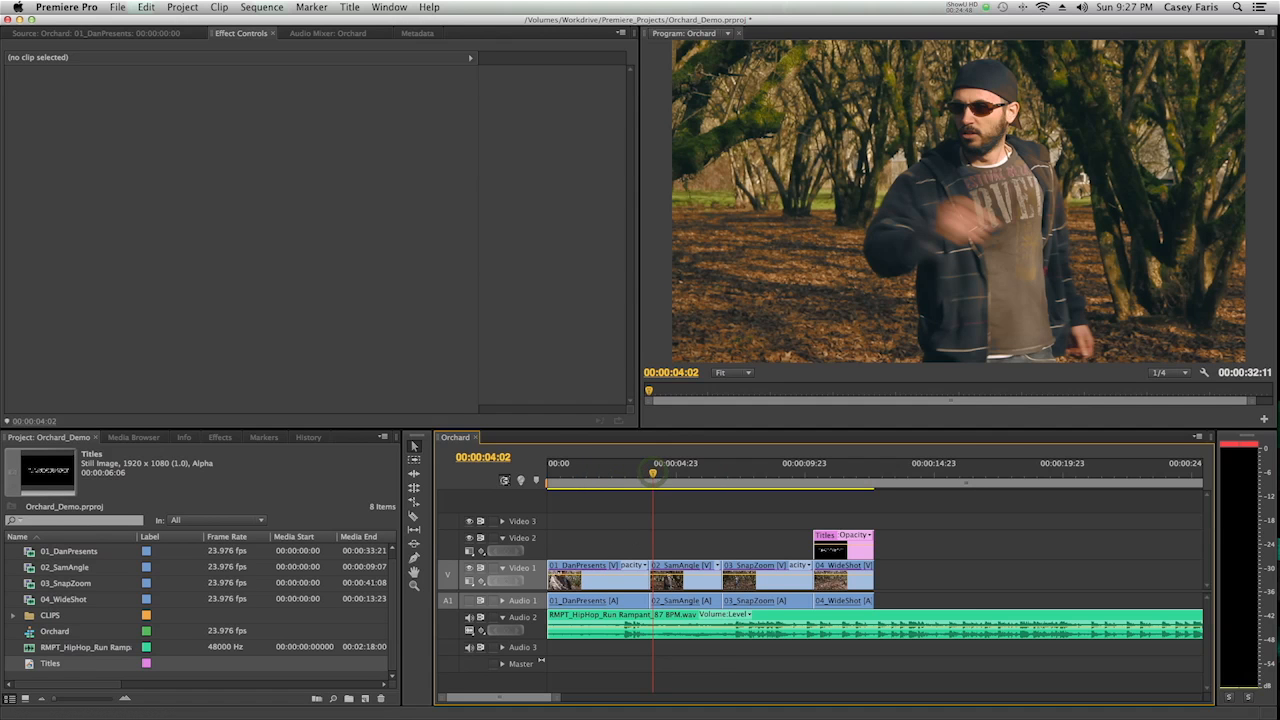
click(792, 480)
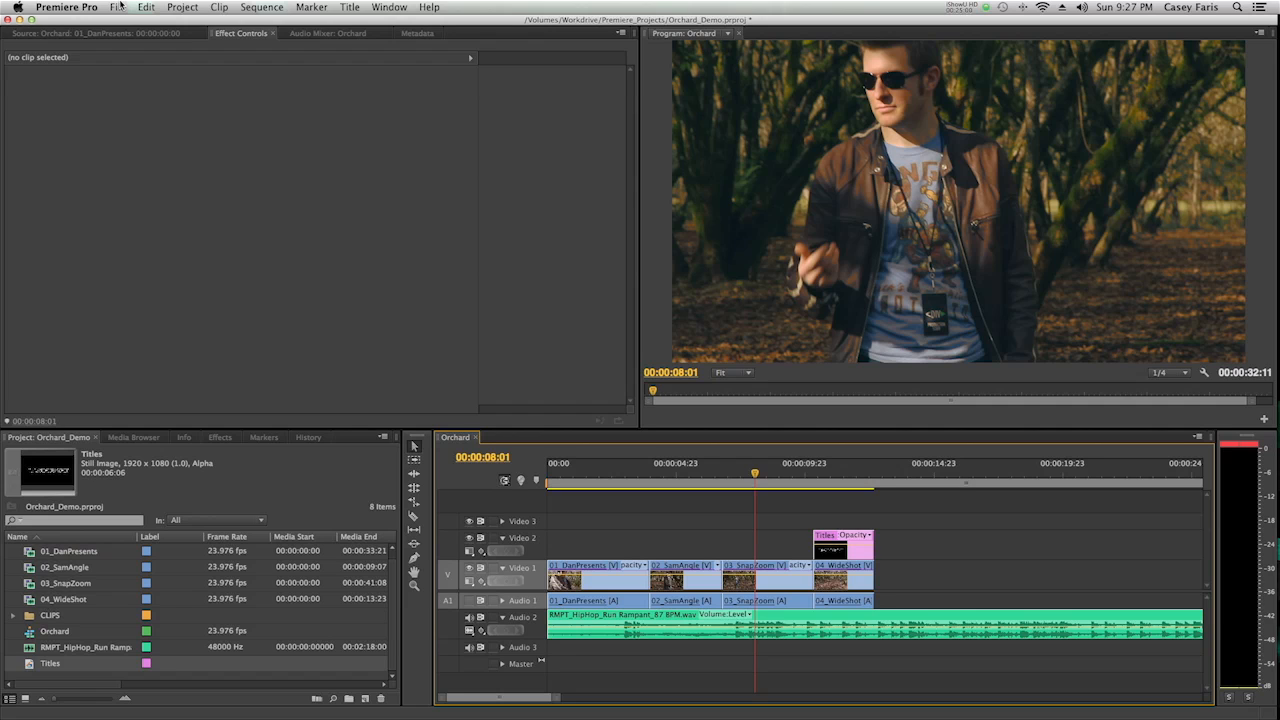
Step: Start Export Media and choose QuickTime with the HD 720p 24 H.264 preset
click(116, 8)
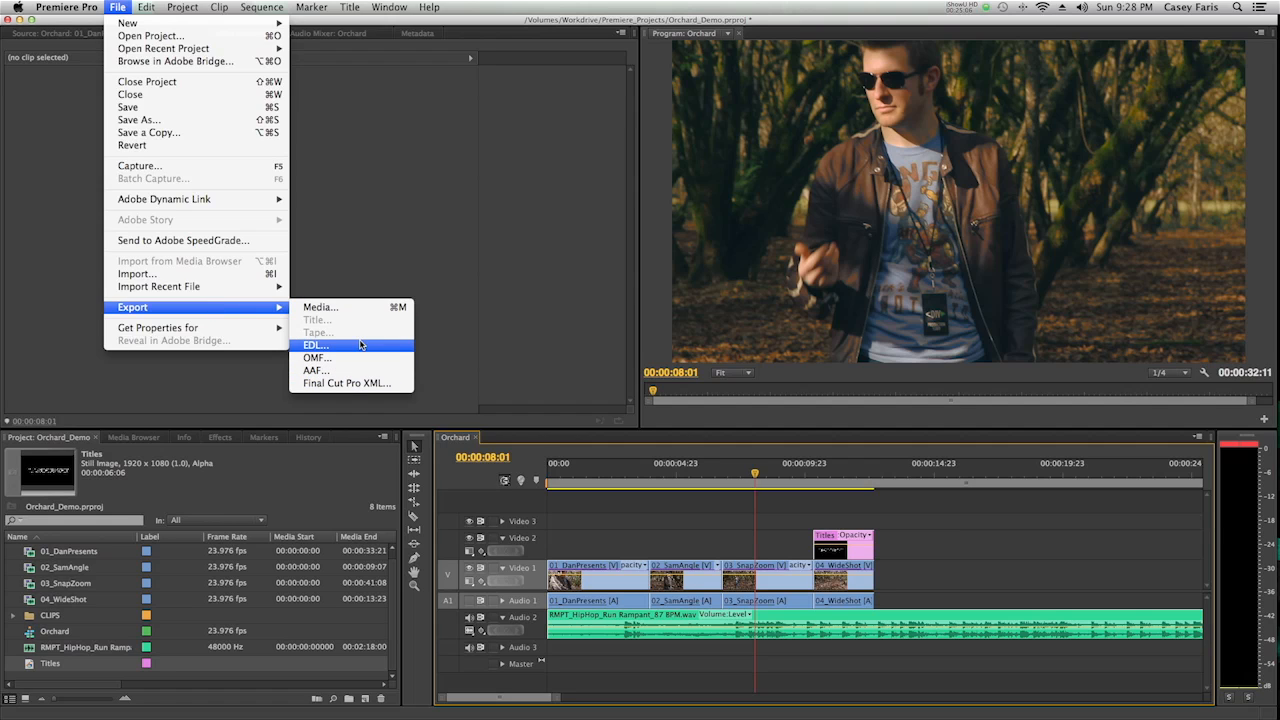
mouse_move(376, 332)
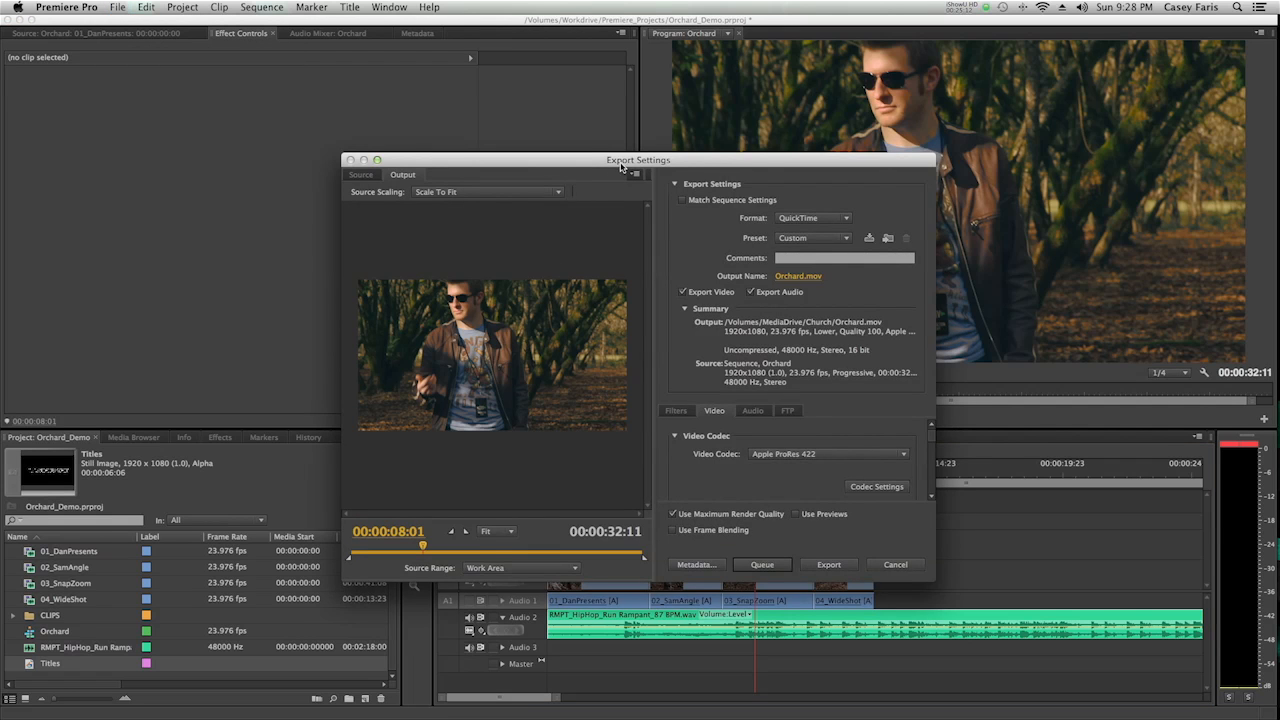
drag(638, 160, 648, 56)
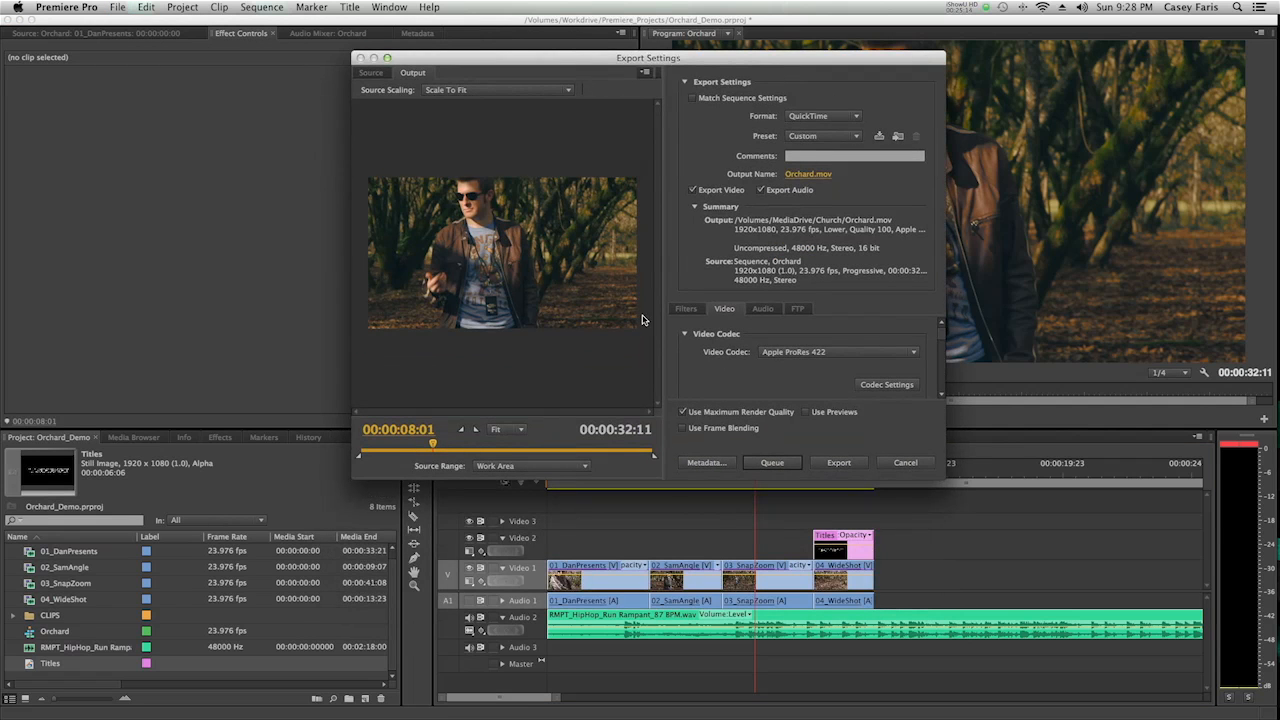
click(820, 136)
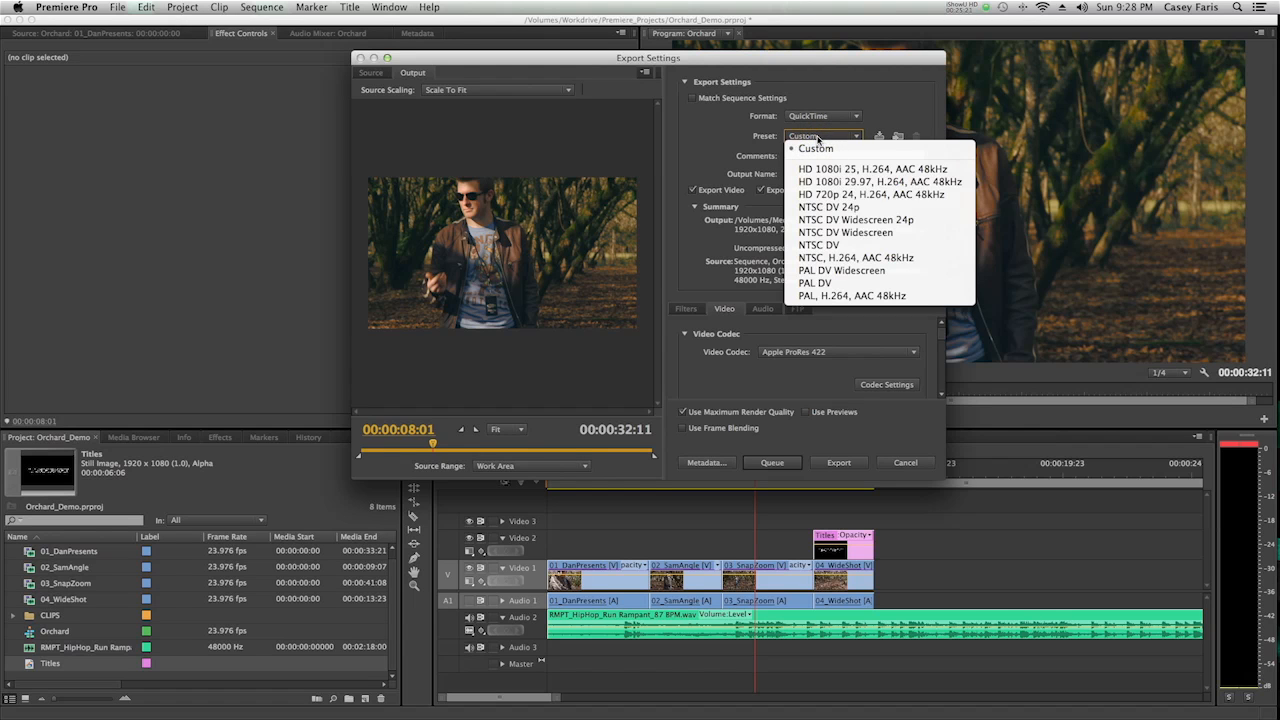
mouse_move(872, 194)
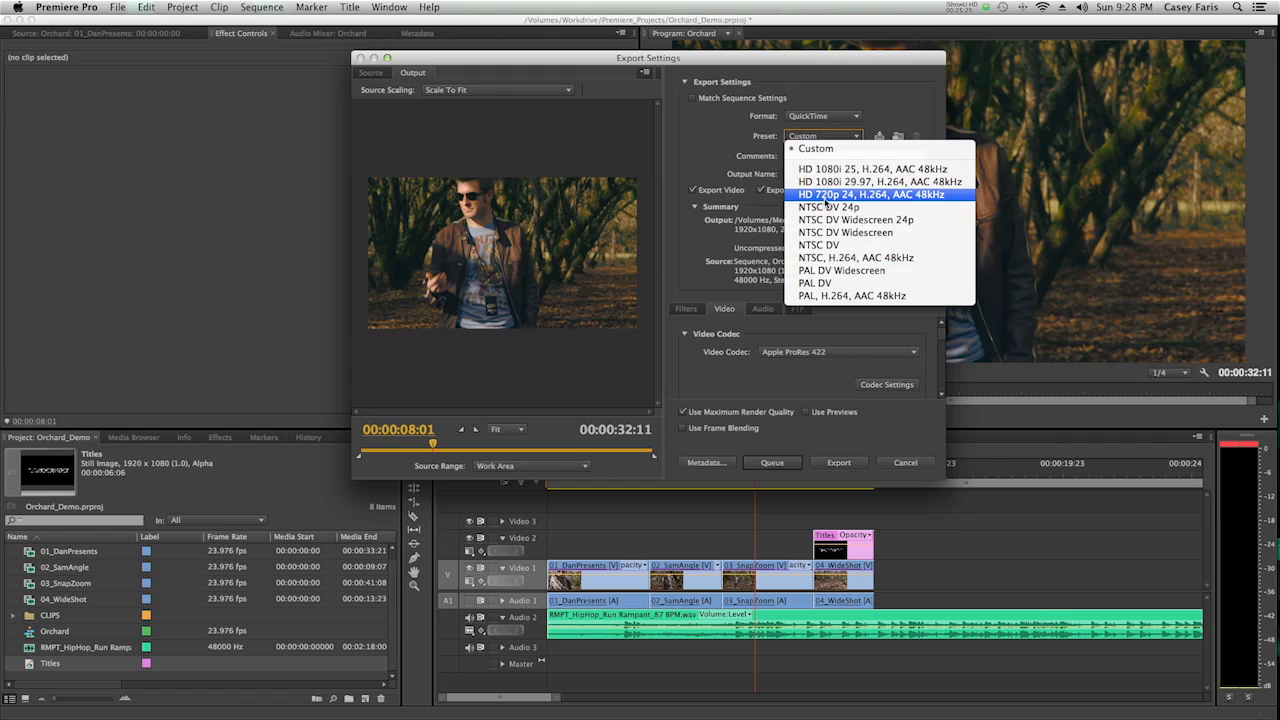
mouse_move(828, 196)
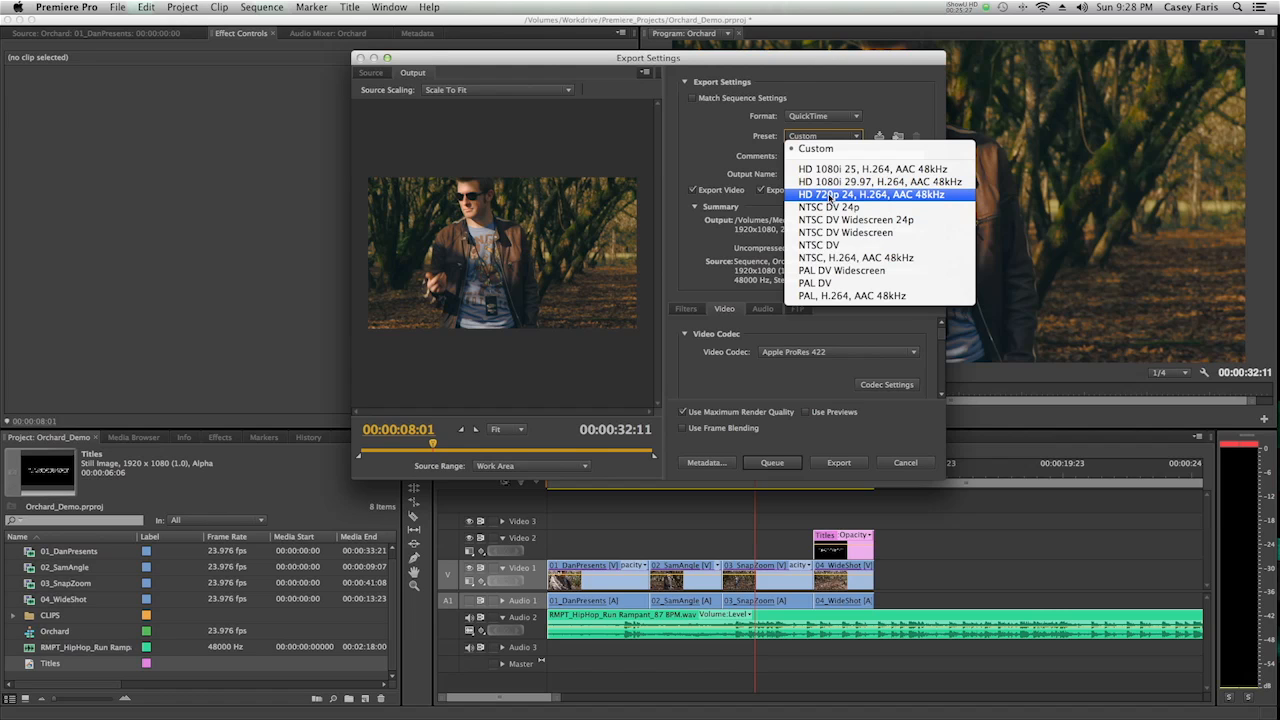
mouse_move(832, 198)
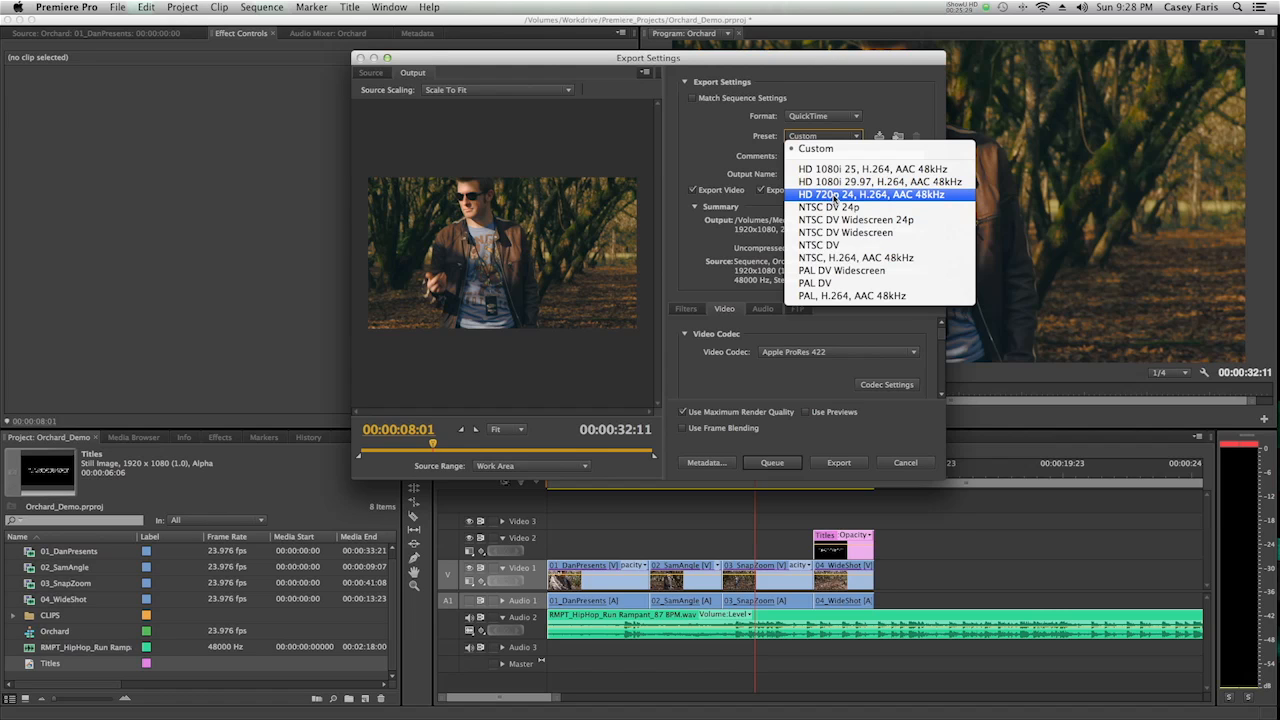
click(870, 194)
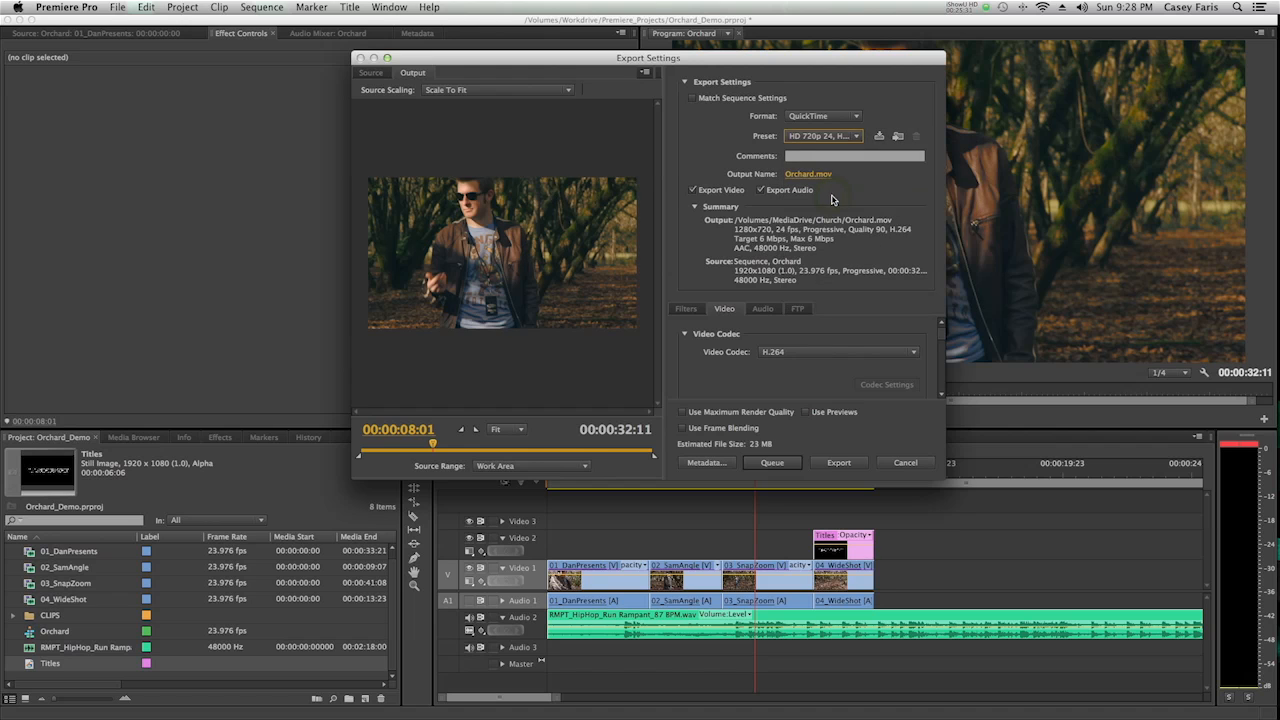
mouse_move(784, 262)
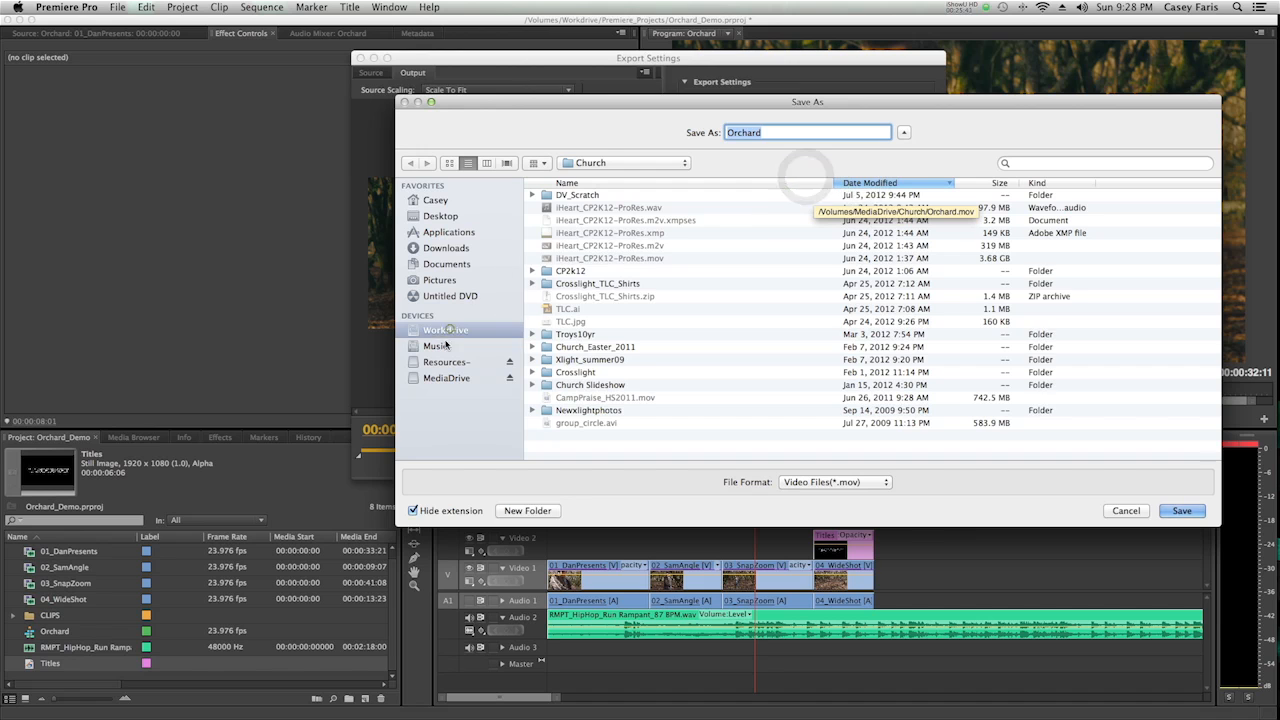
Step: Set the output name to Orchard.mov saved on the Desktop
click(440, 216)
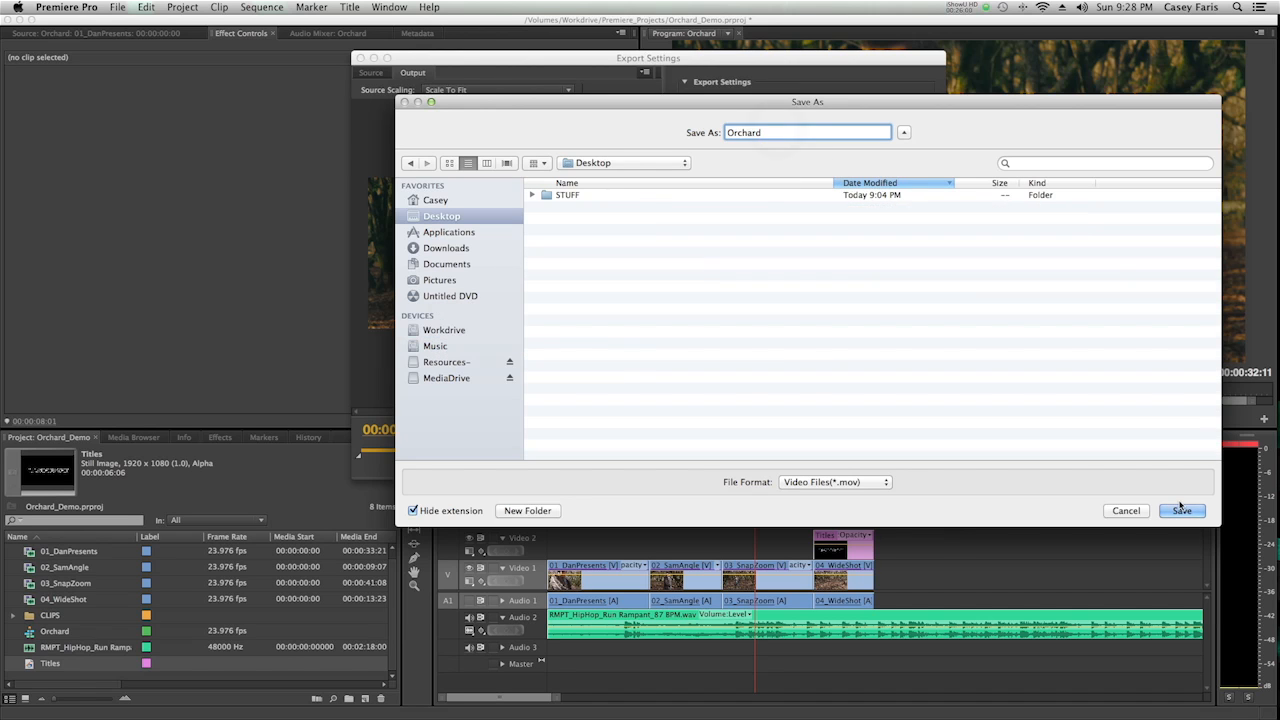
click(1180, 510)
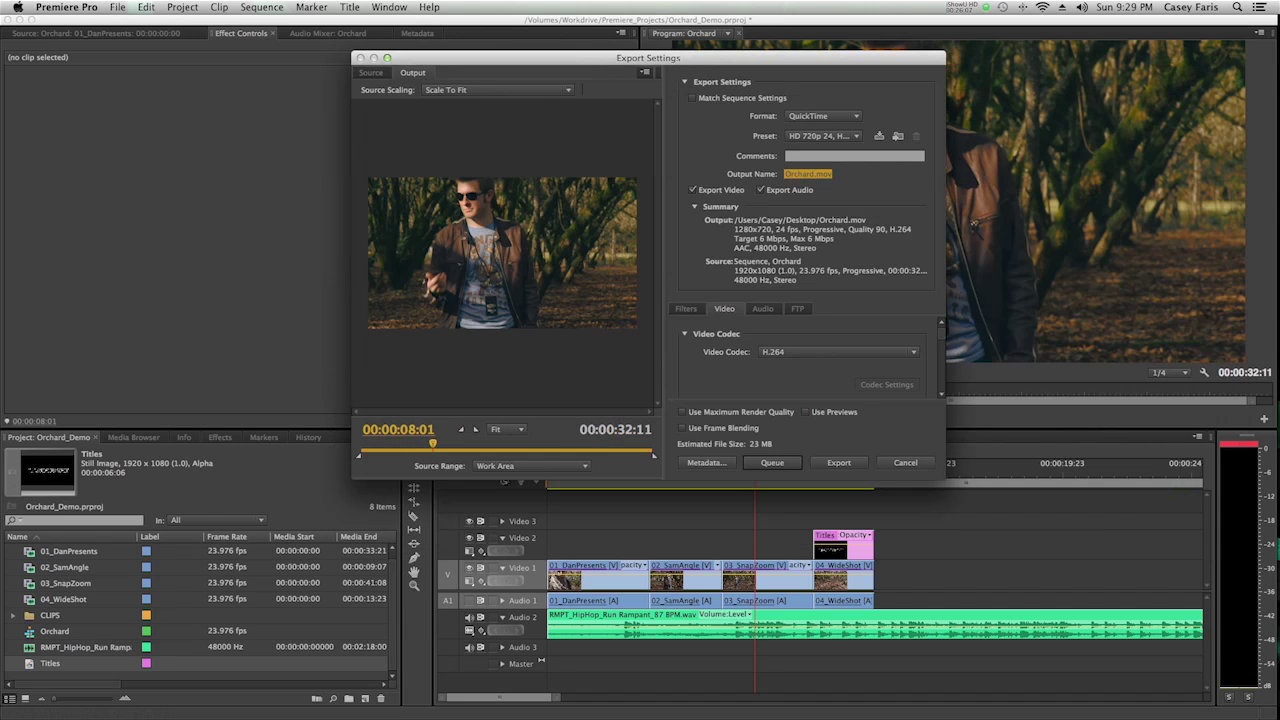
mouse_move(772, 462)
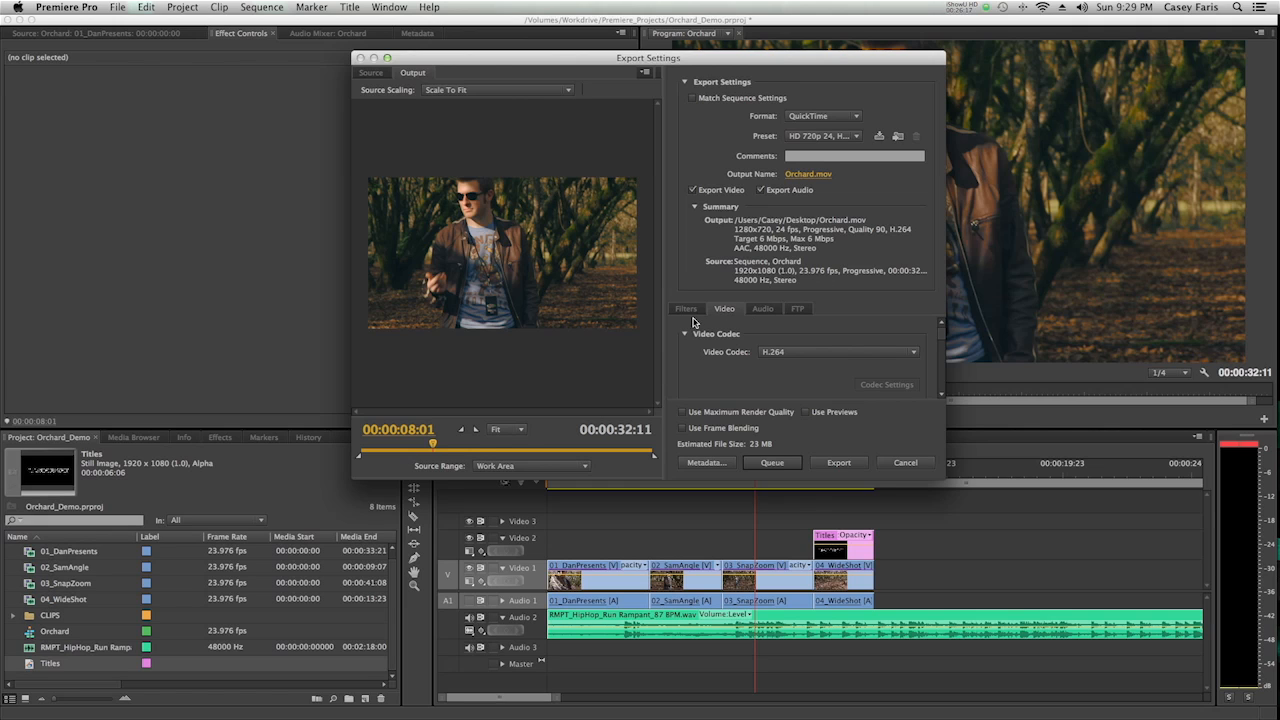
mouse_move(704, 328)
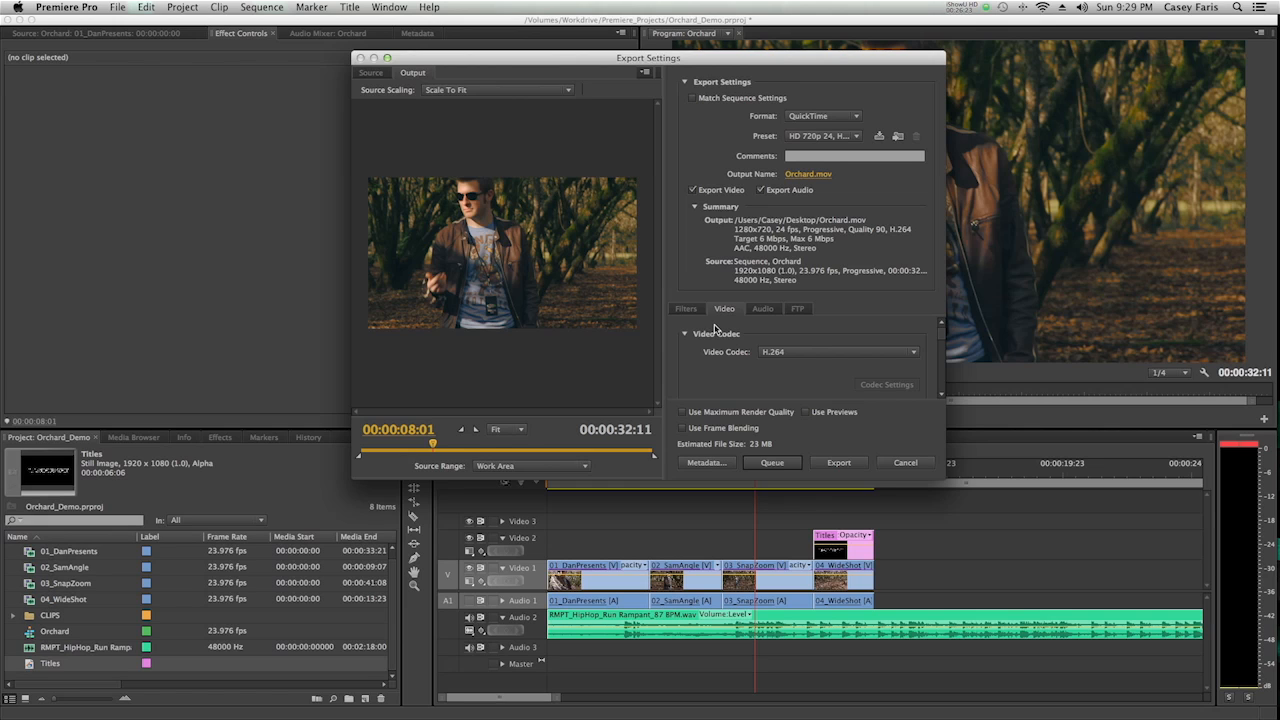
mouse_move(848, 452)
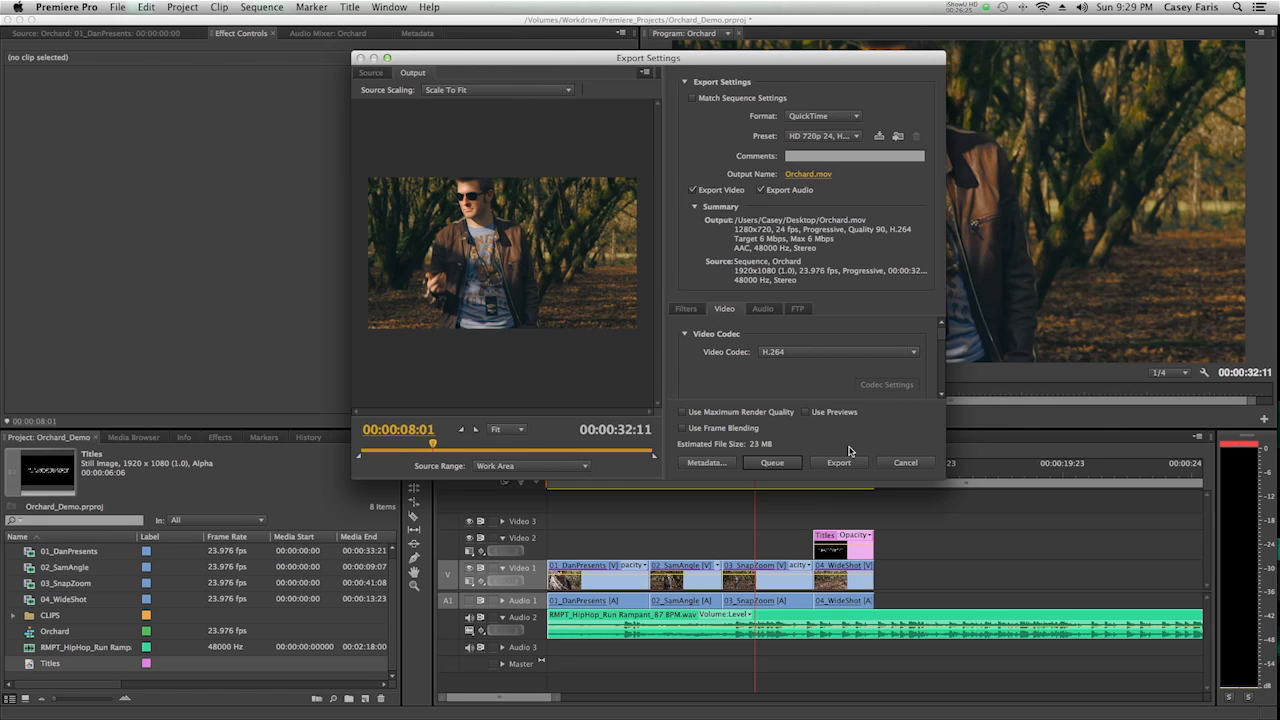
Step: Export the sequence to Orchard.mov and preview it on the desktop with the DEATH FIGHT title
click(838, 462)
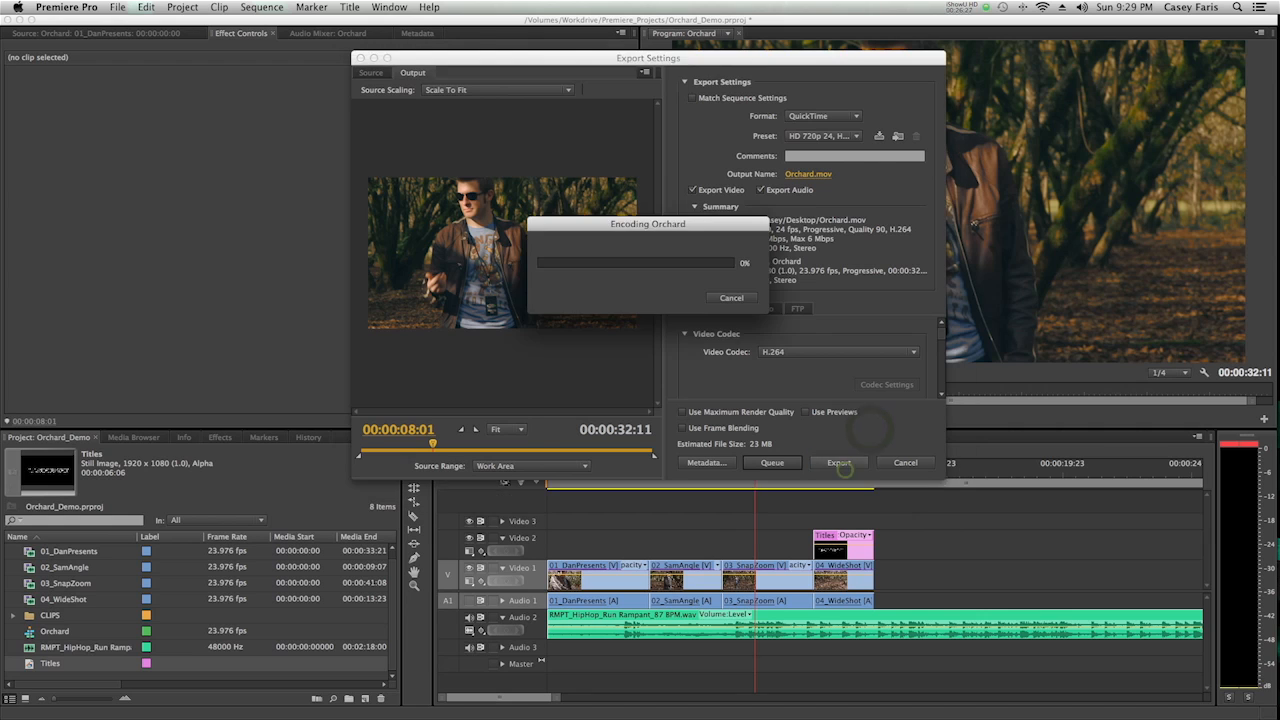
click(732, 296)
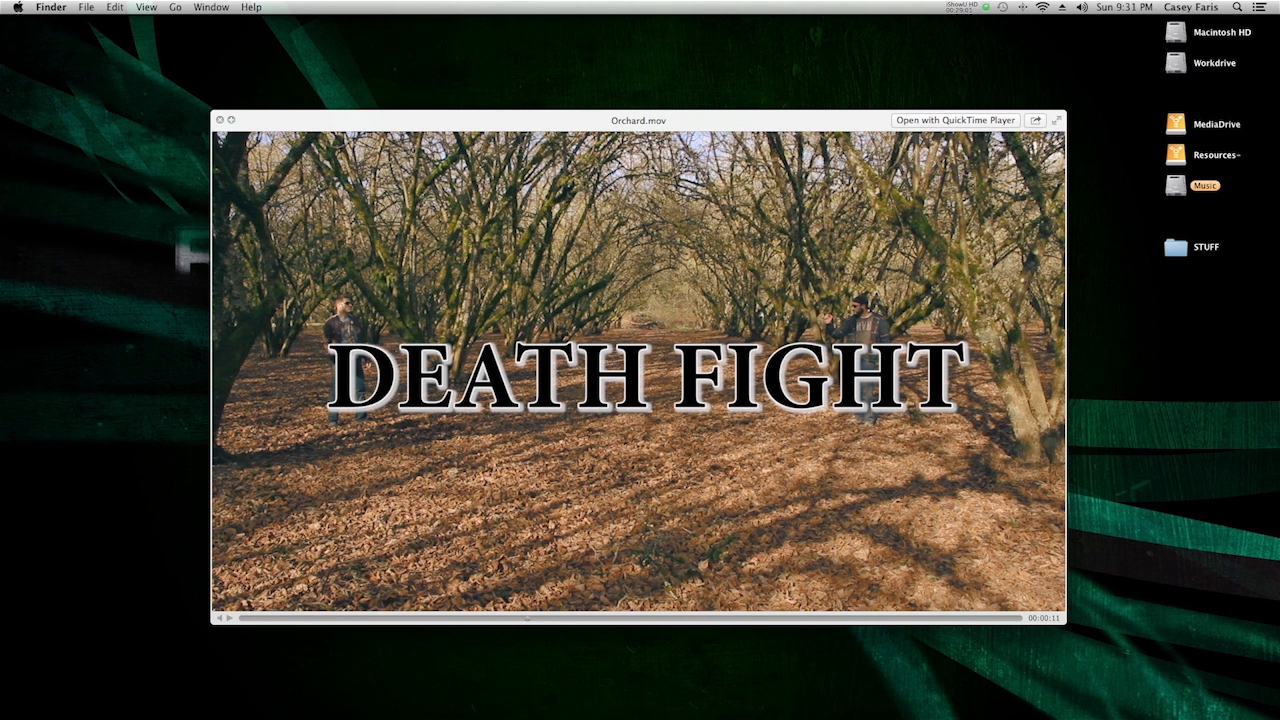
mouse_move(528, 646)
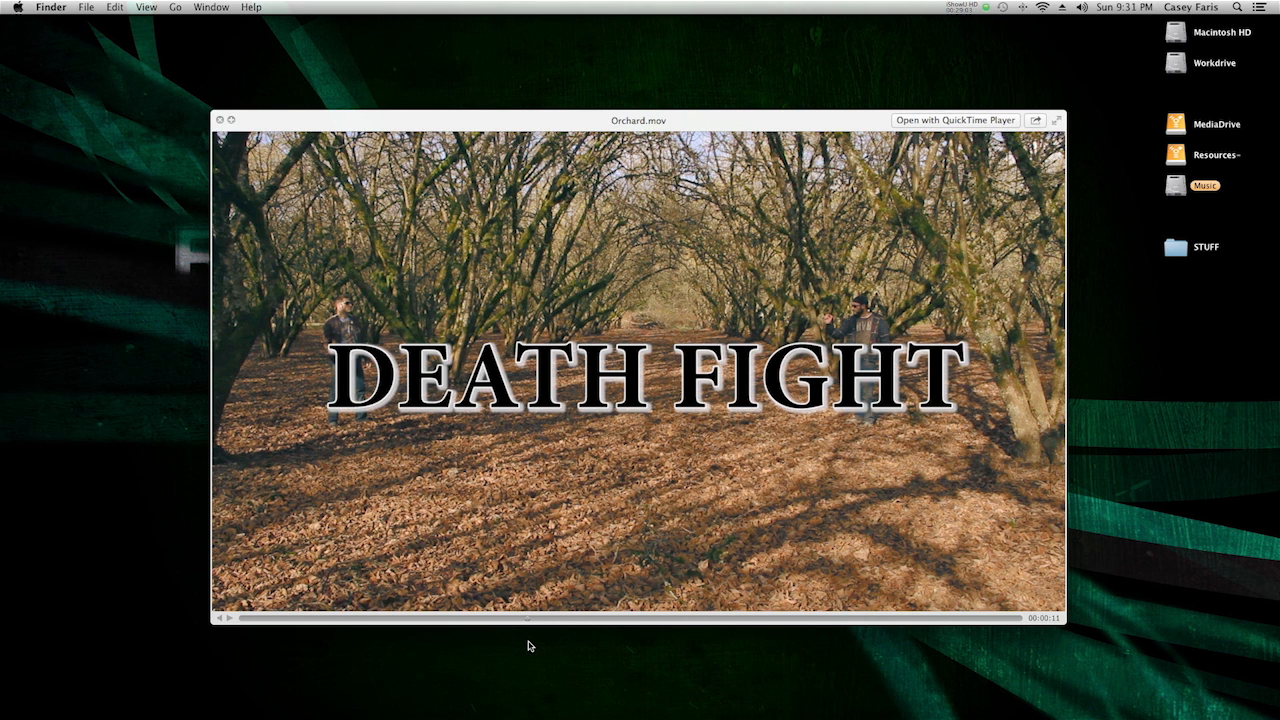